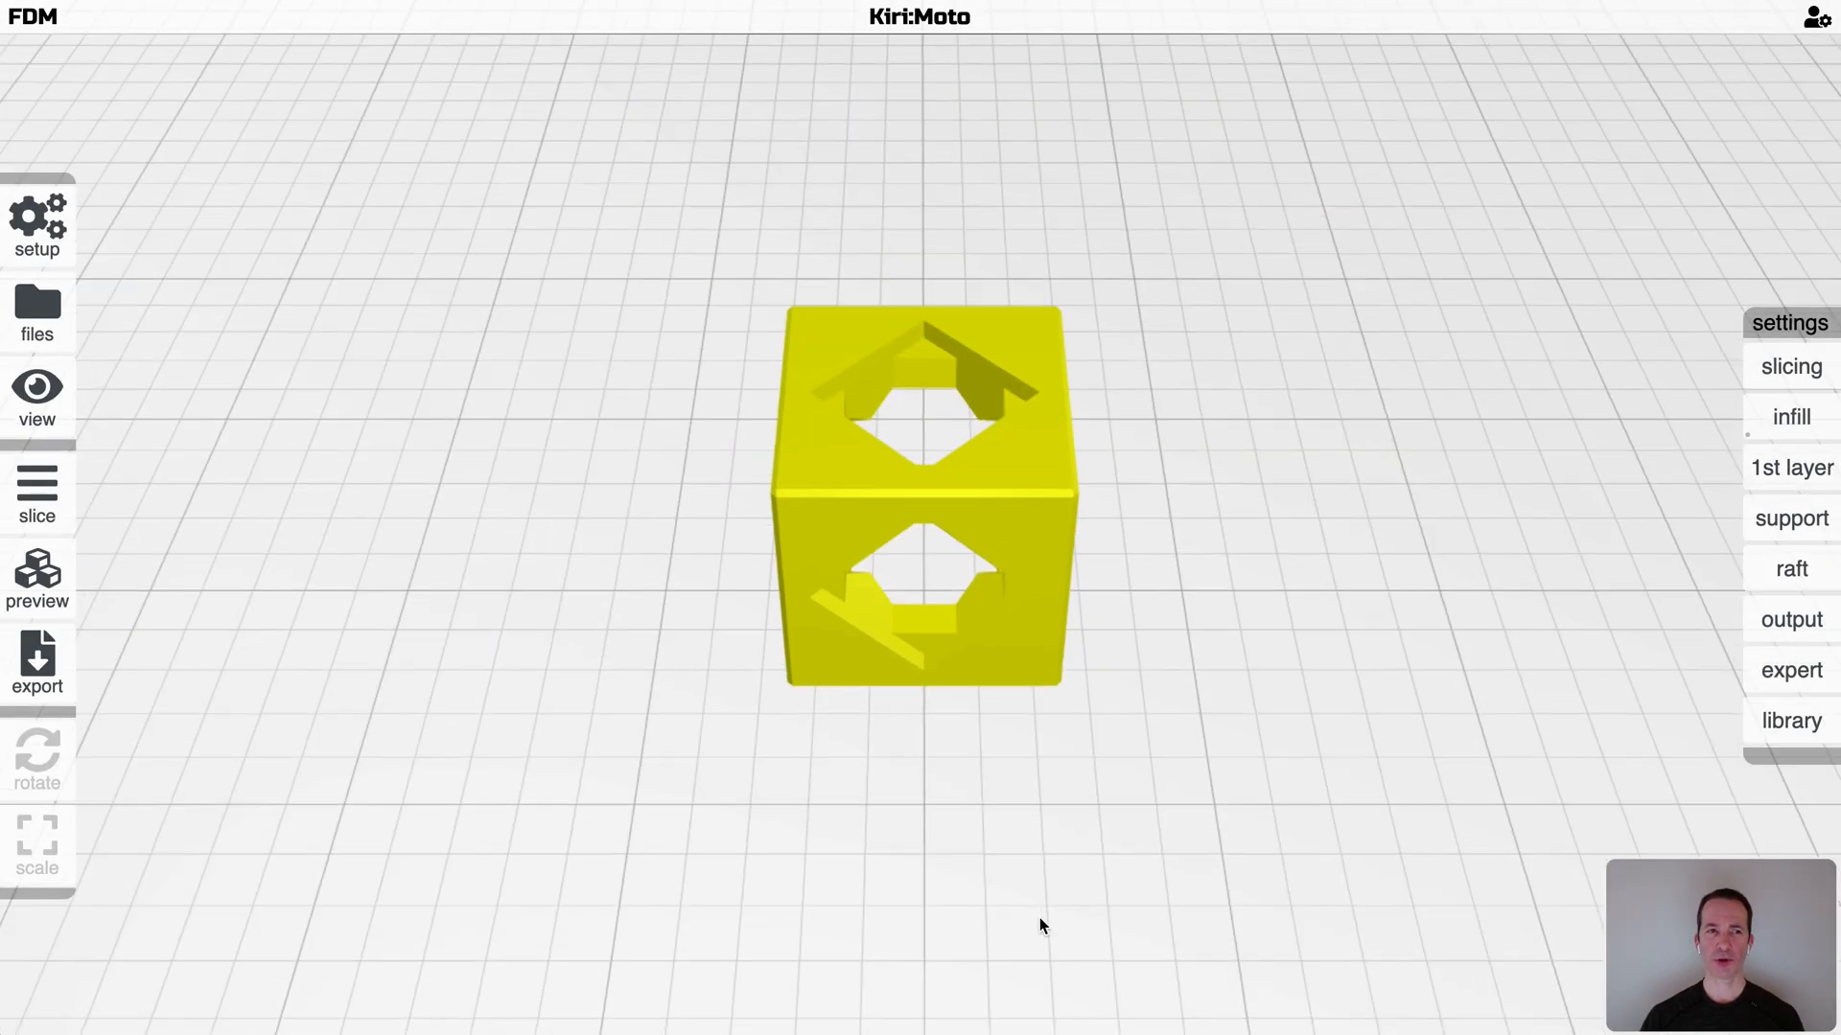
List all FDM devices, toggle Creality.Ender.5 as favourite and back, then show favourites only
click(36, 223)
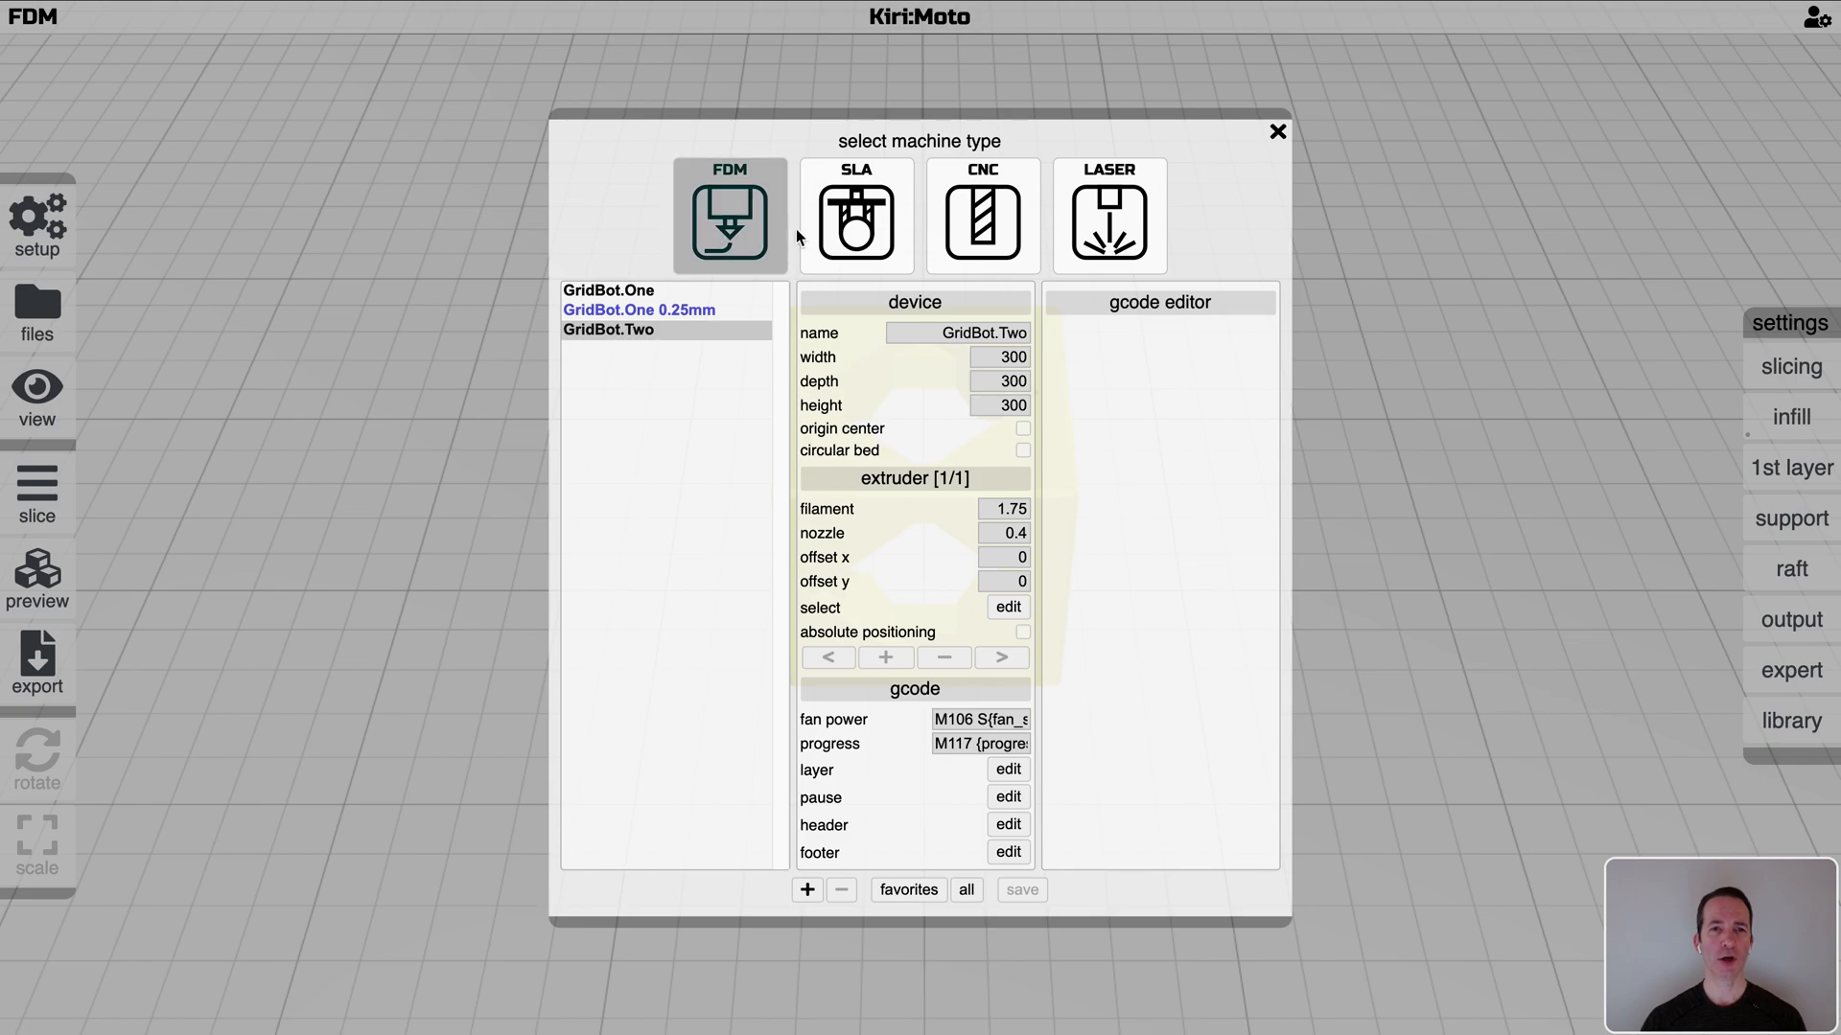
click(965, 889)
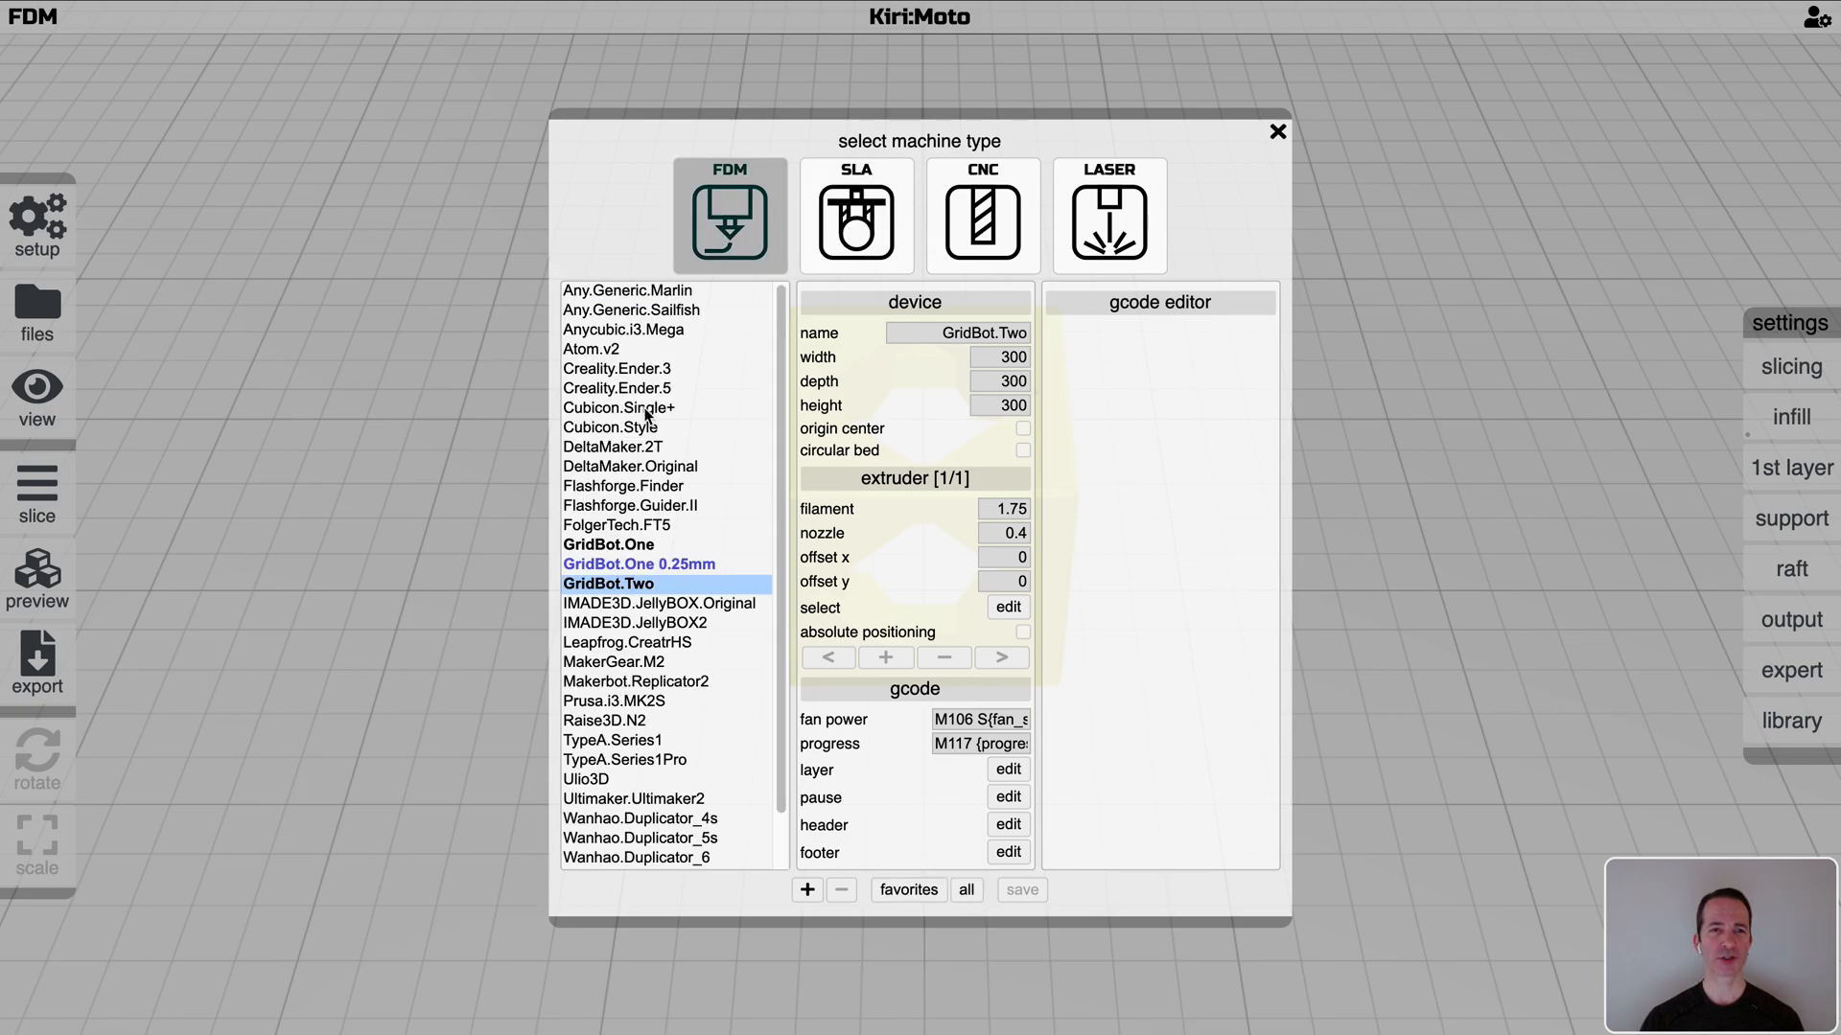
mouse_move(647, 487)
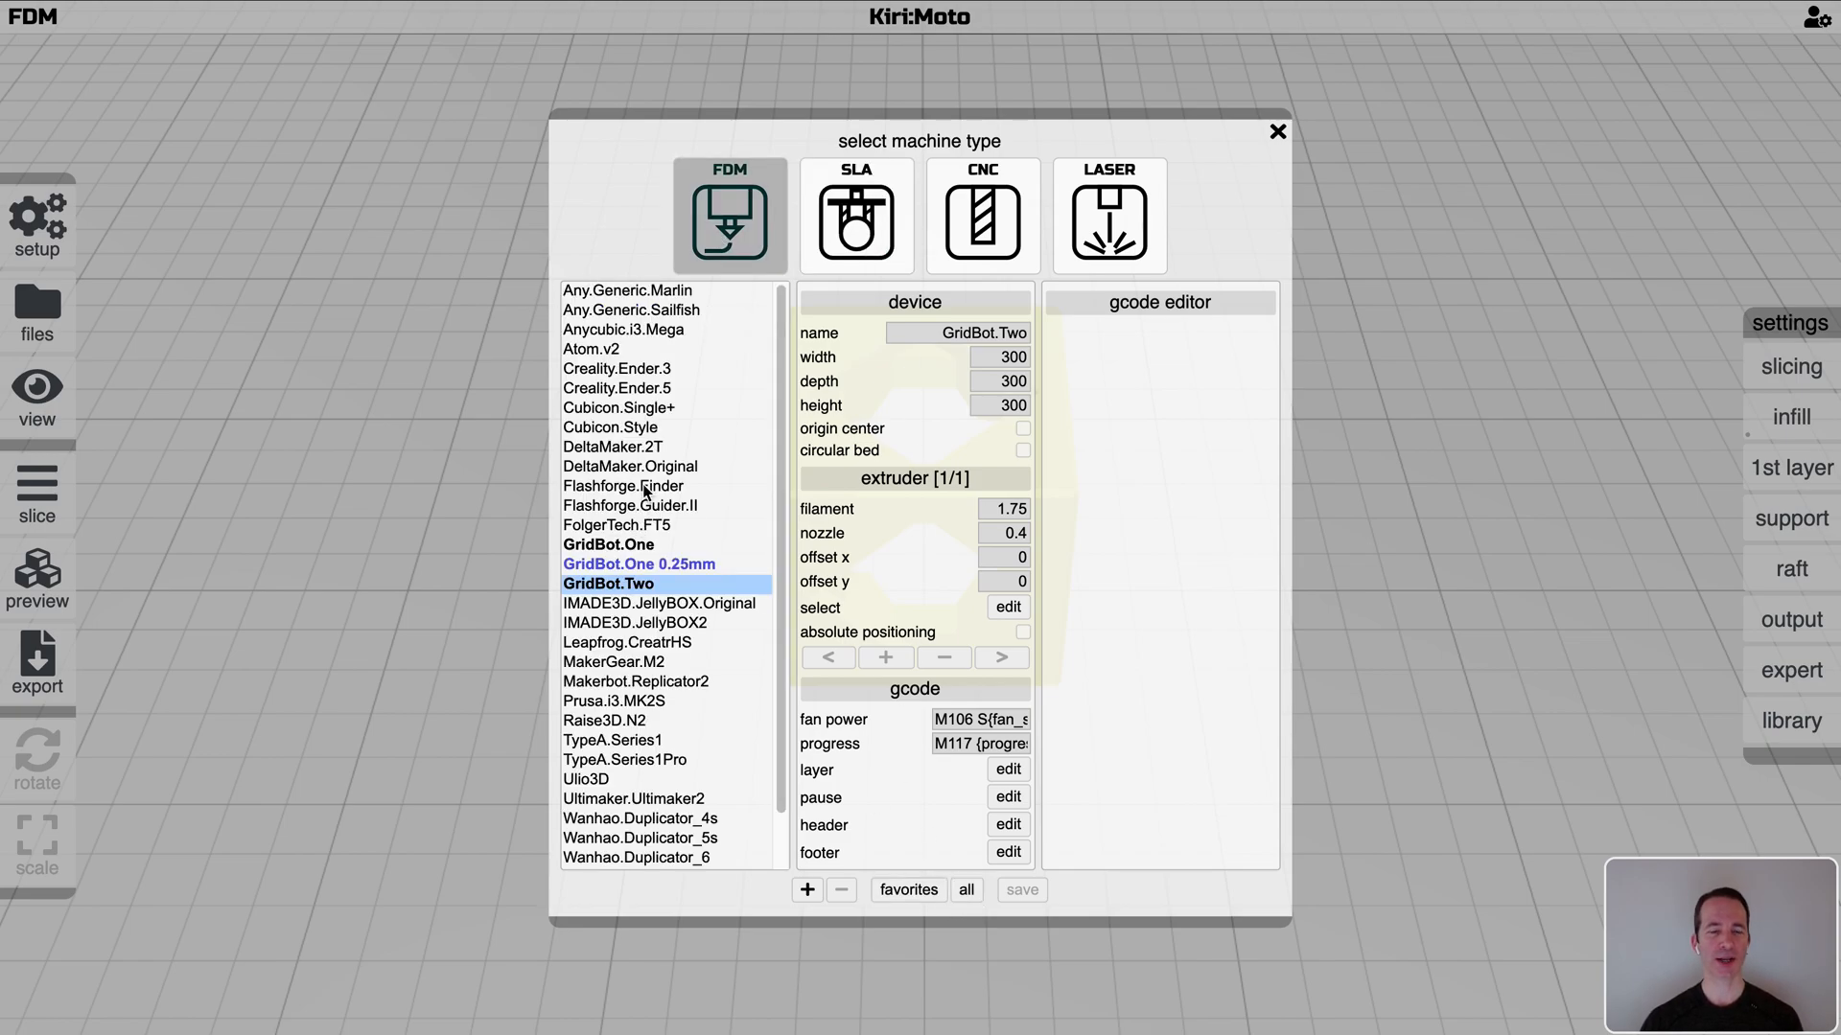
mouse_move(642, 397)
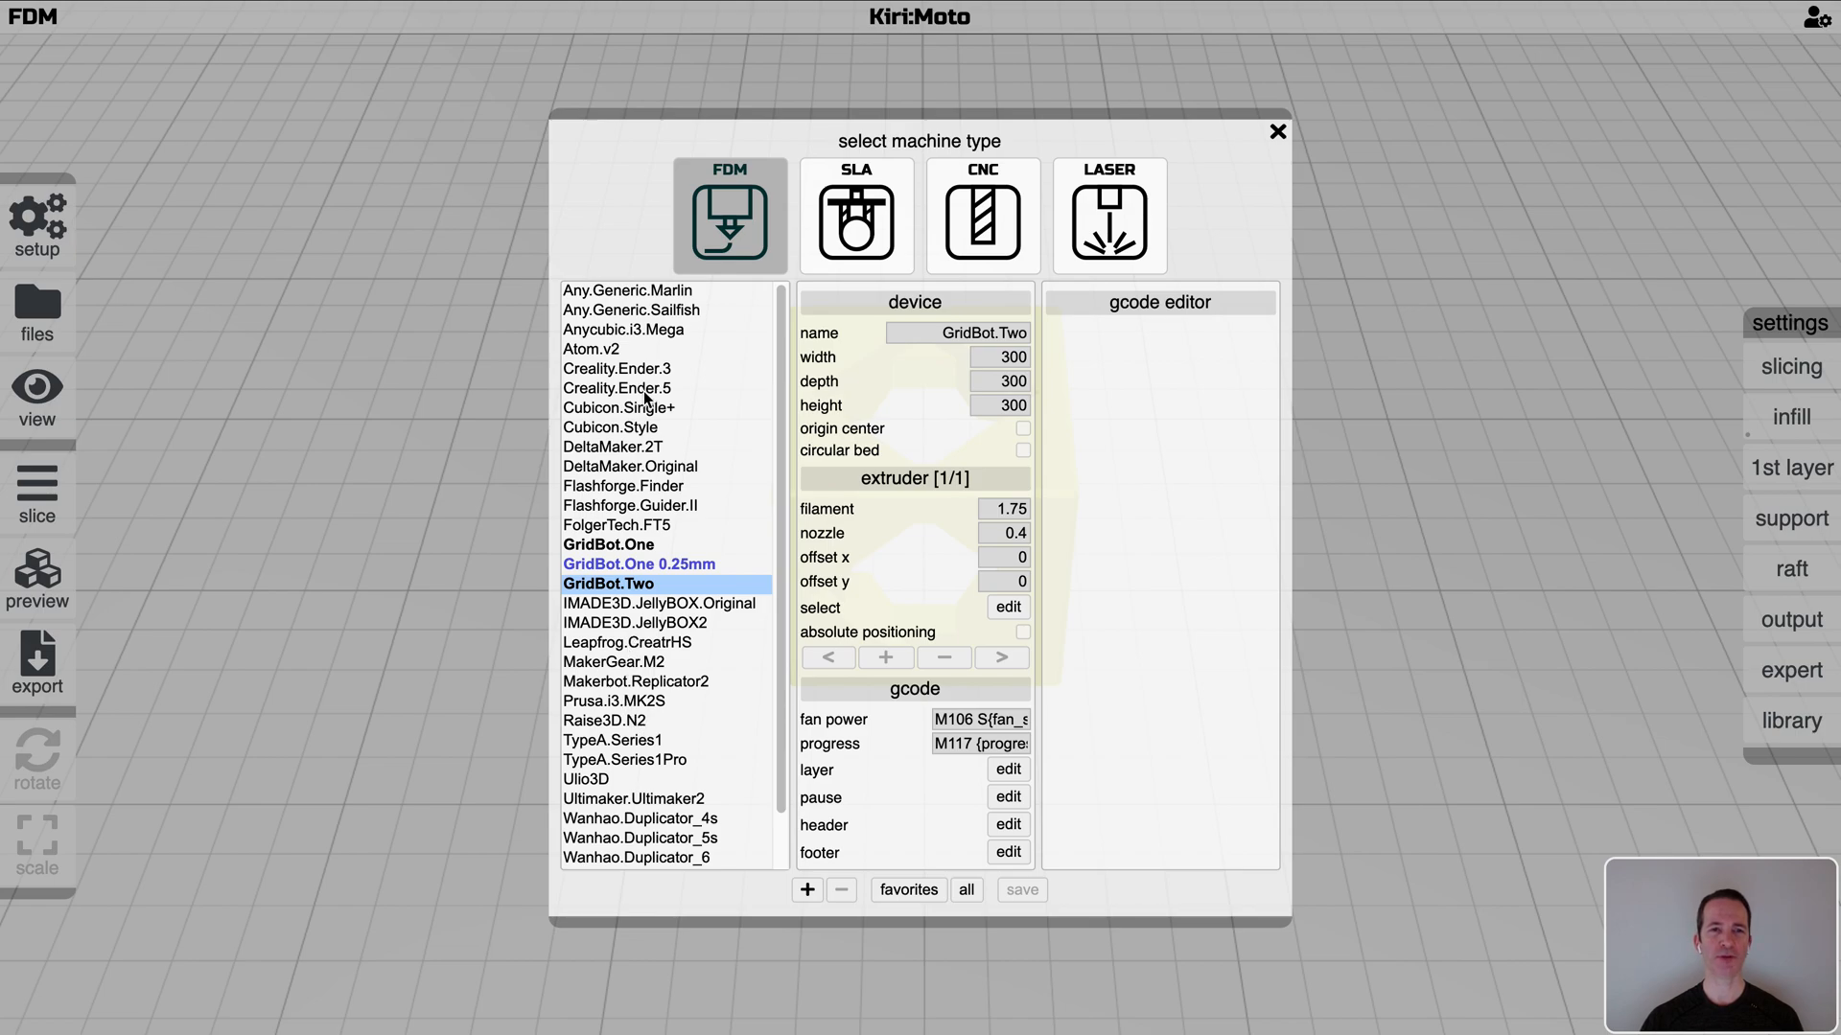
click(615, 387)
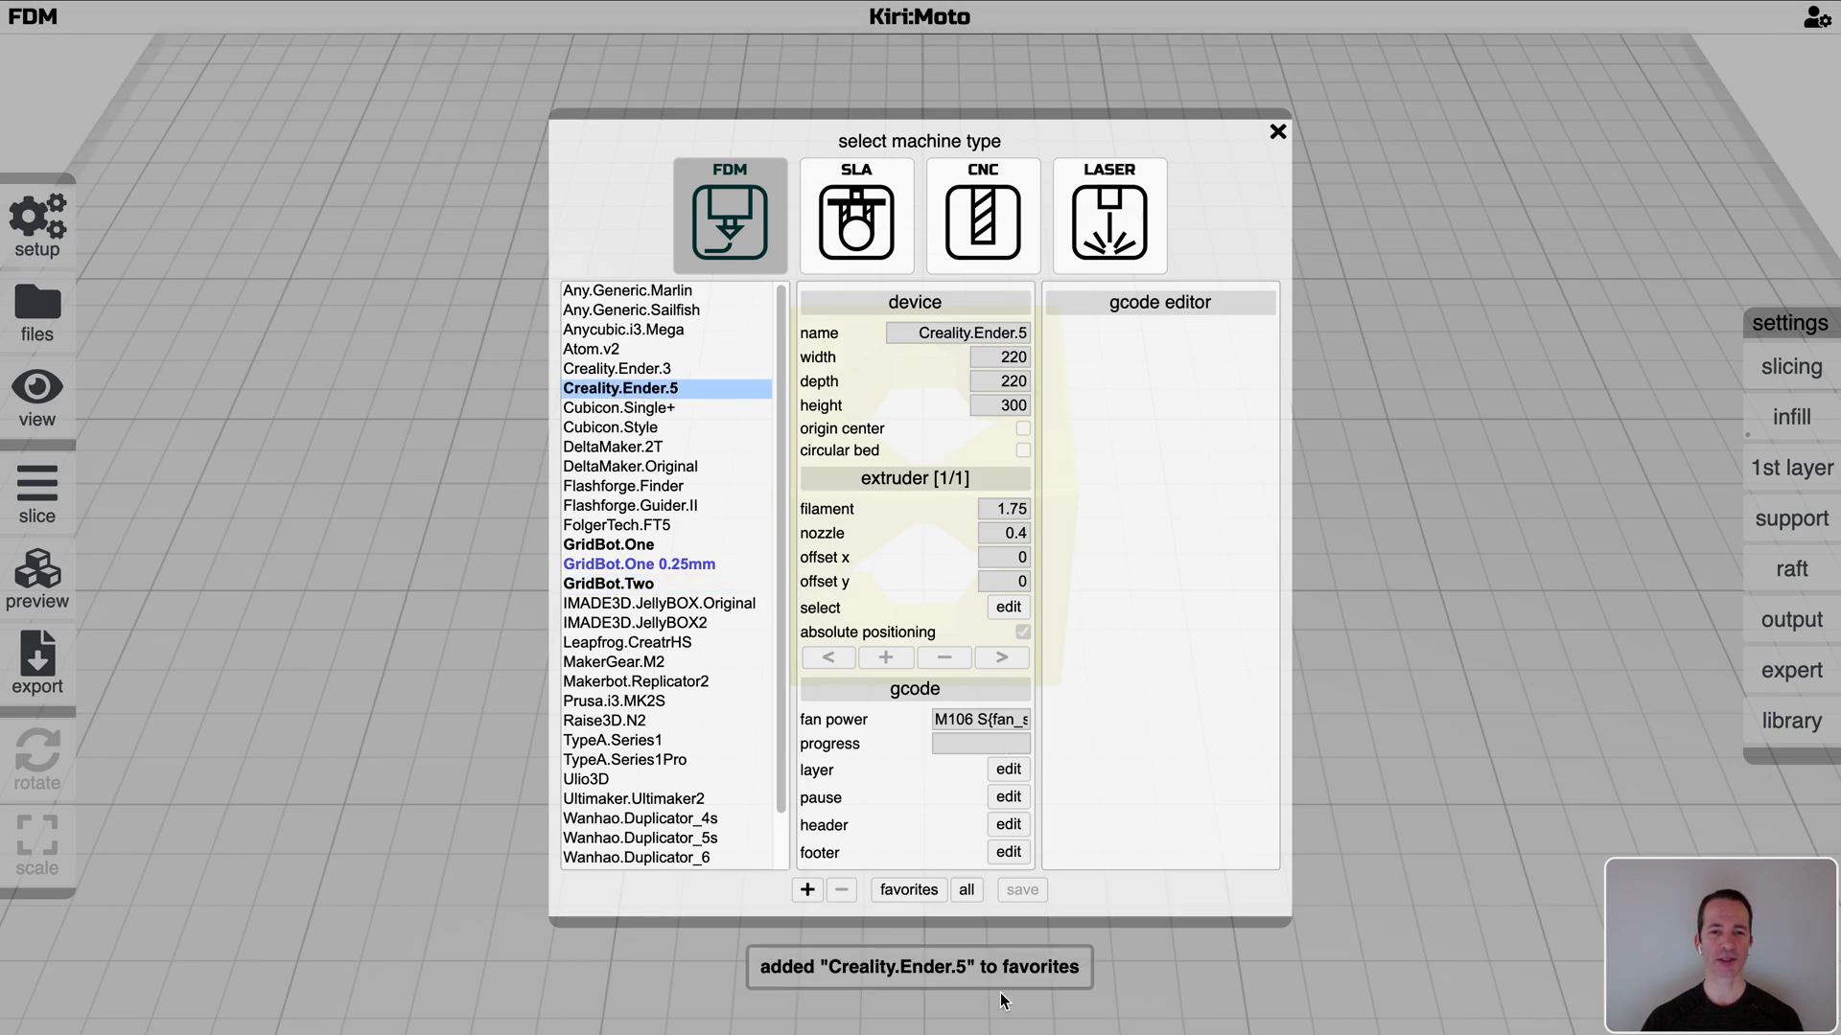
click(907, 890)
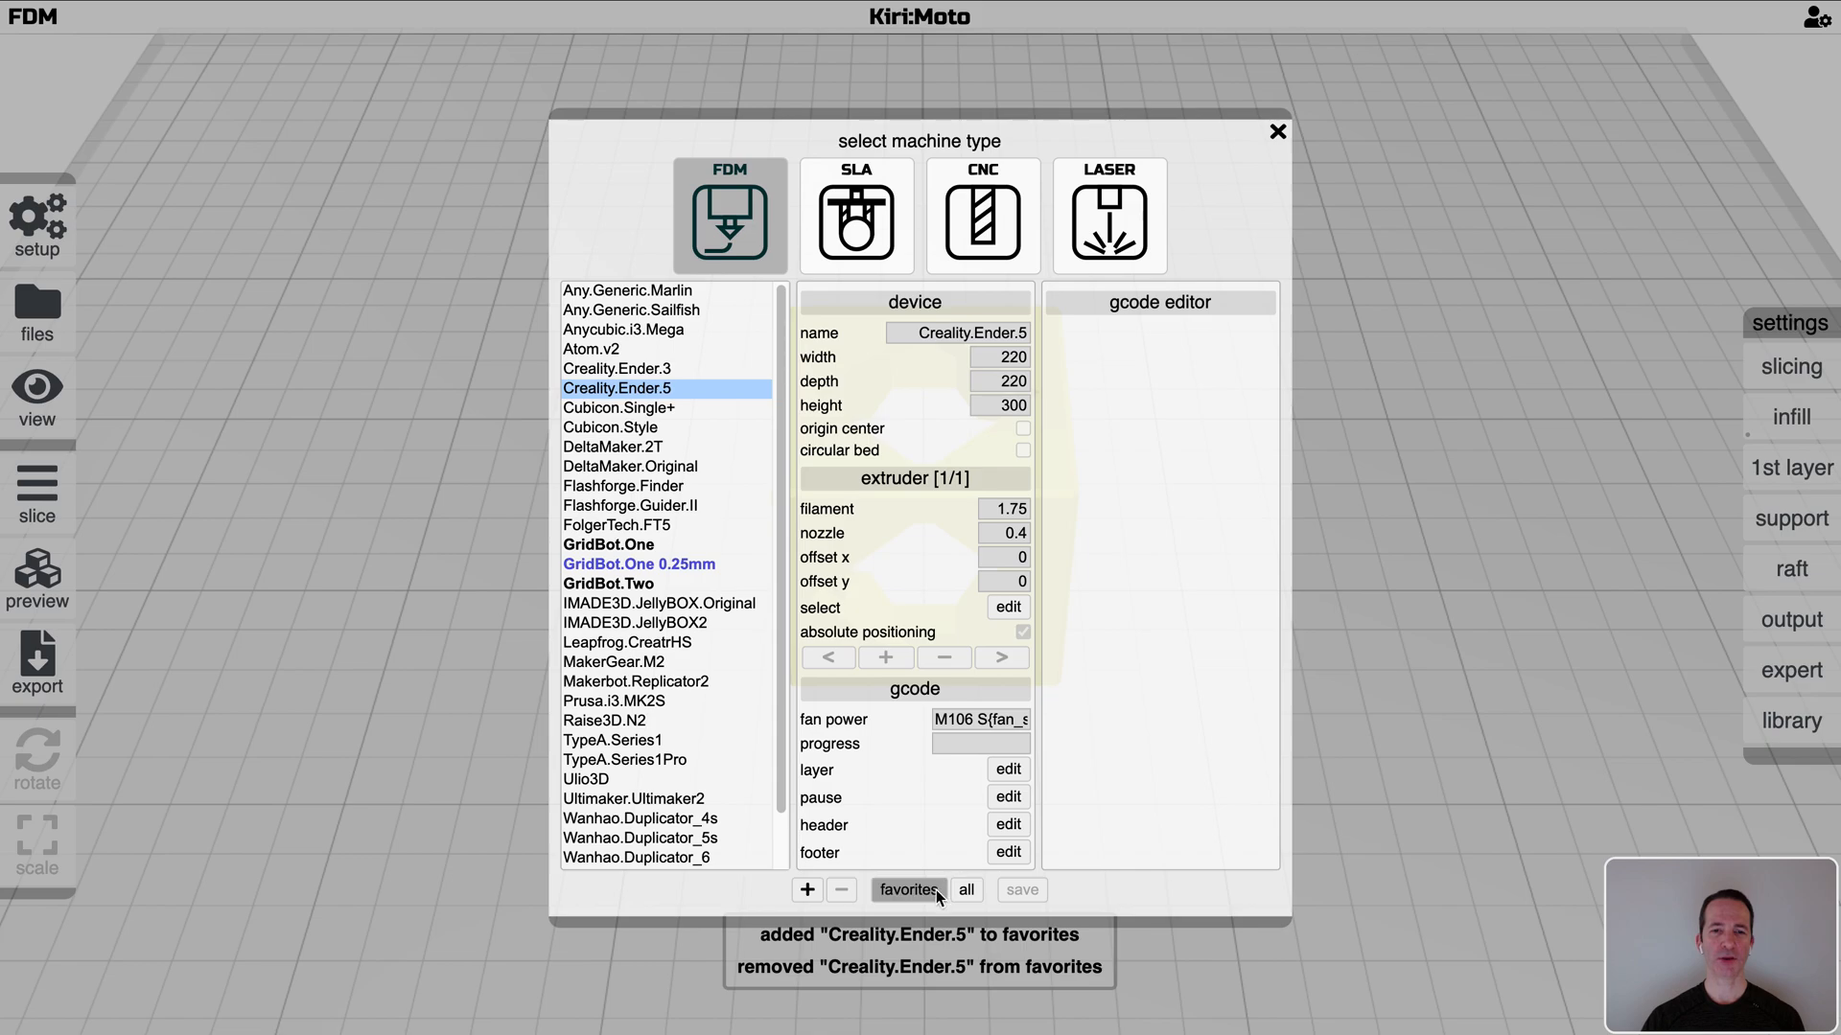
click(907, 890)
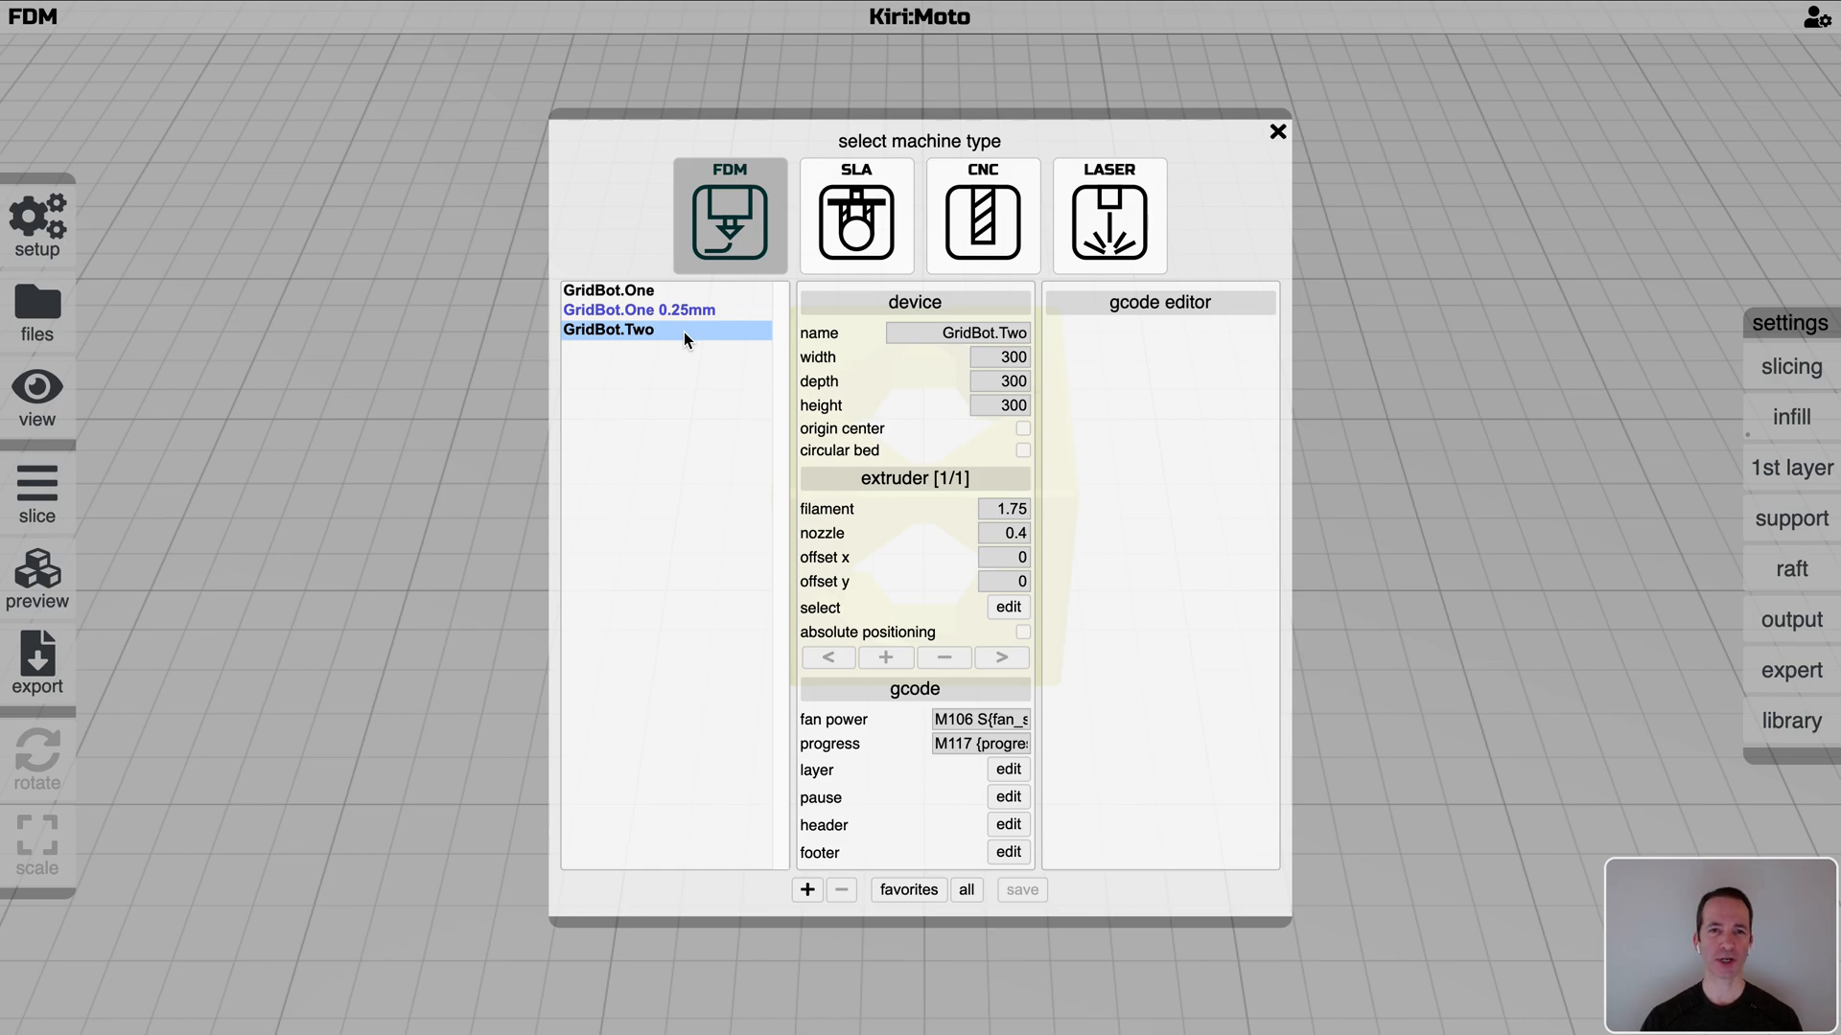
mouse_move(811, 323)
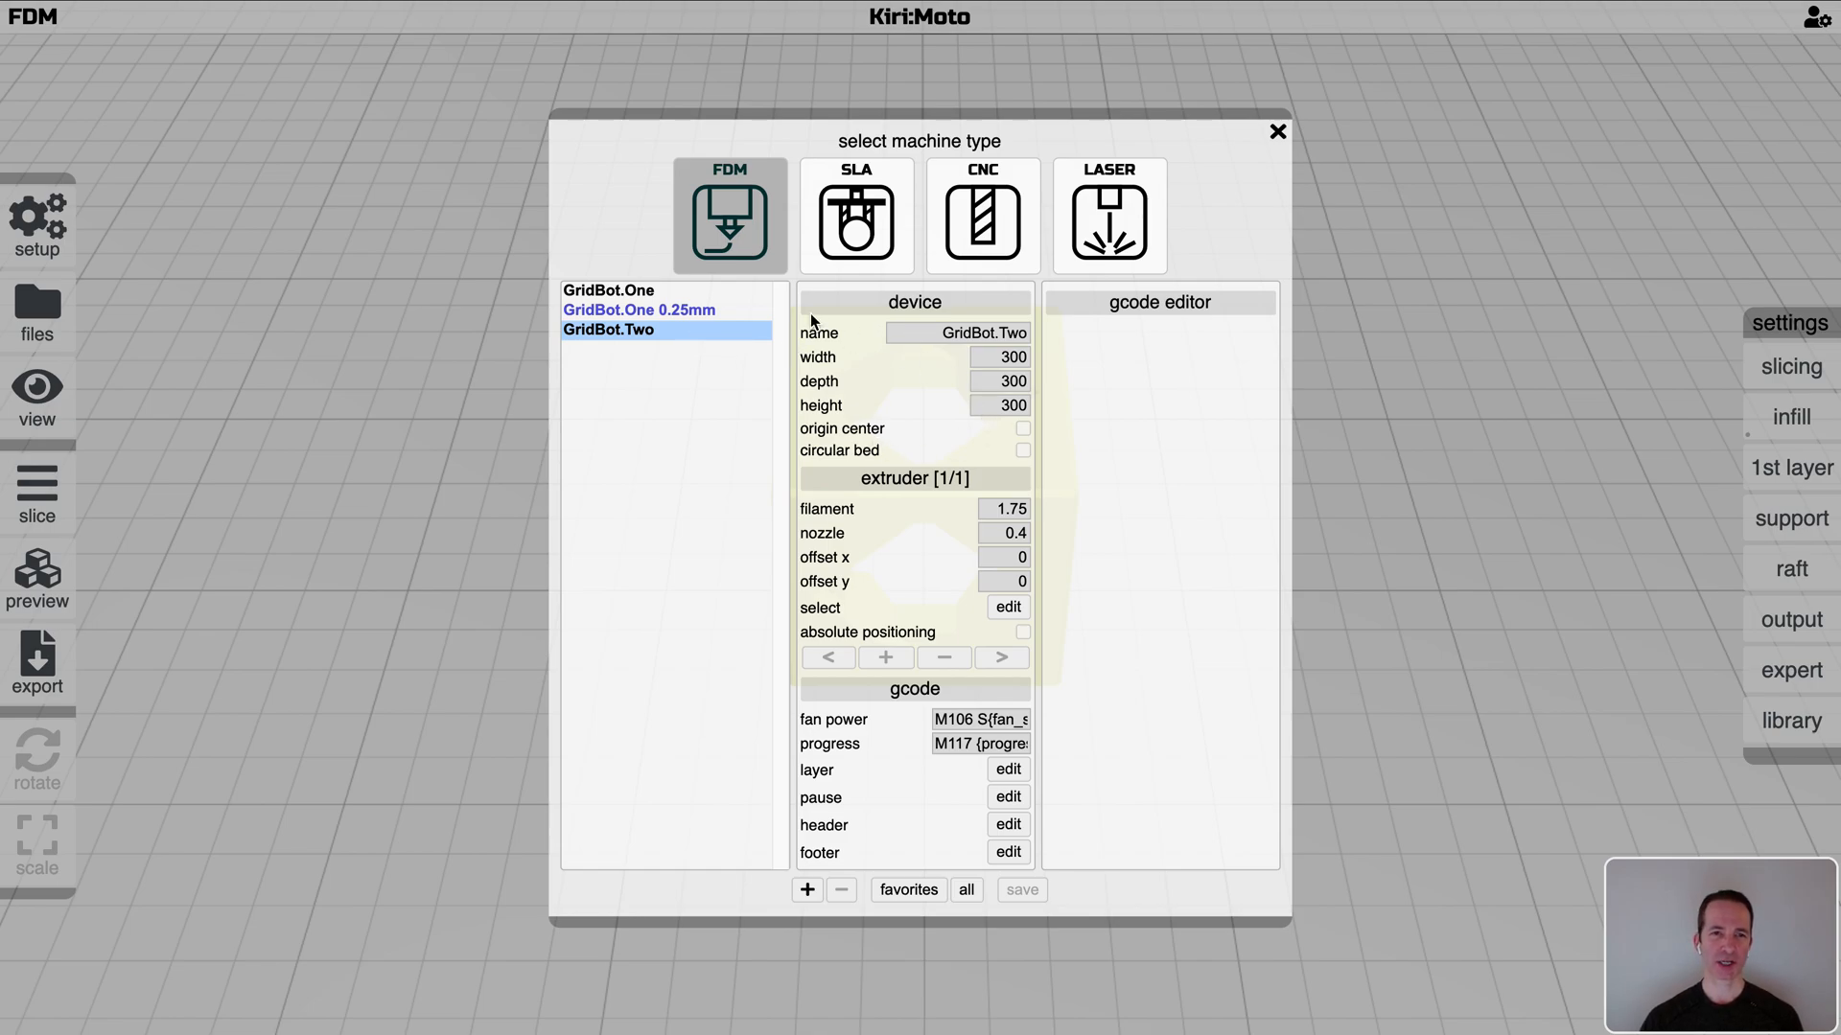
Duplicate GridBot.Two into a new device GridBot.Two.030 with a 0.3 nozzle
click(808, 887)
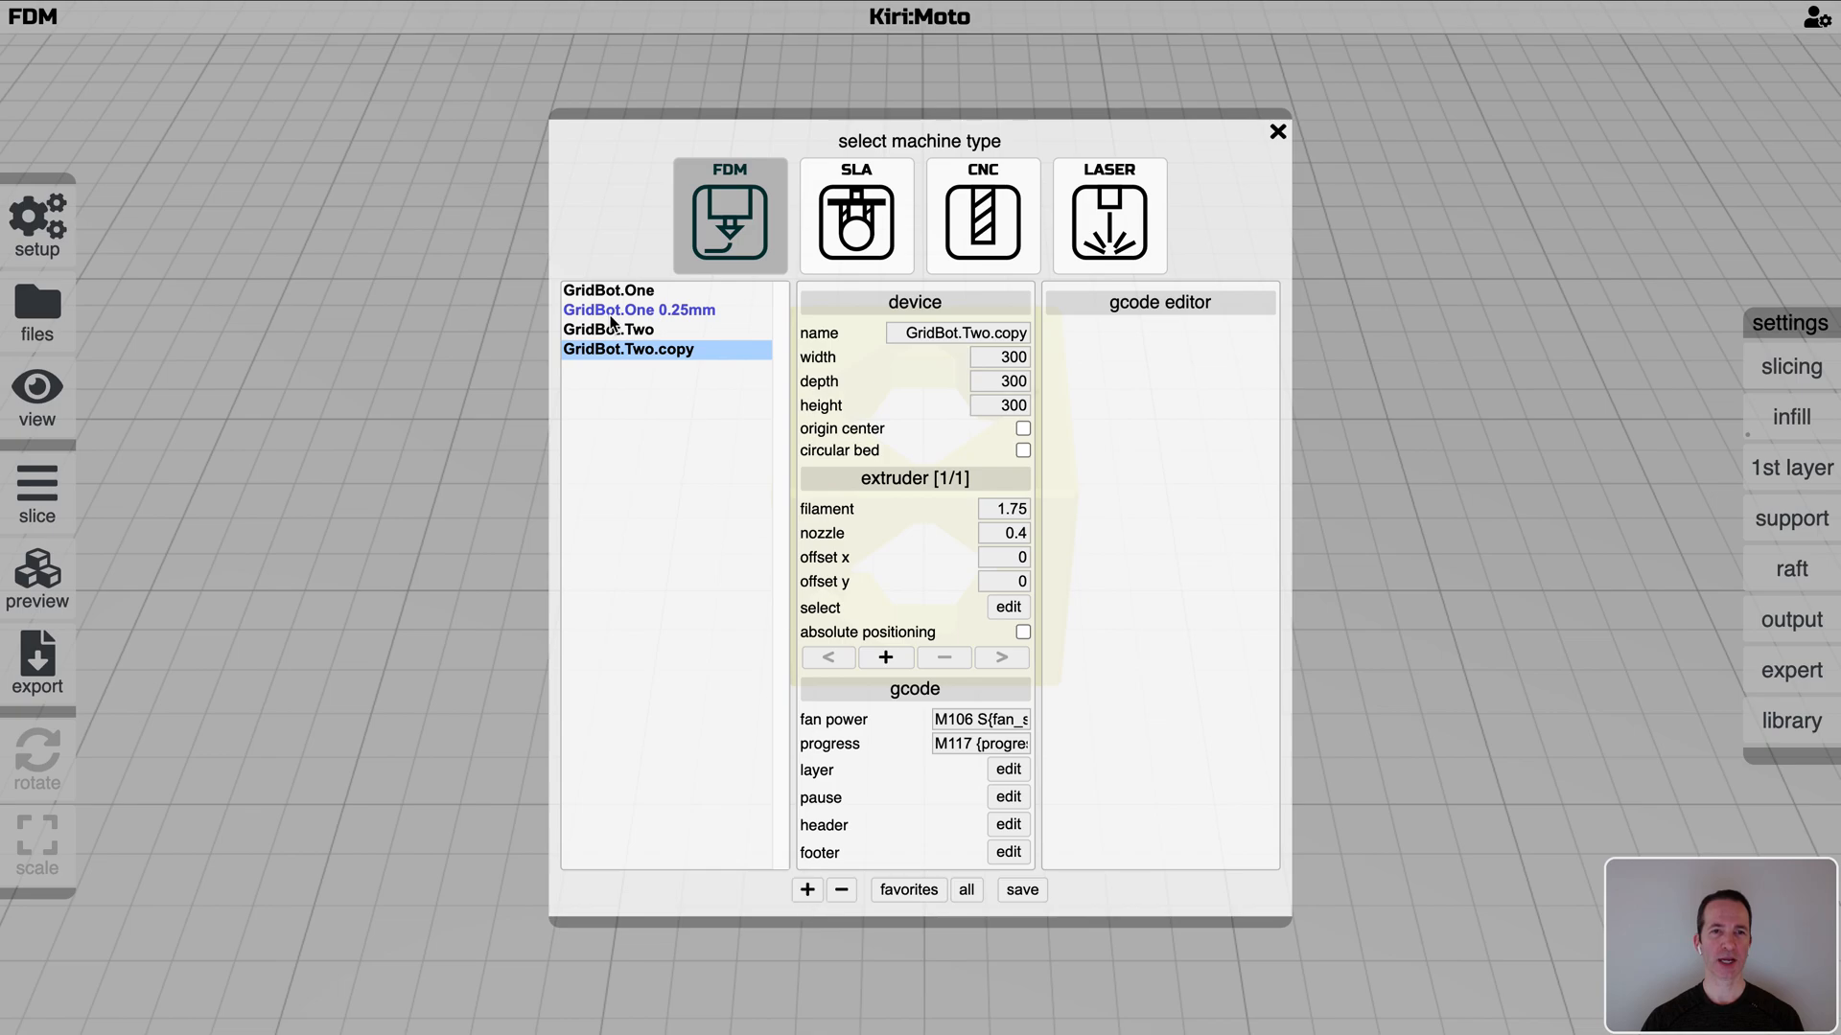
mouse_move(730, 353)
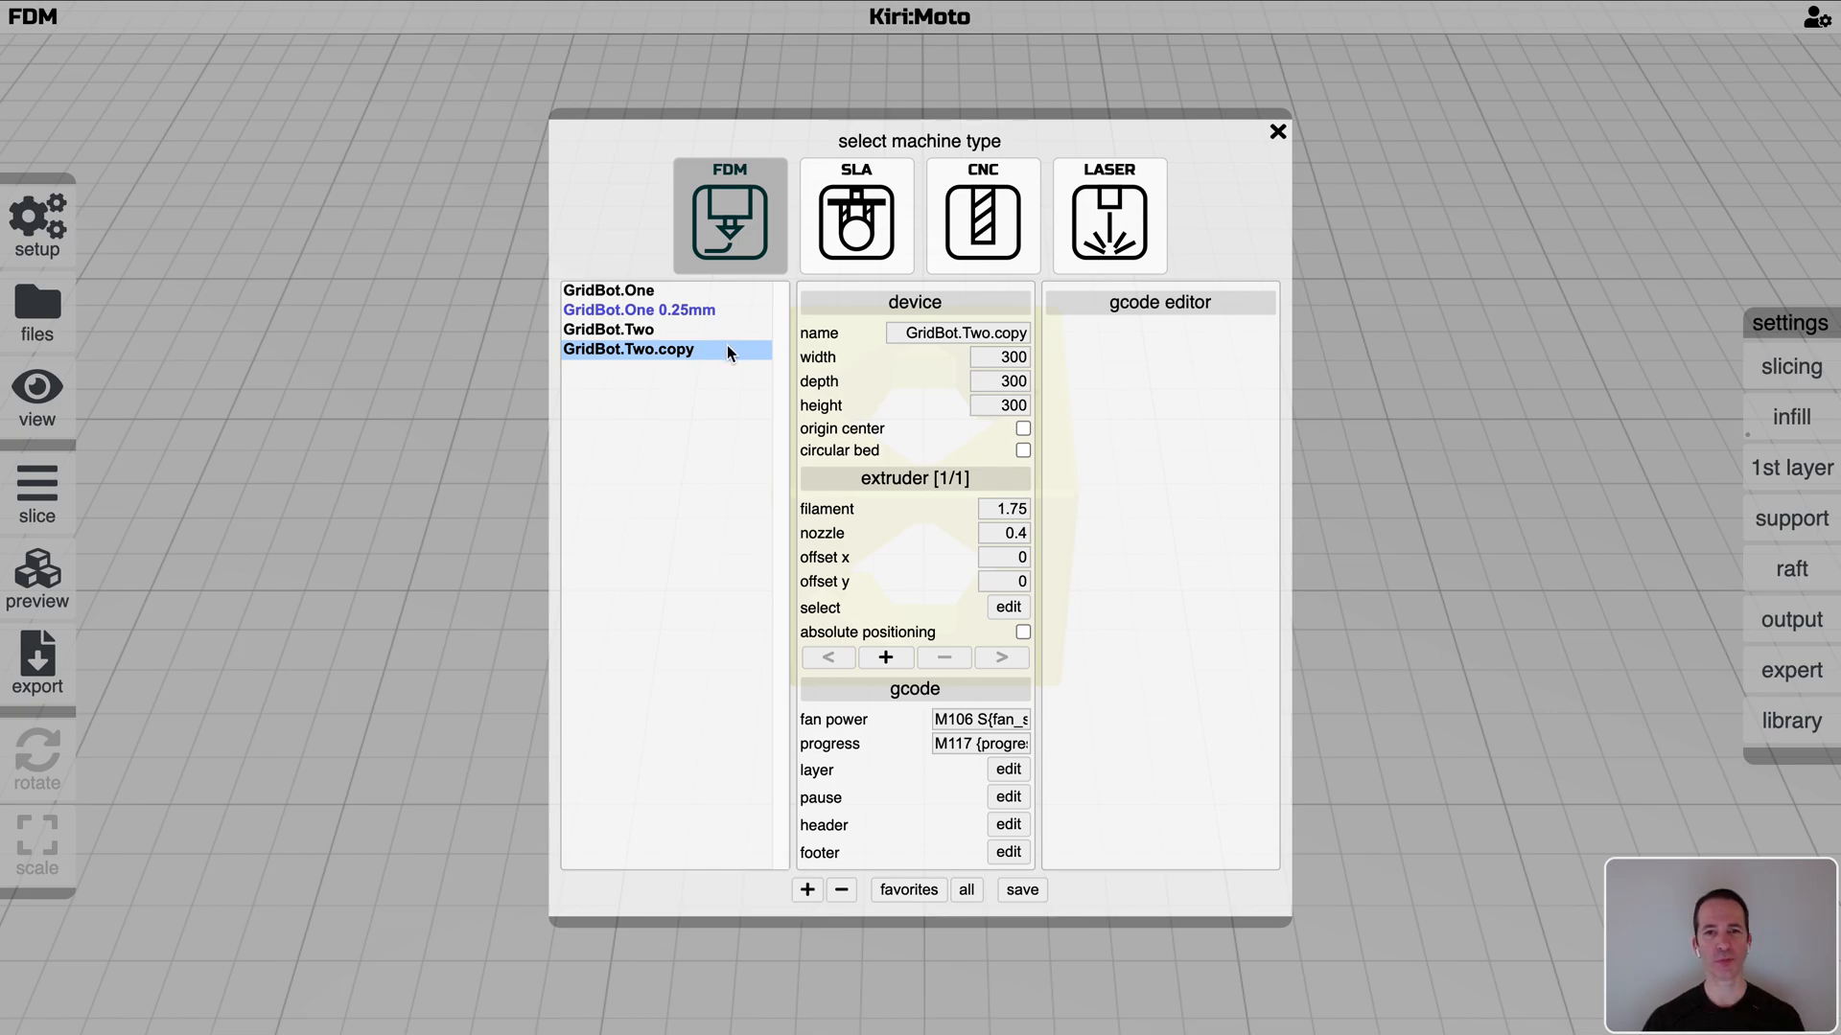
click(1003, 533)
text(0.3)
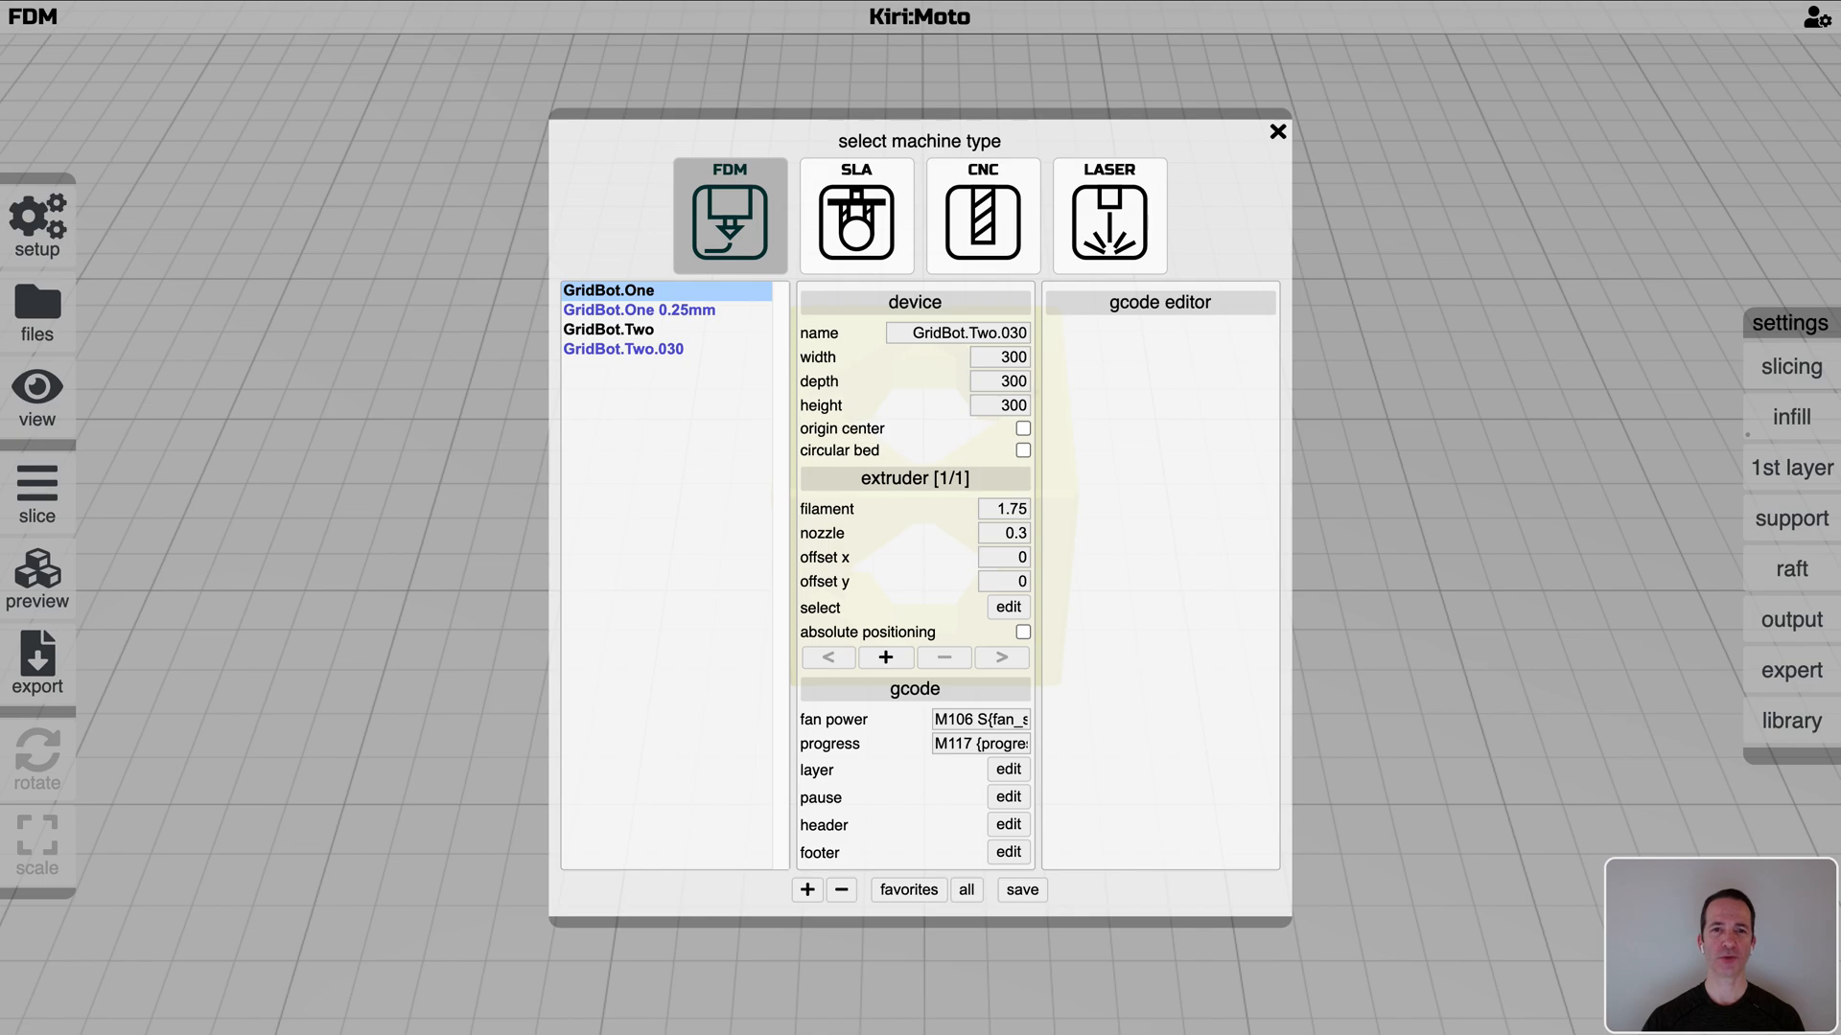
mouse_move(1007, 768)
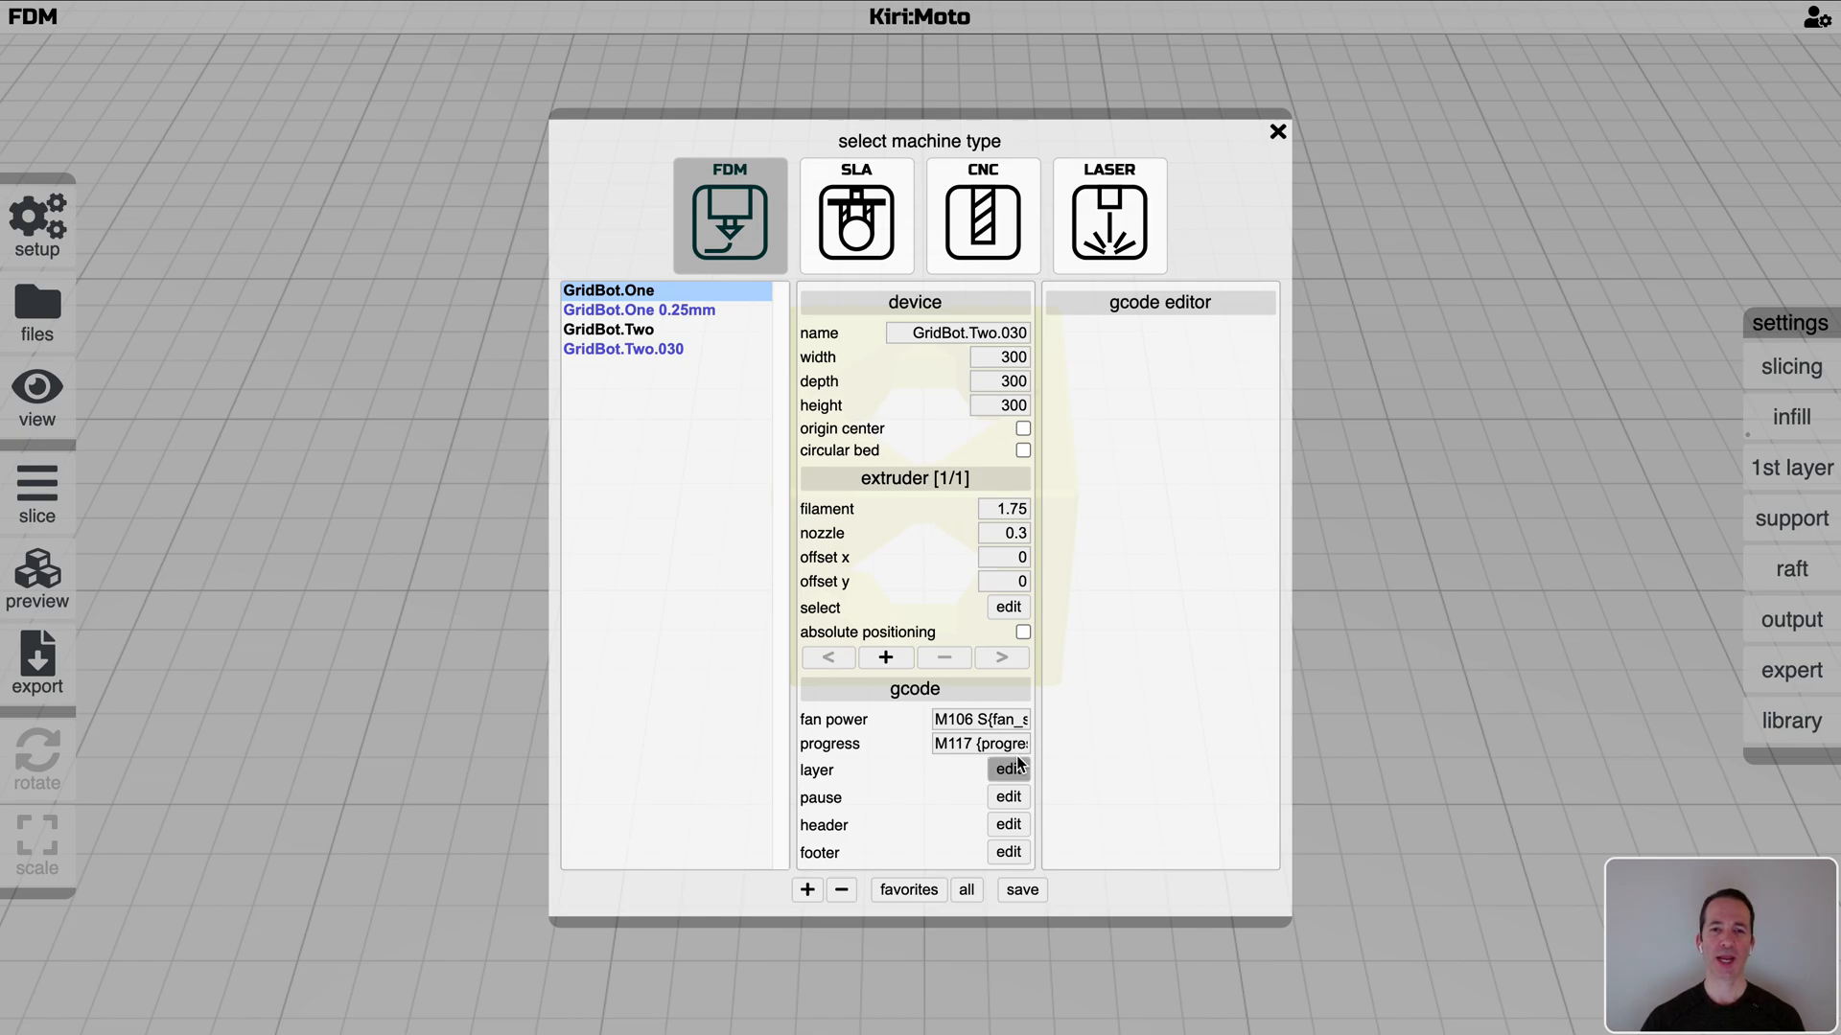
mouse_move(740, 414)
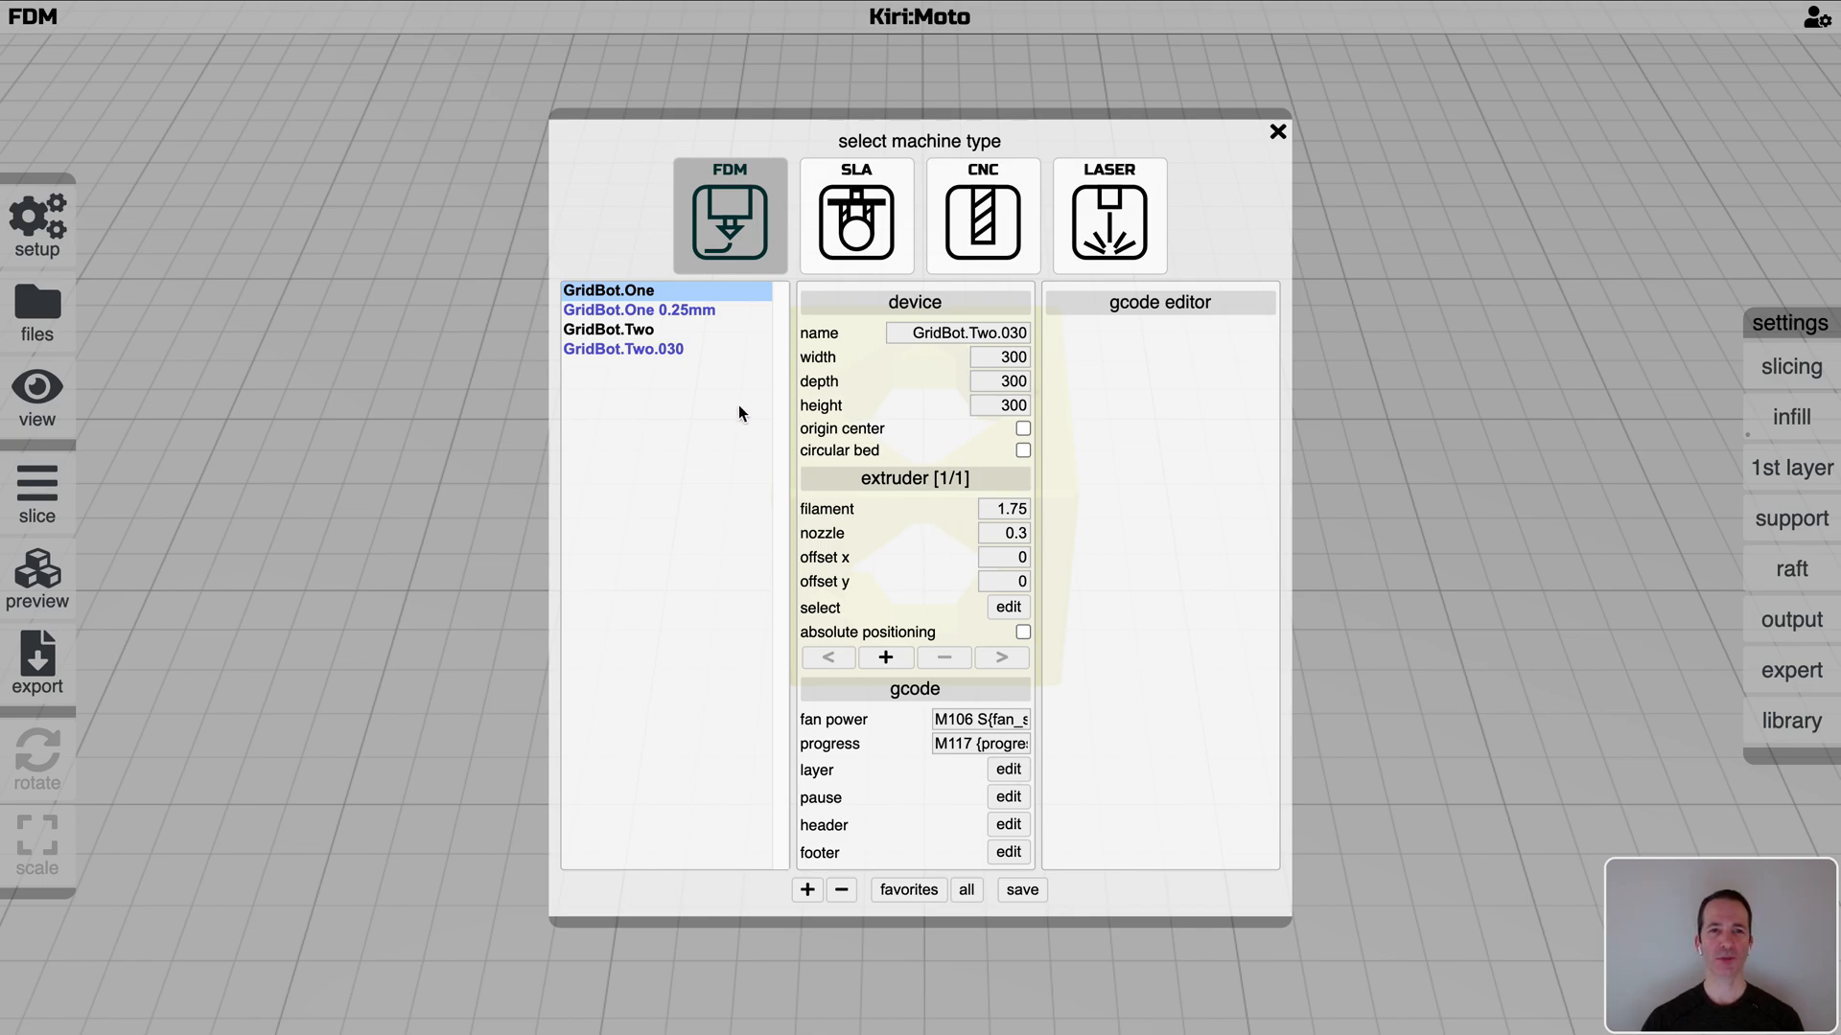
Review the footer and layer gcode, add a second extruder, and return to extruder 1
click(1007, 823)
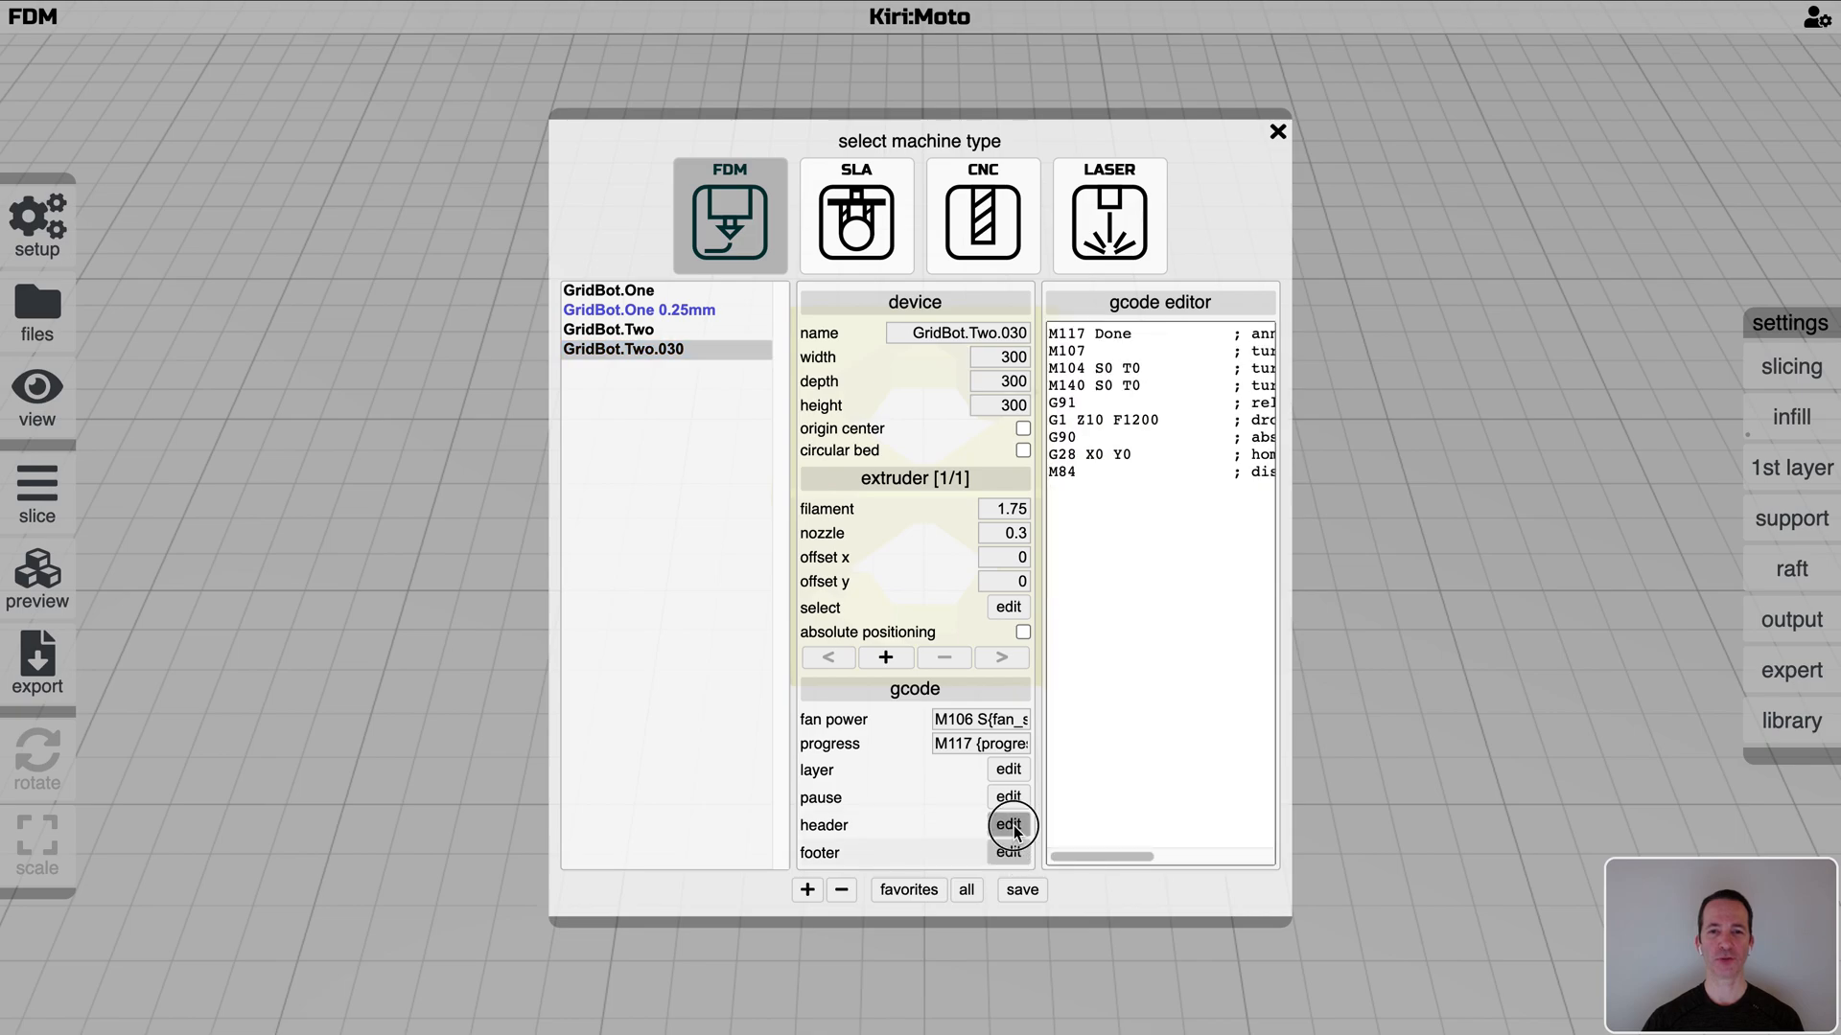
click(1007, 825)
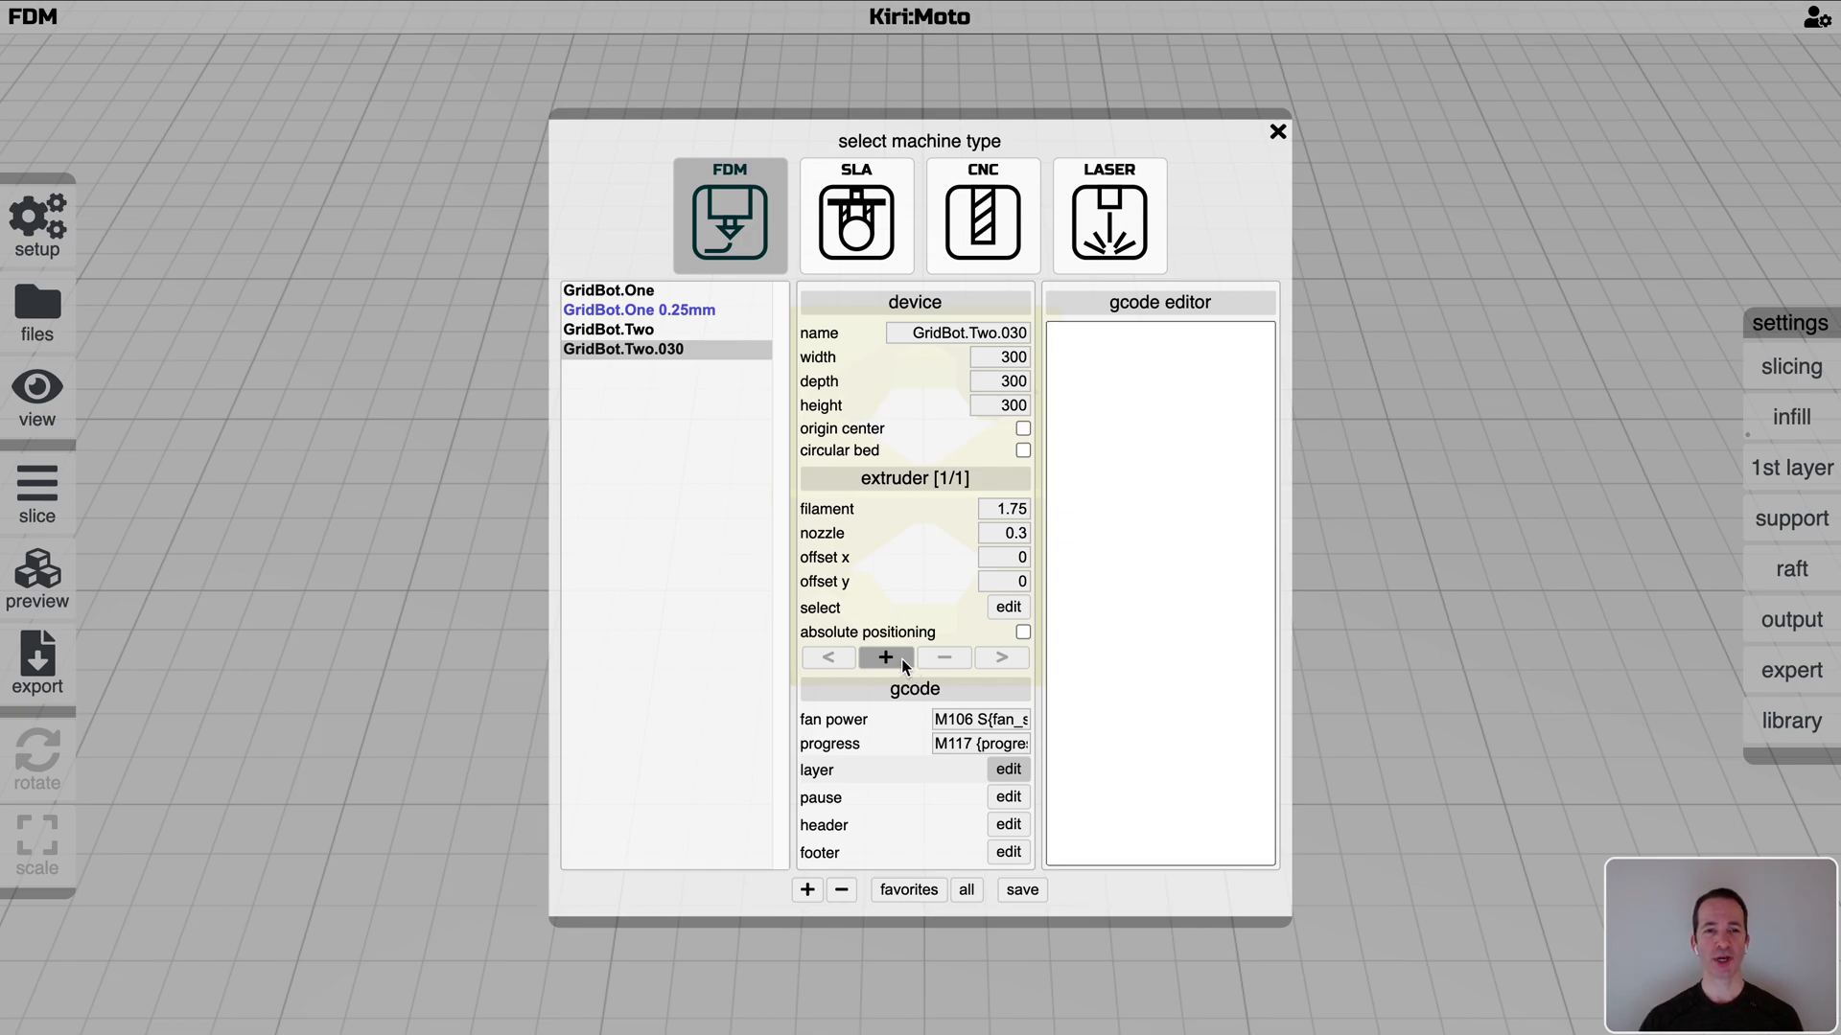
click(886, 656)
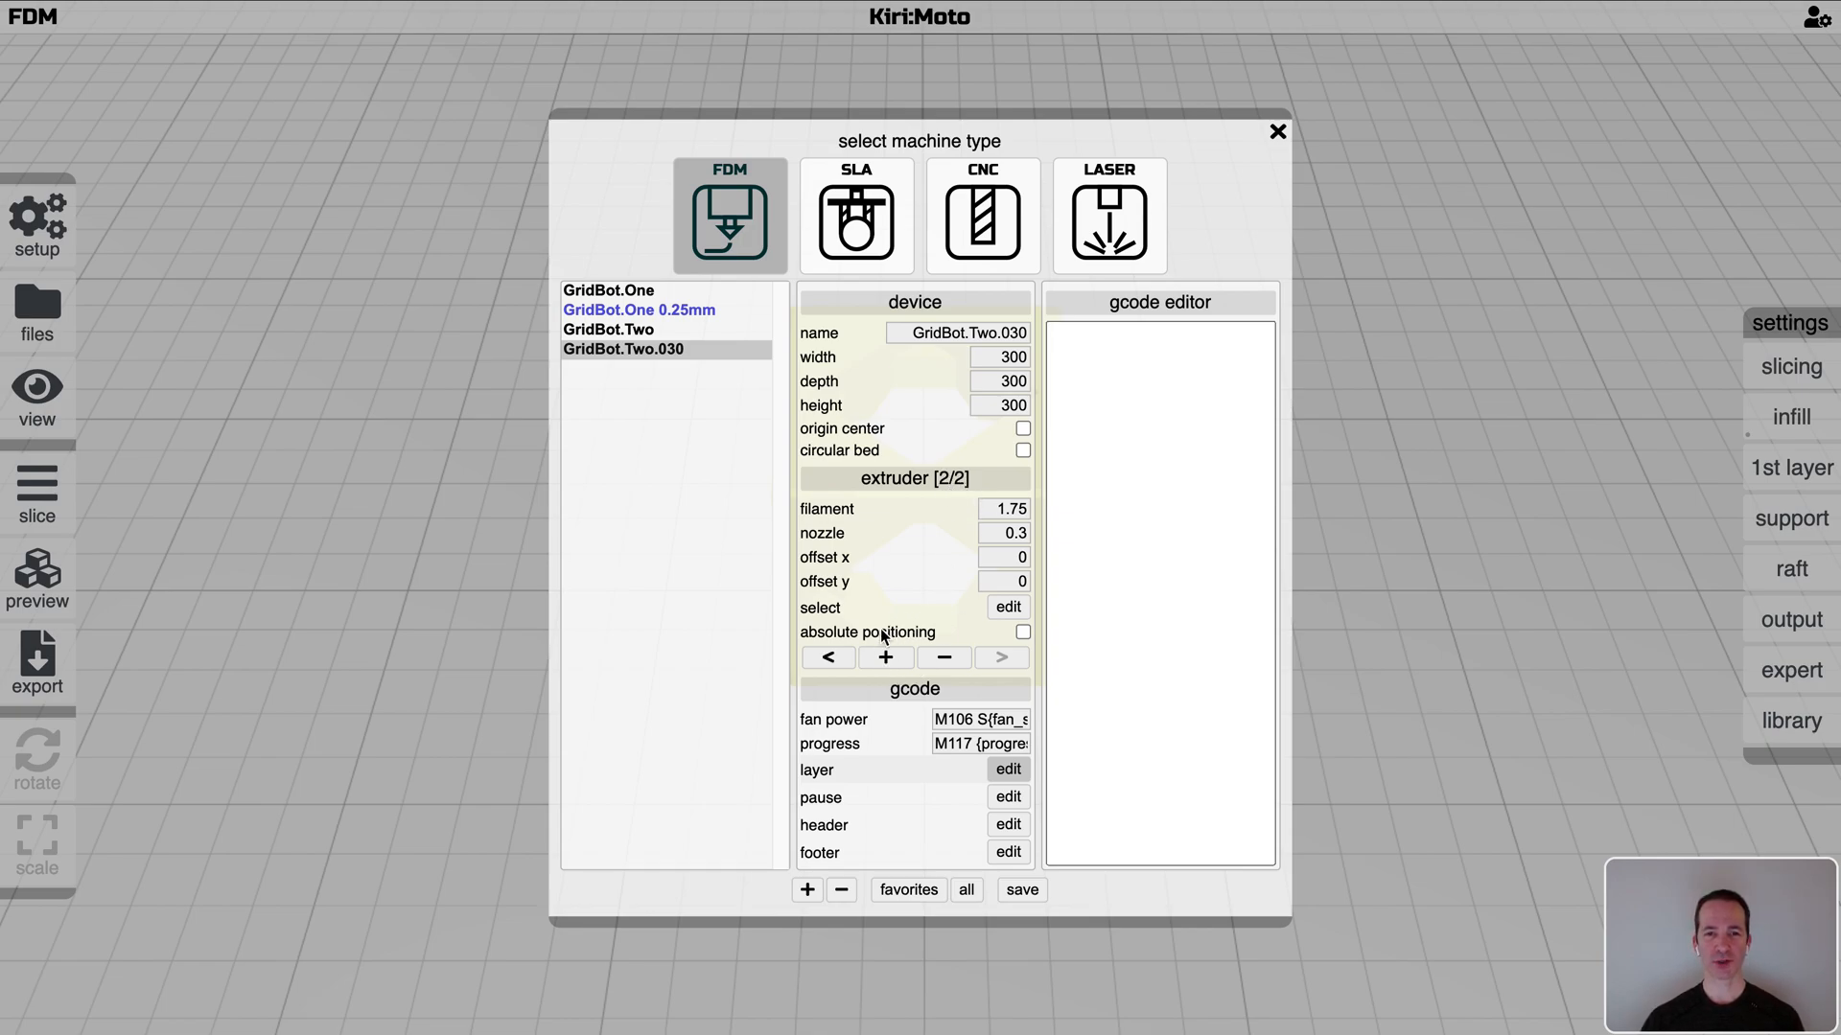
click(829, 658)
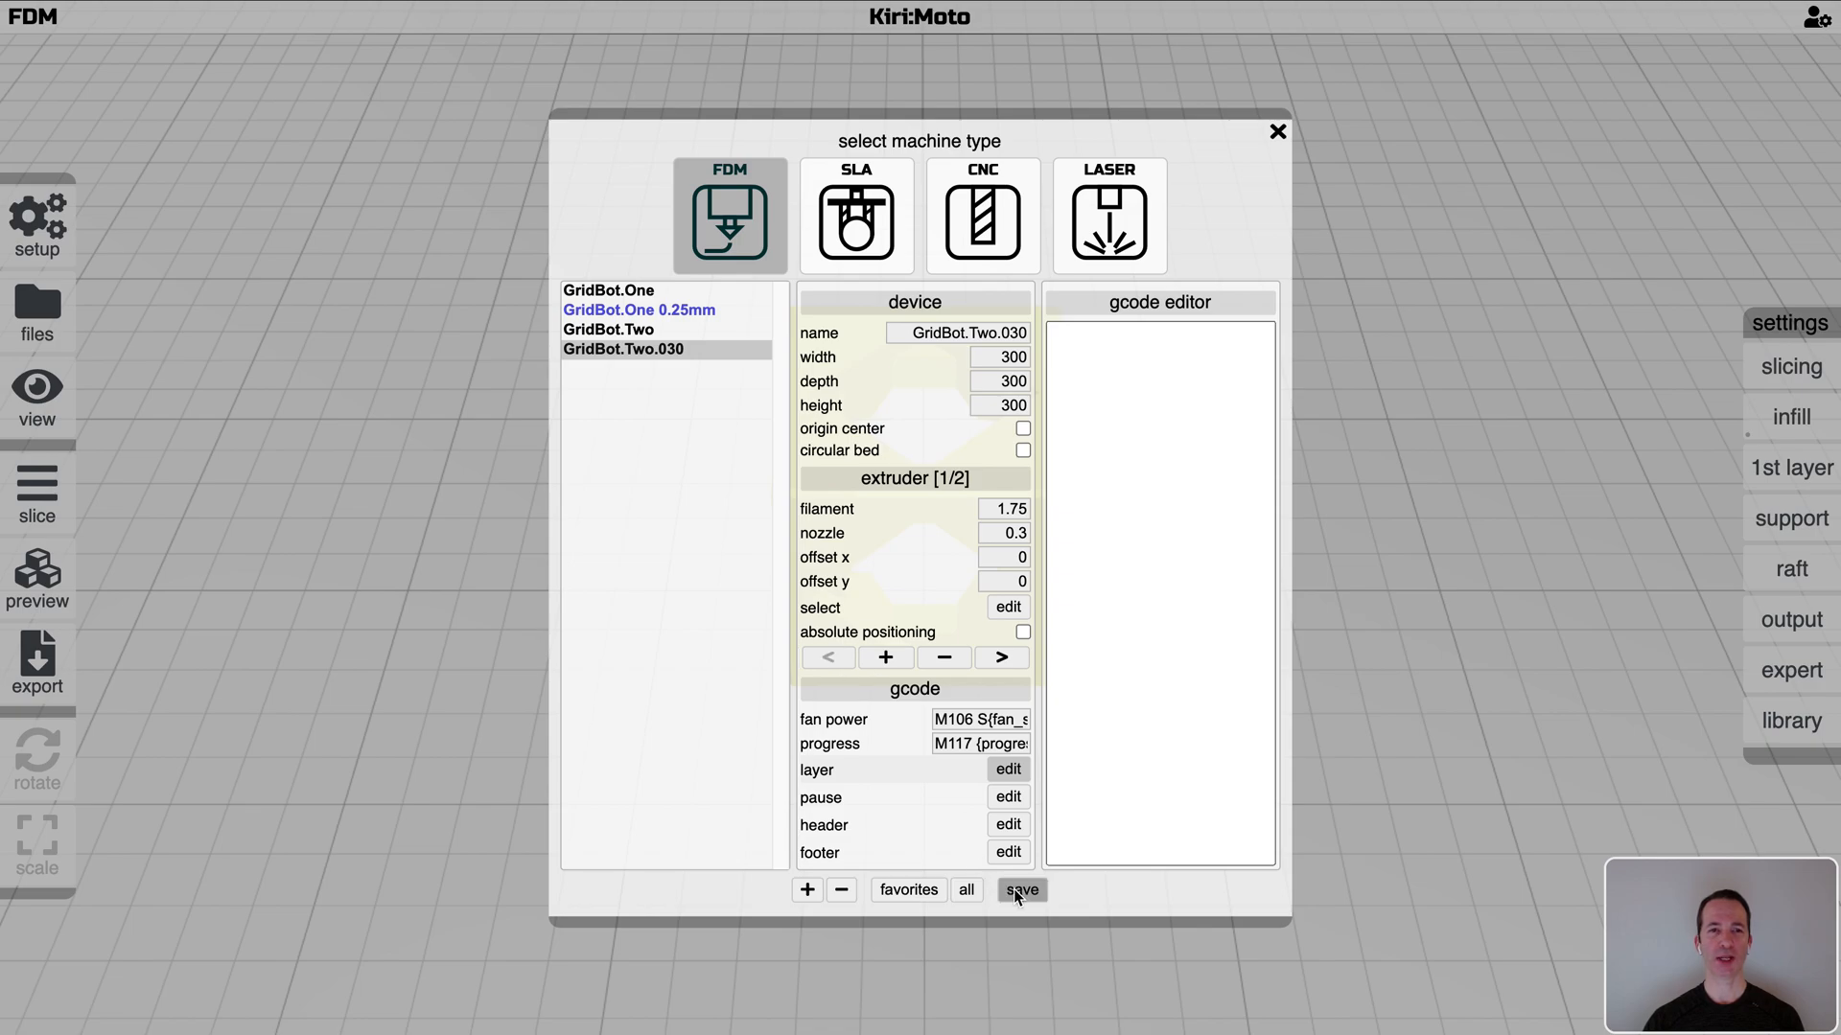
Save GridBot.Two.030, then switch the active device to GridBot.Two
click(1020, 890)
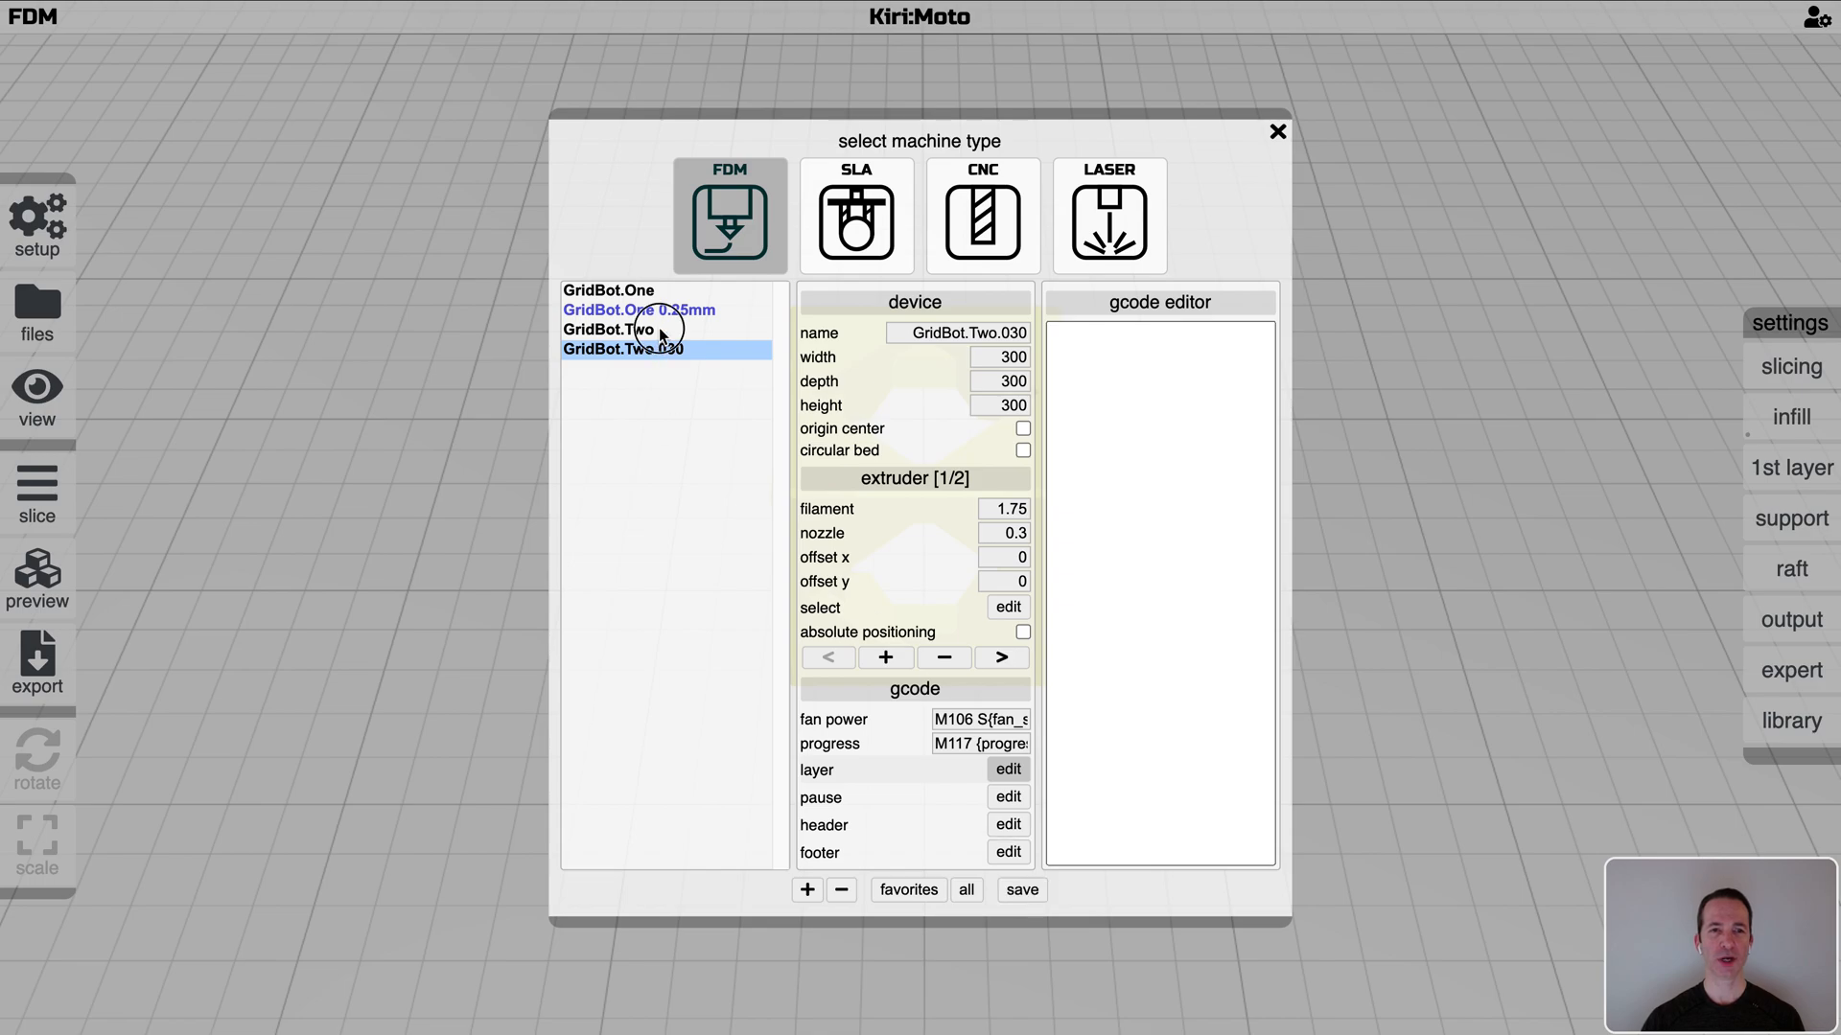
click(1279, 132)
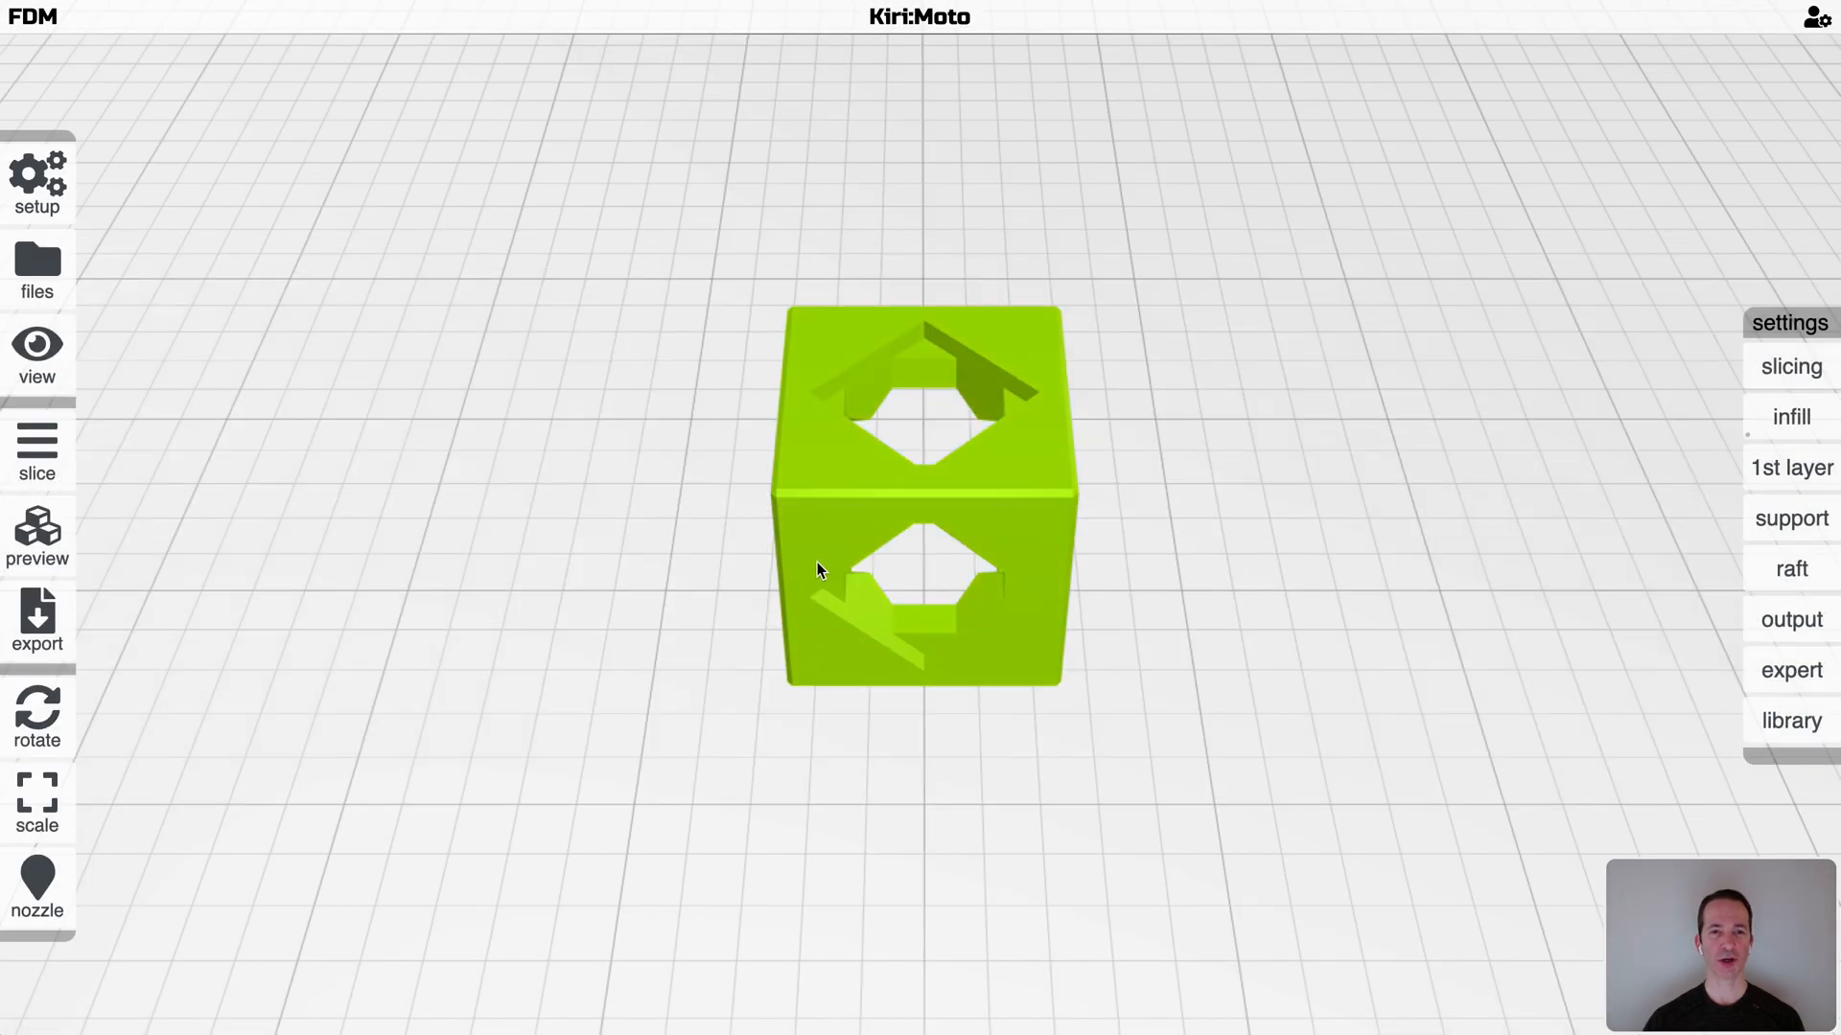
click(656, 769)
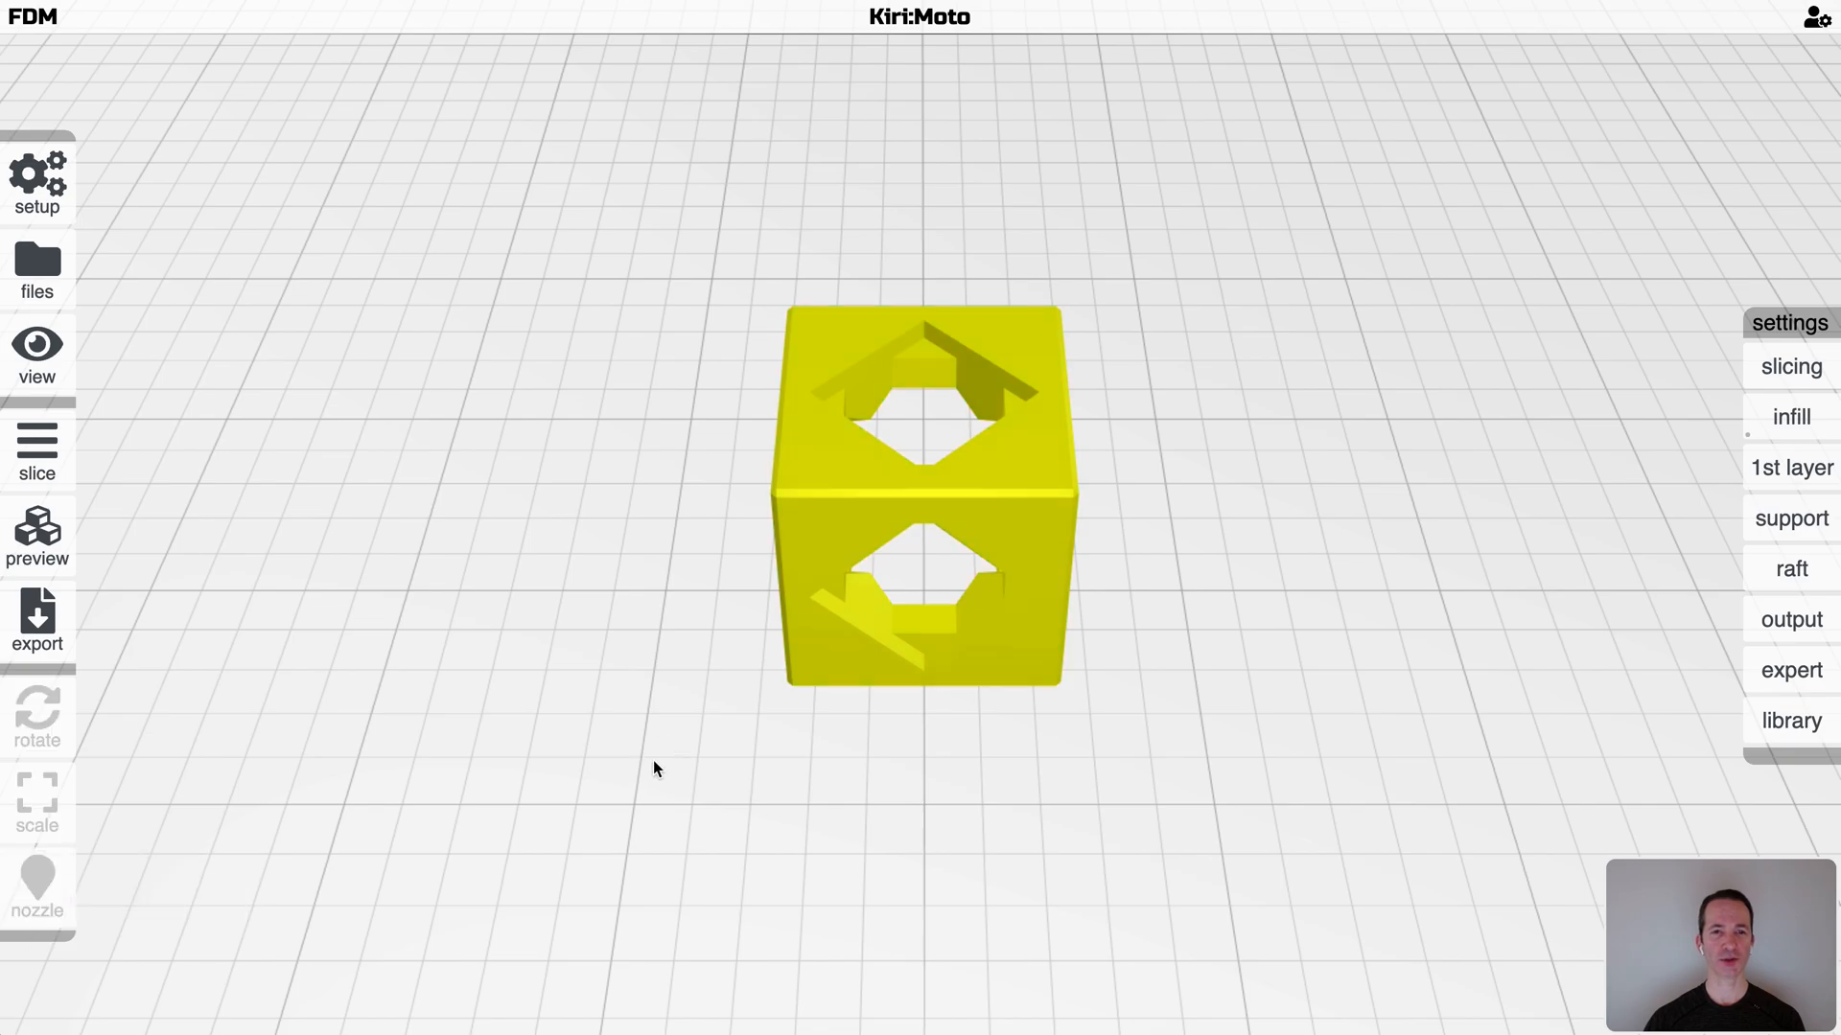
click(36, 182)
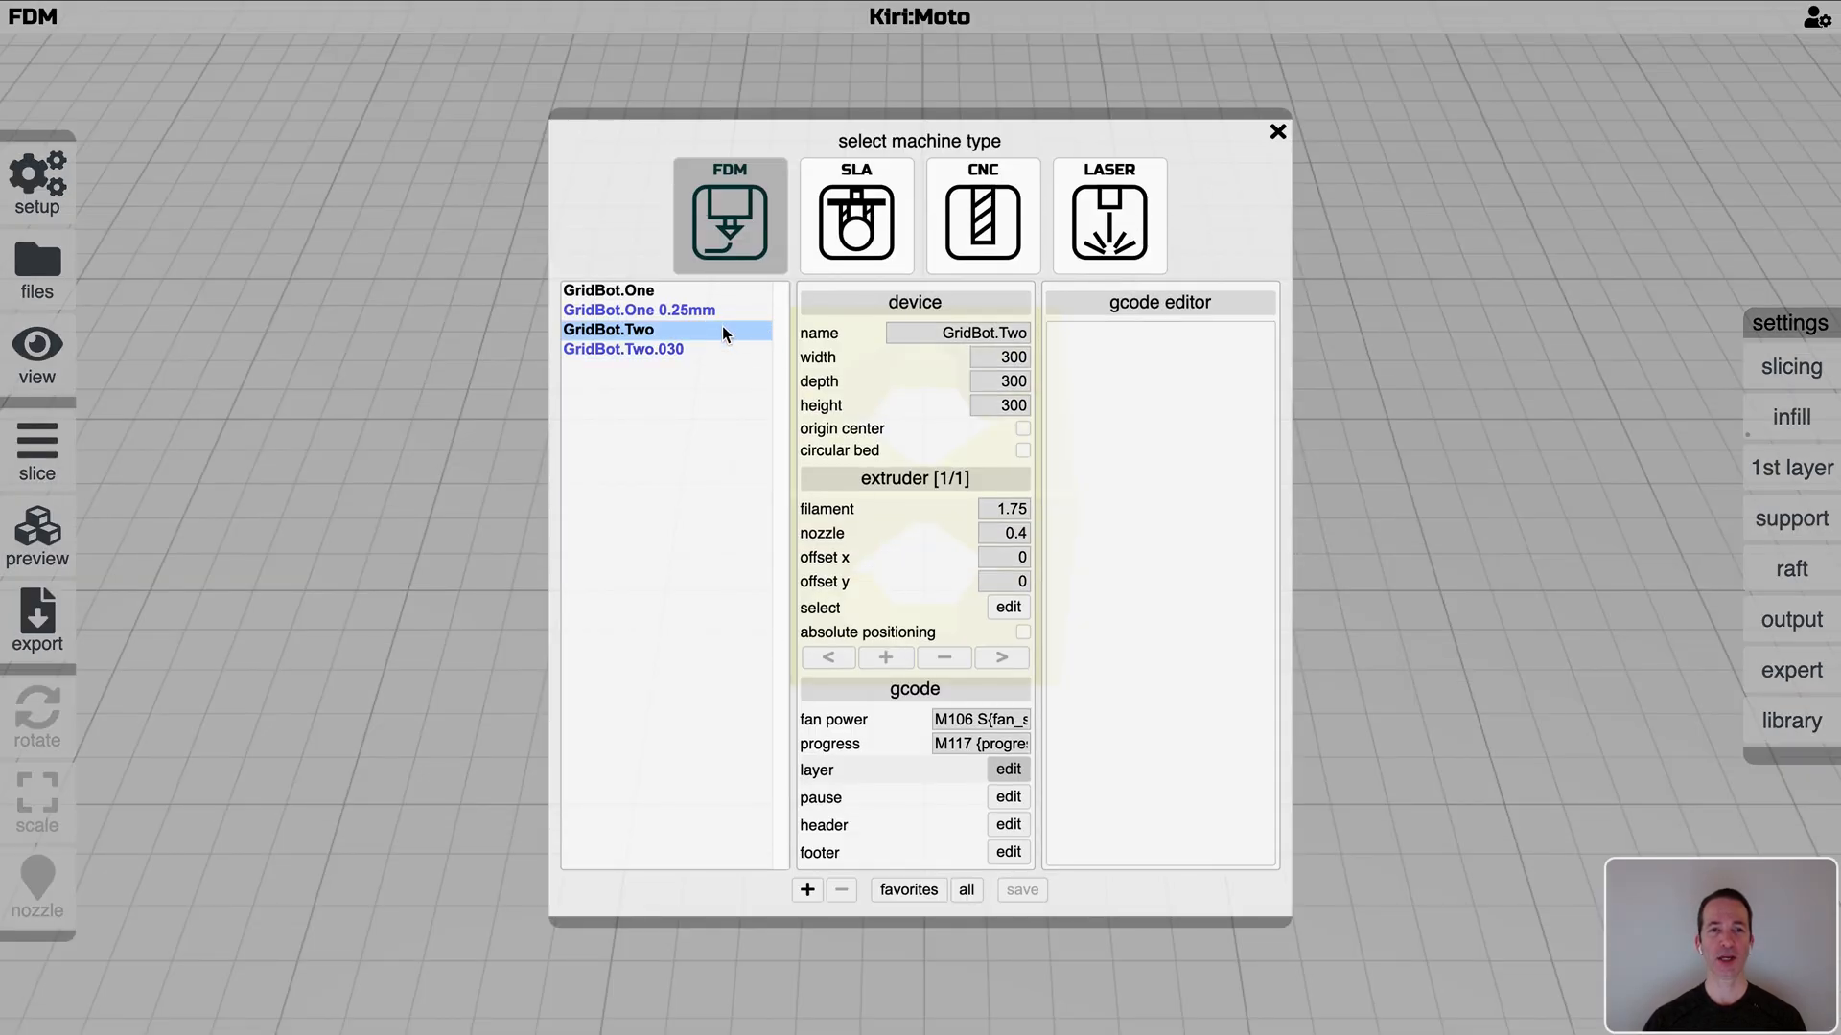
click(1277, 130)
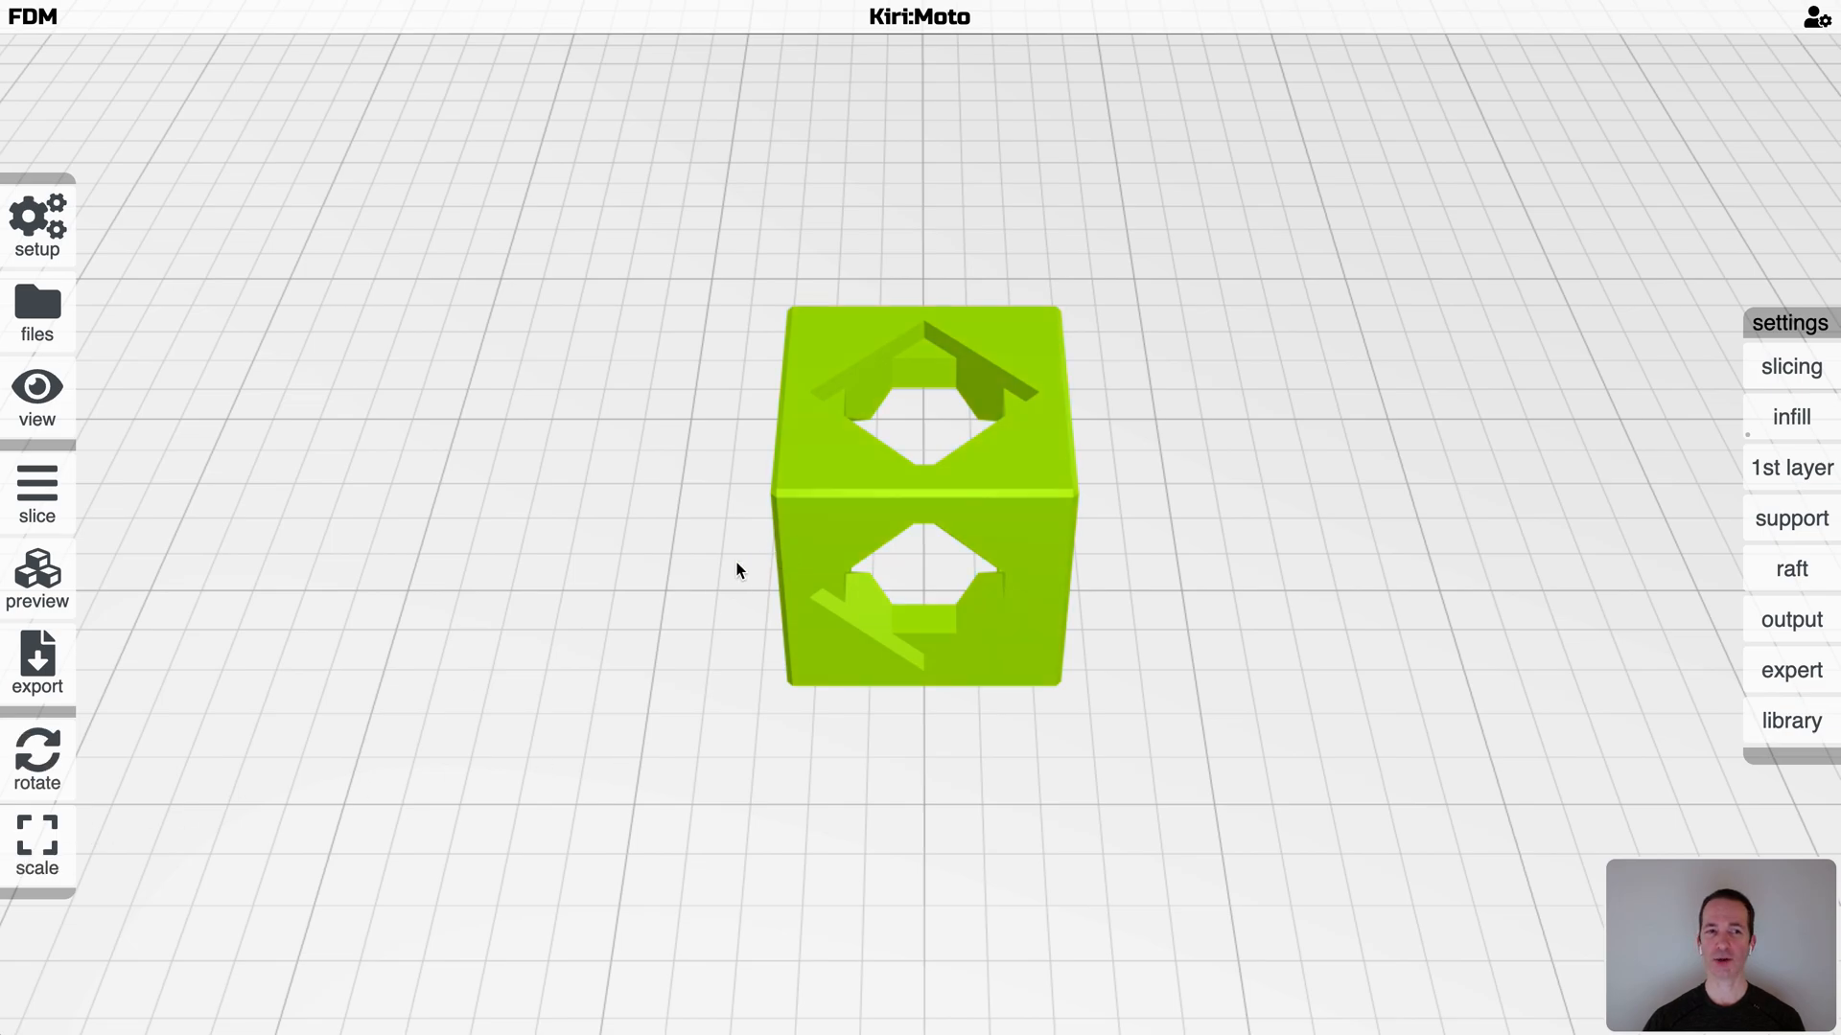
Switch the active device back to GridBot.Two.030 and close setup
click(37, 222)
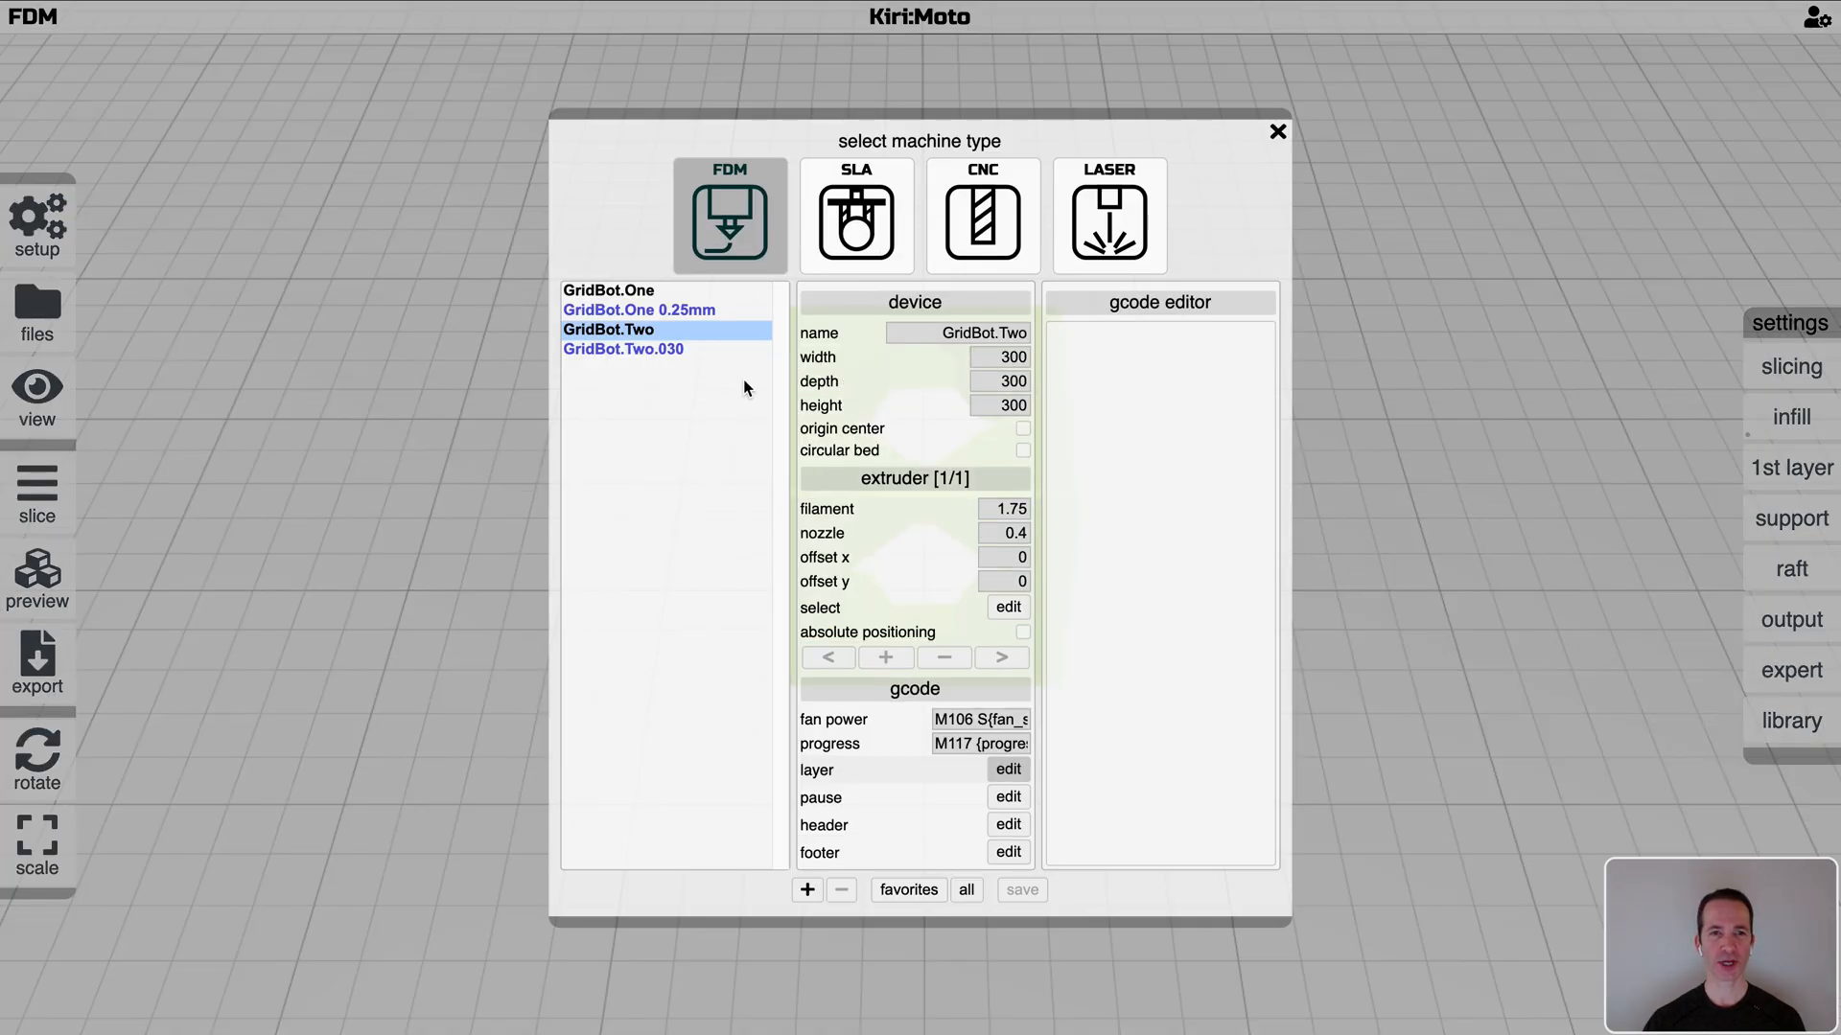
click(623, 349)
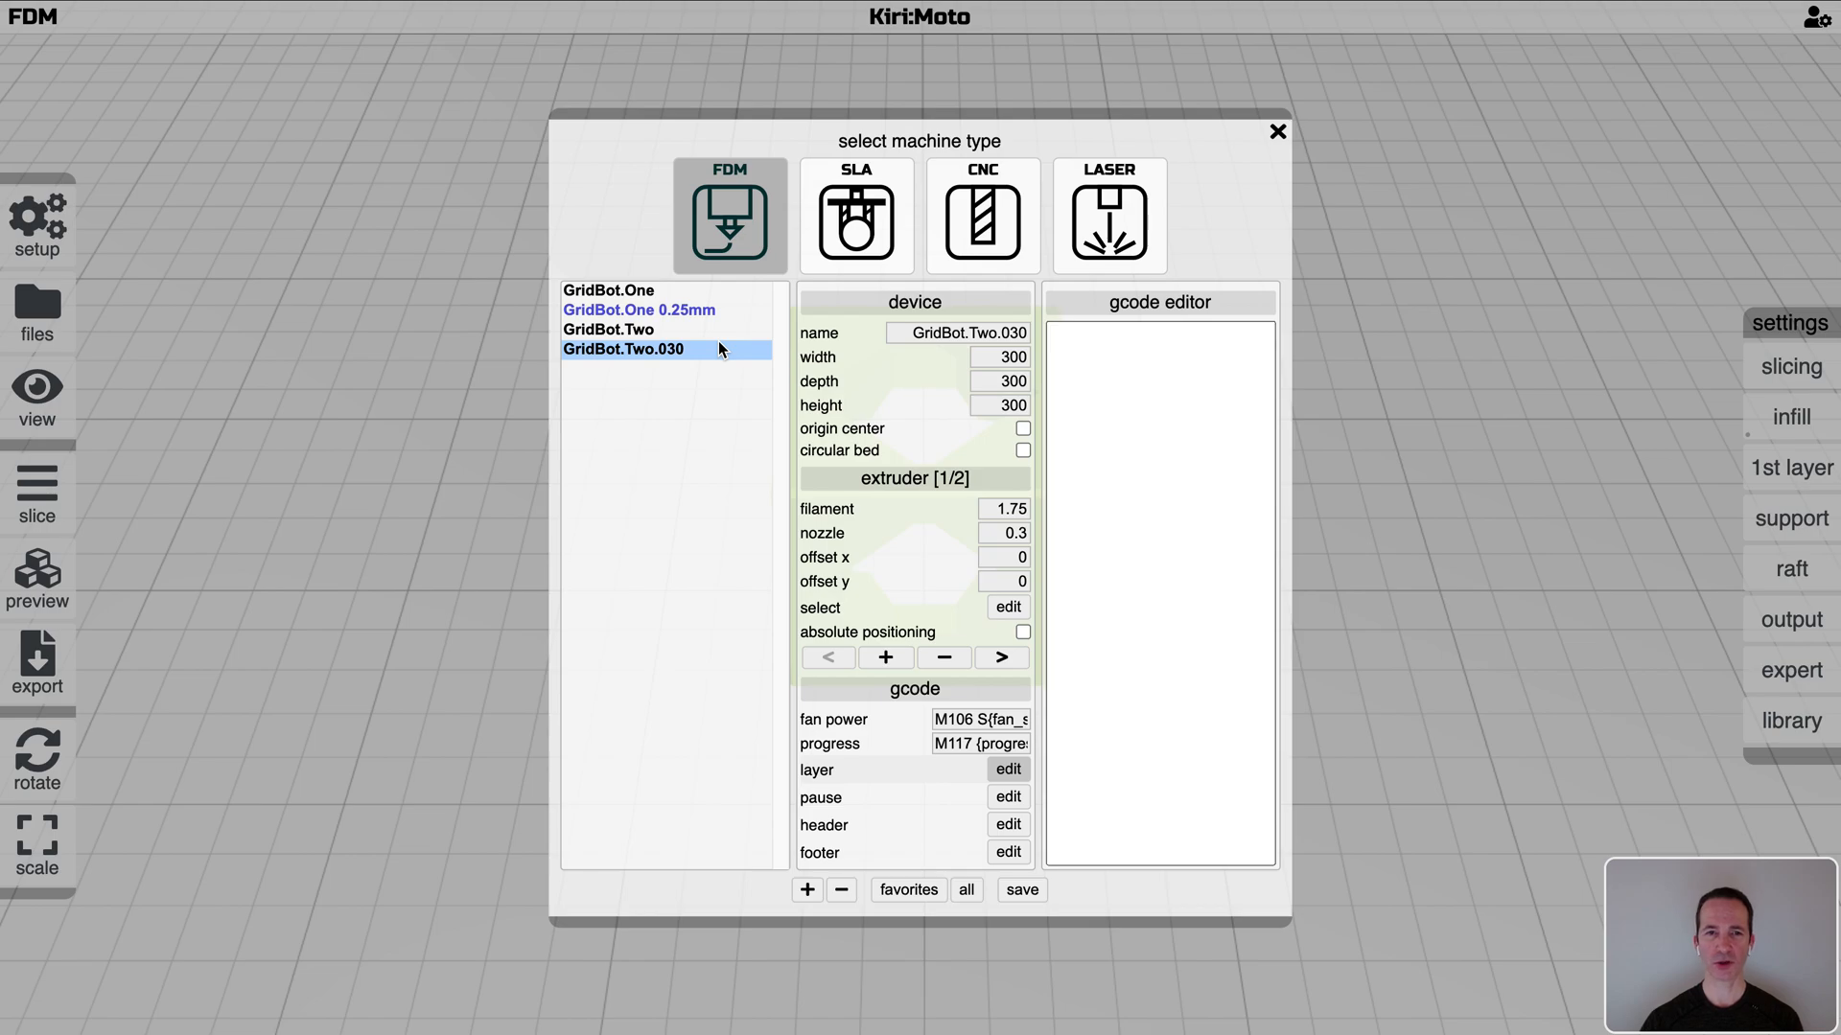
click(1277, 132)
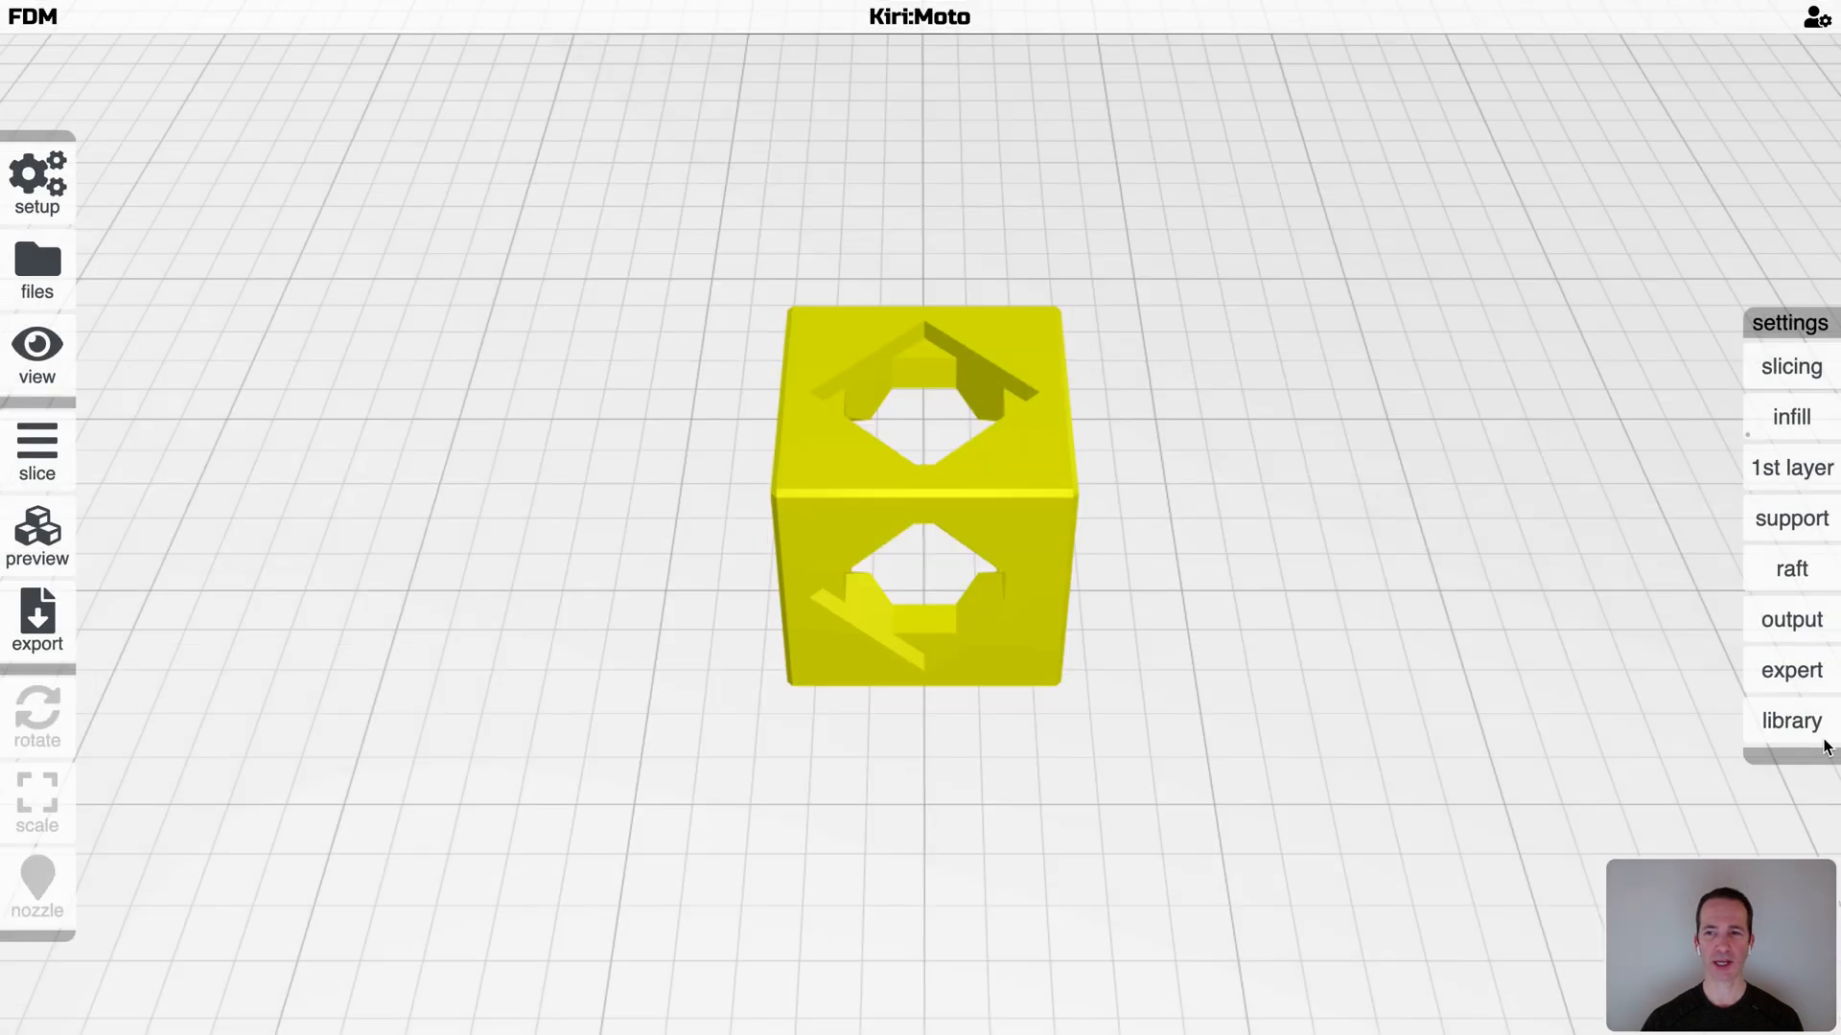
Compare the saved Library profiles for GridBot.Two.030 and GridBot.Two
click(1791, 719)
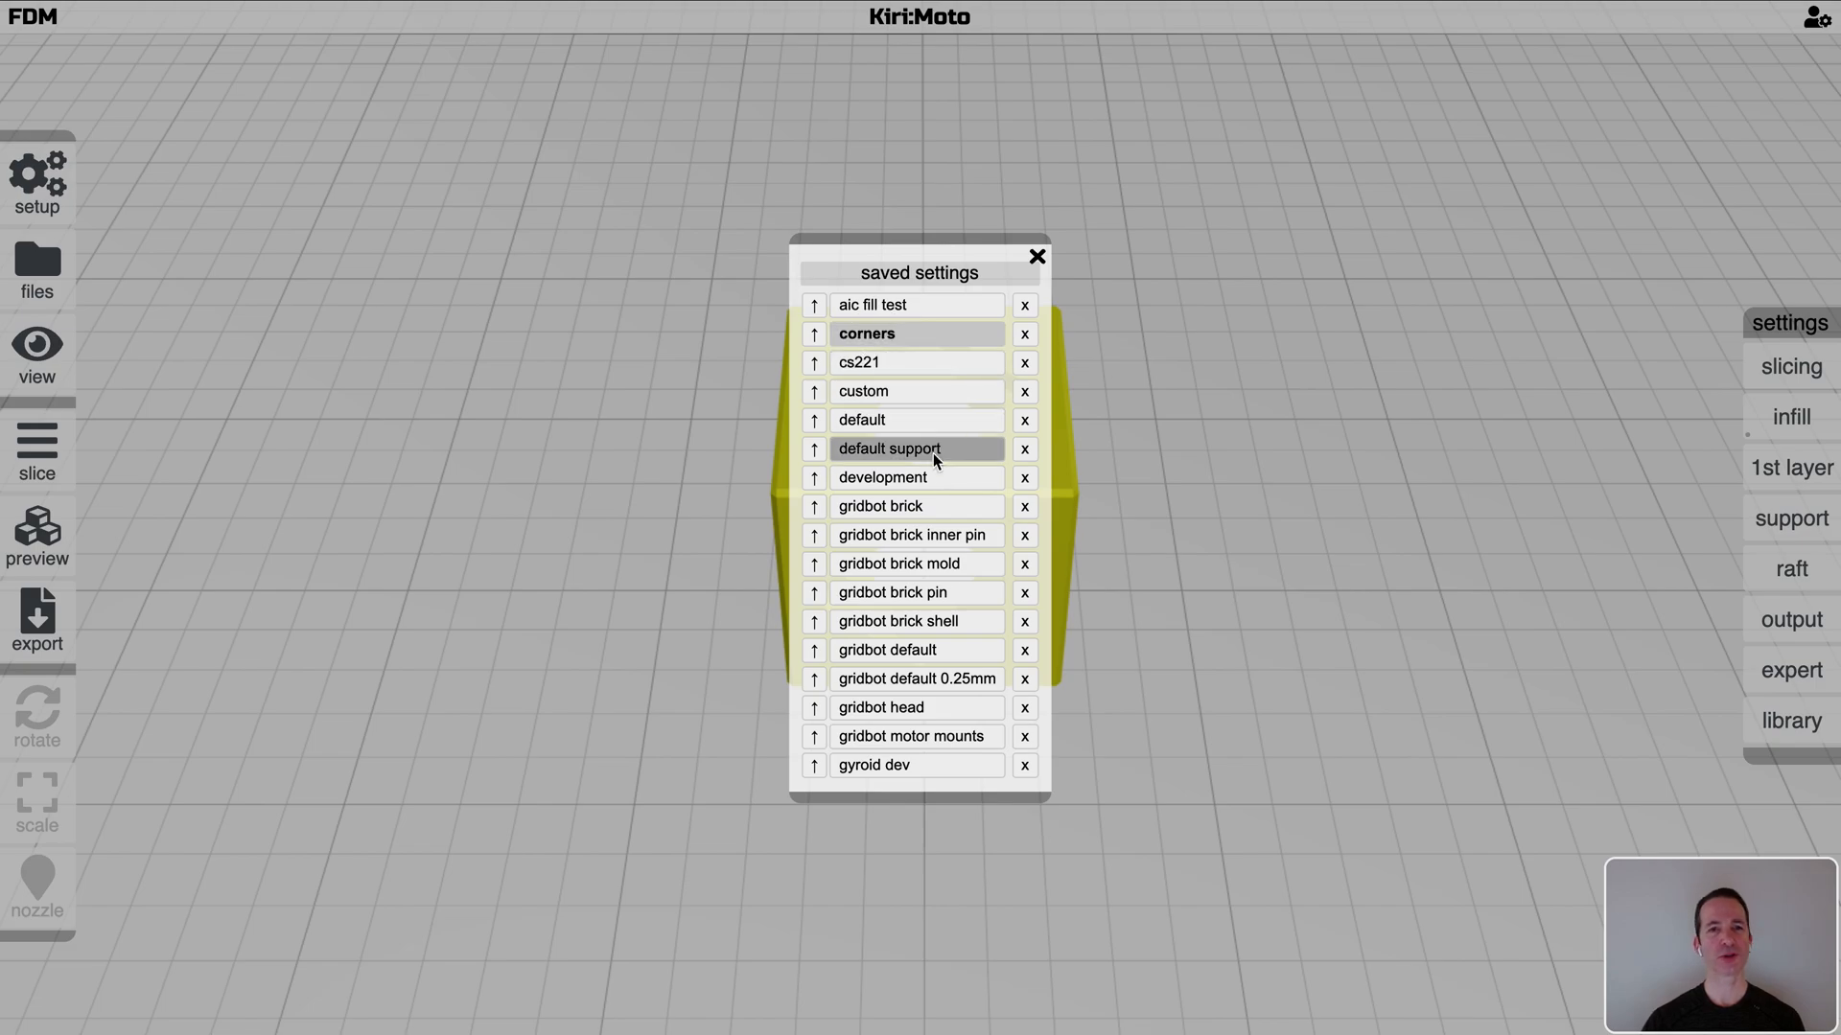
click(866, 334)
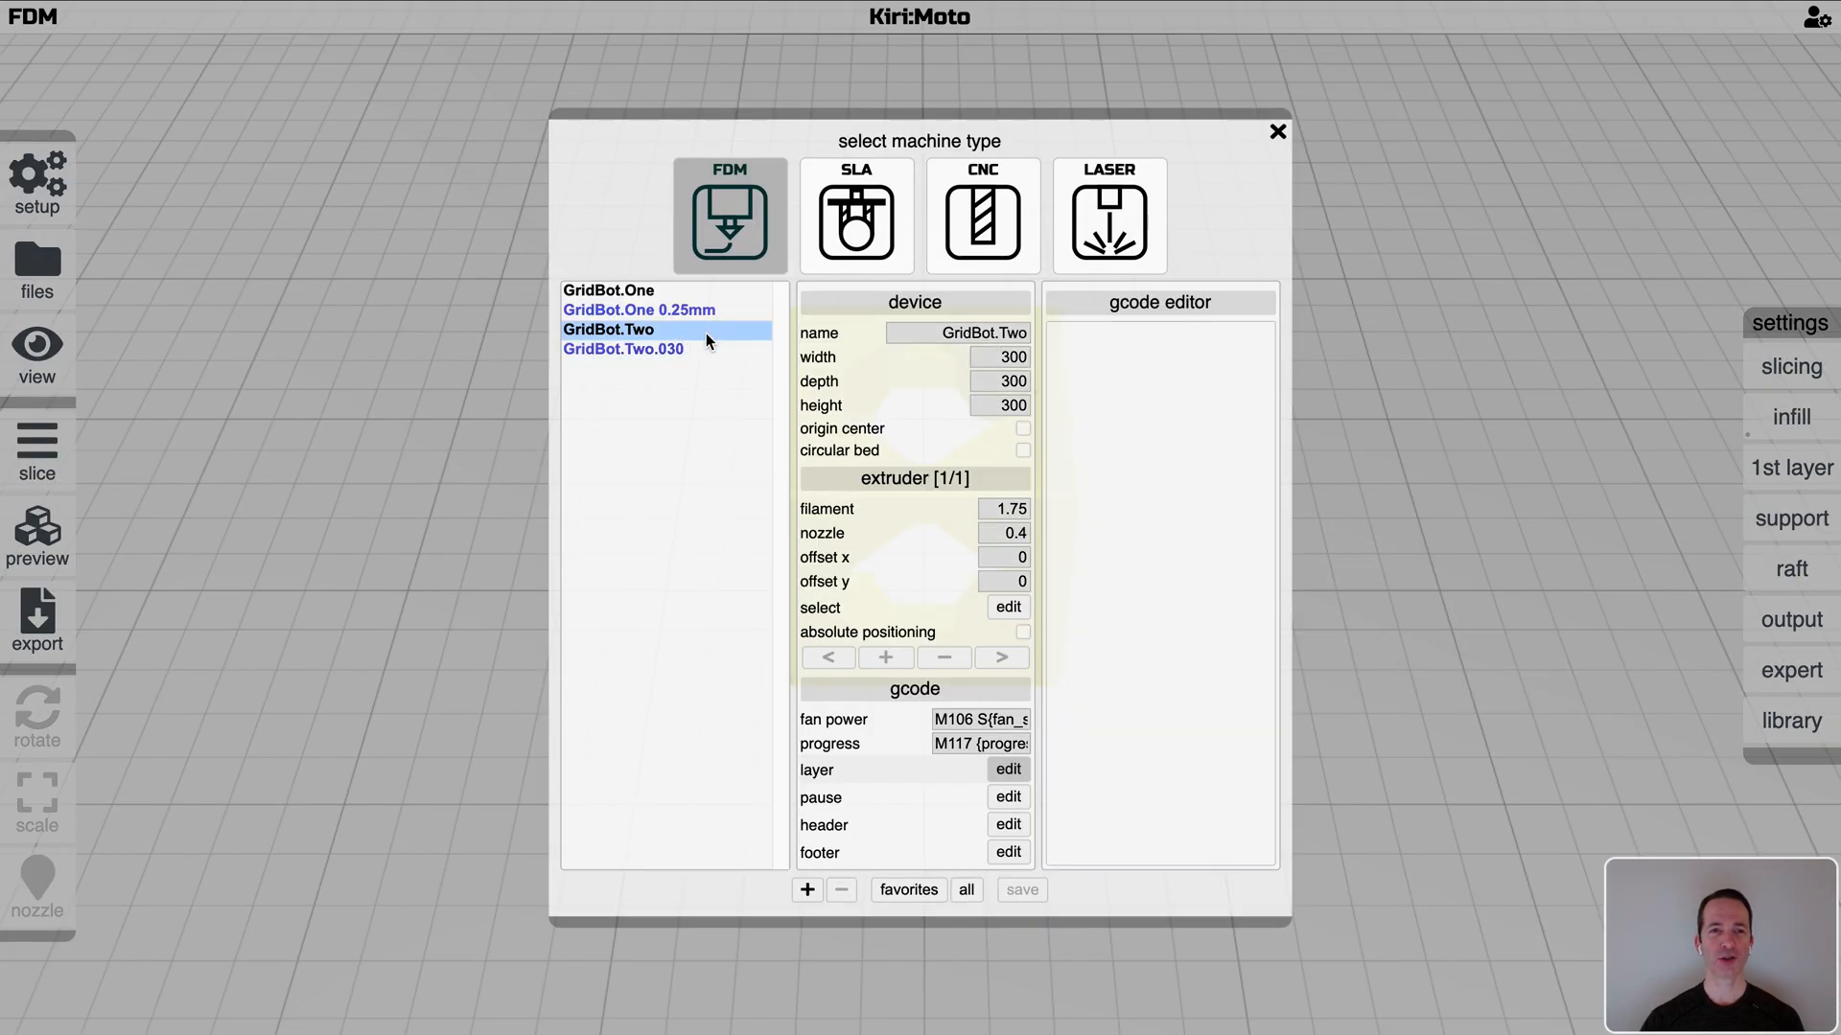
click(1277, 130)
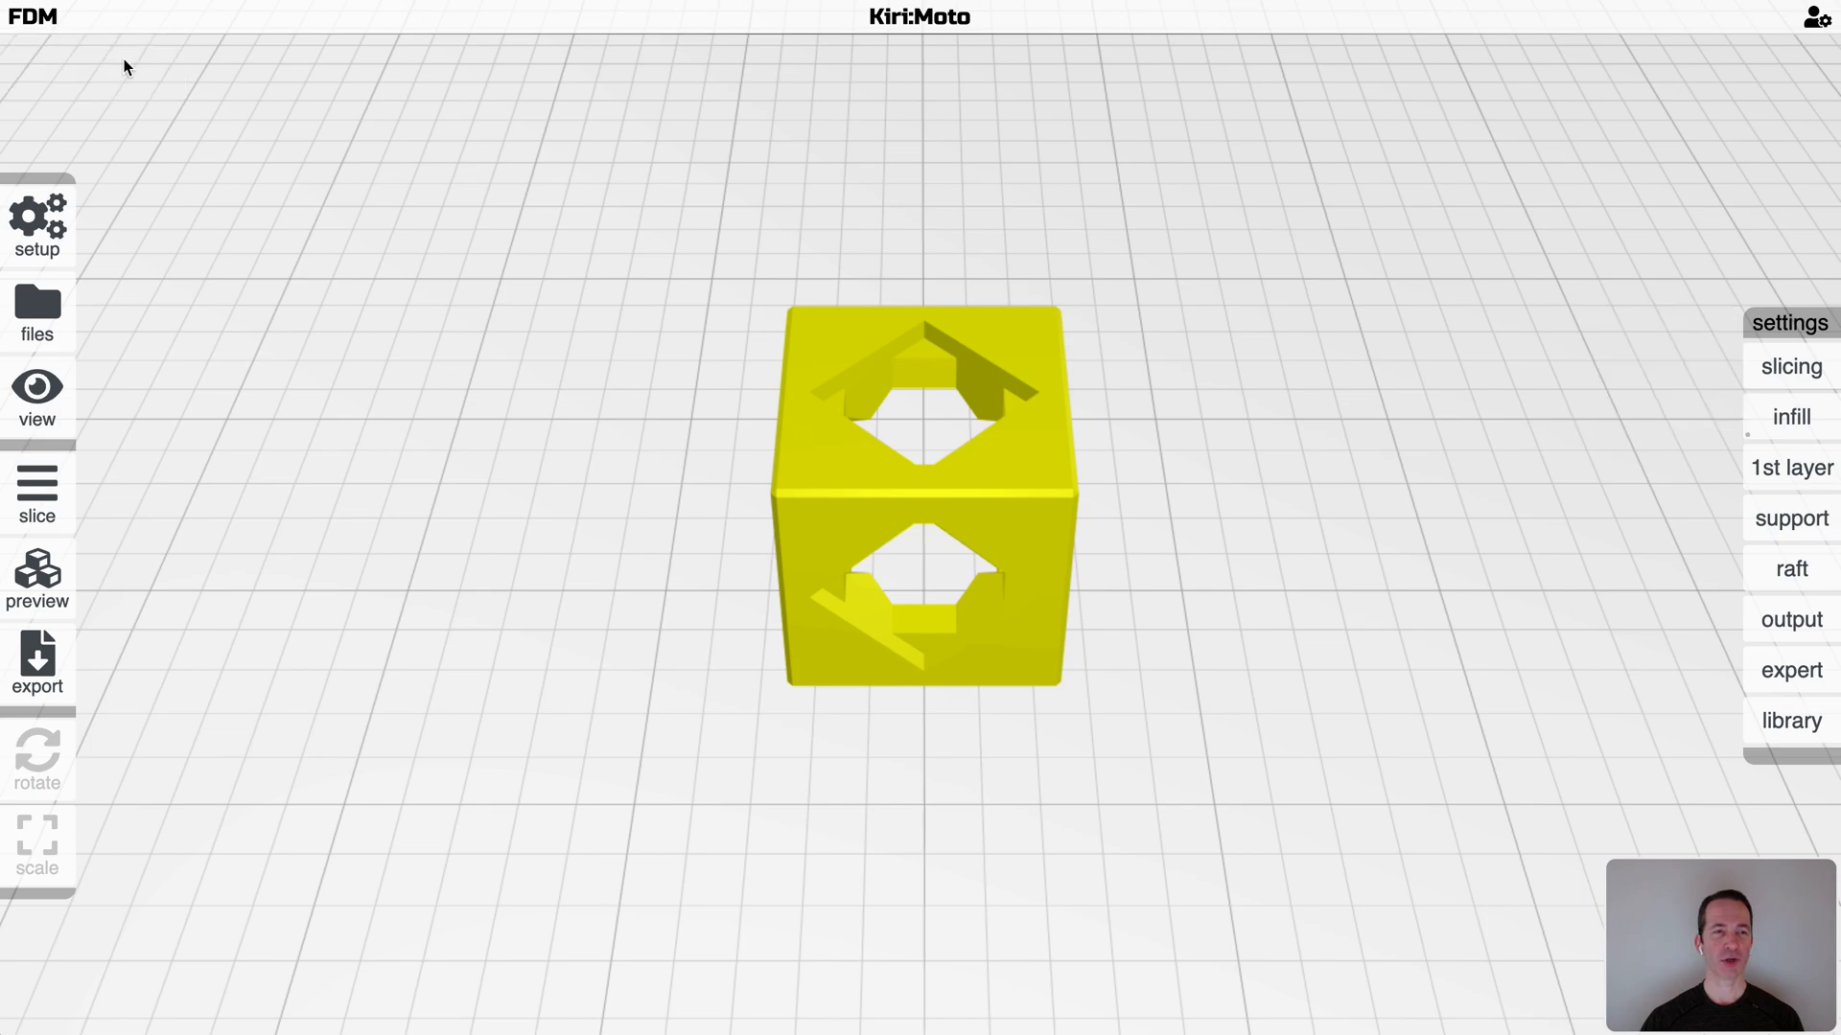
click(1789, 322)
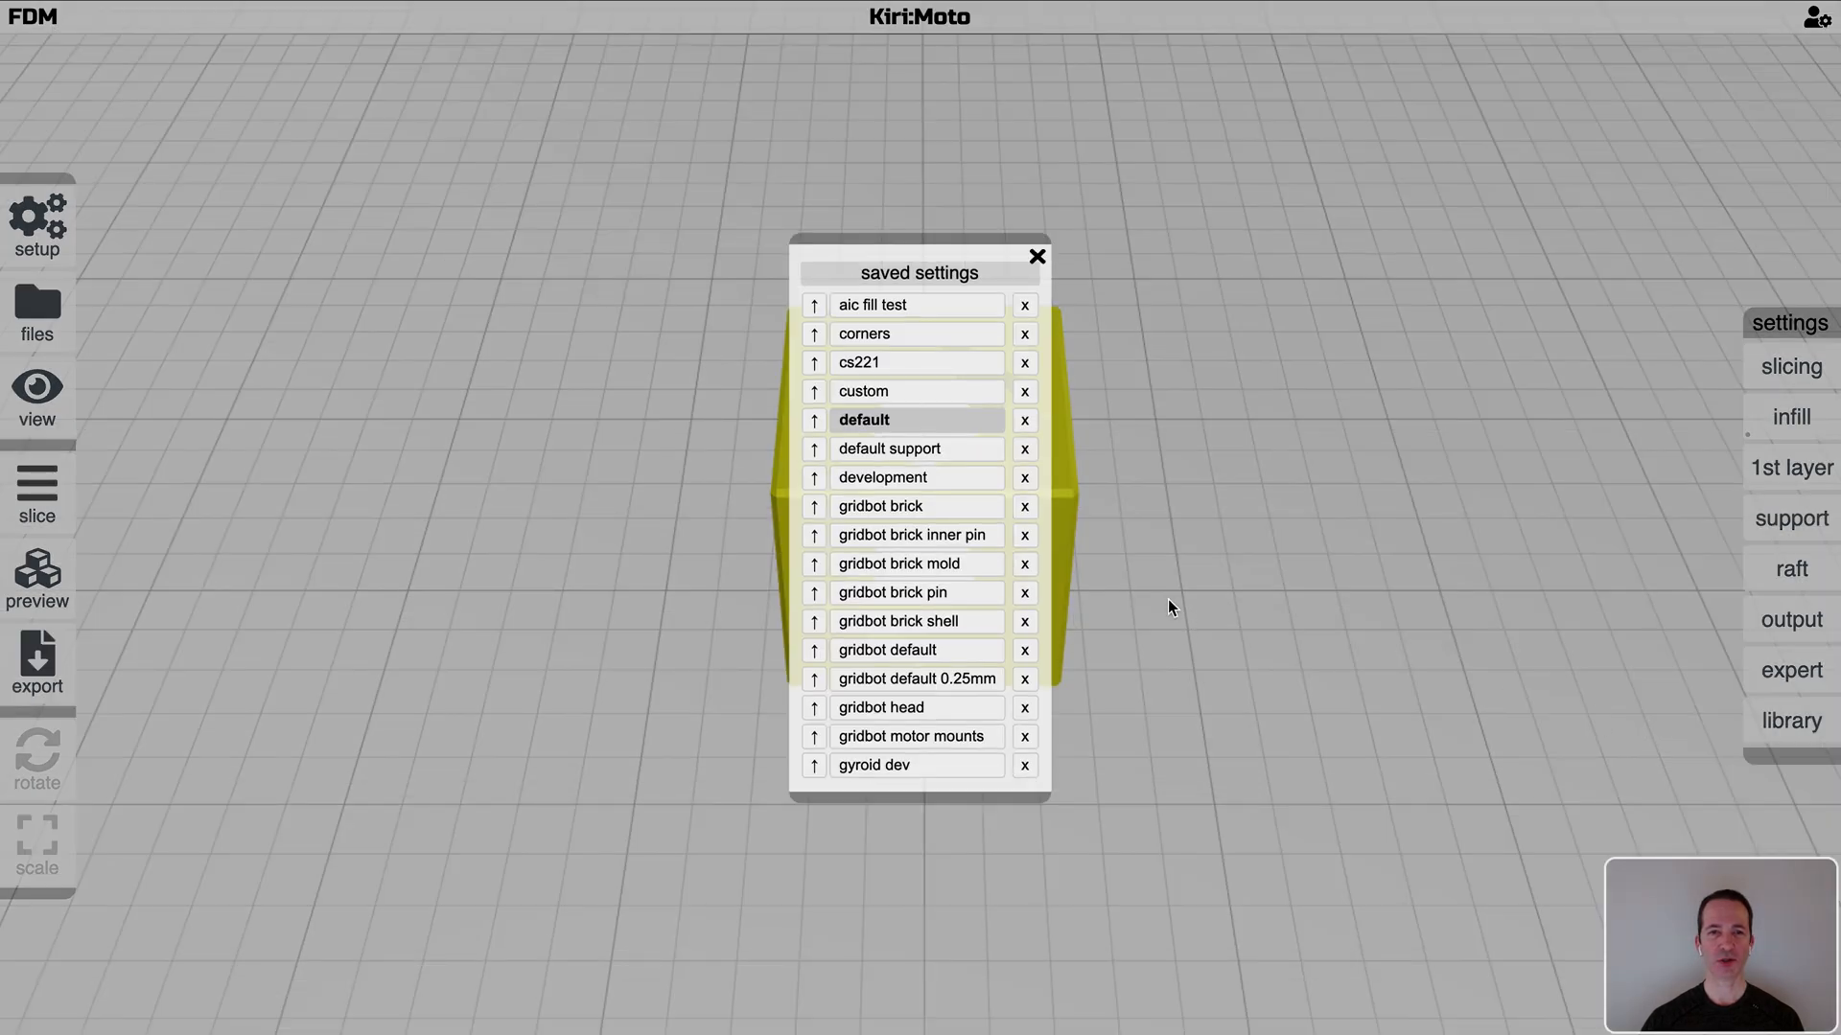
click(1037, 255)
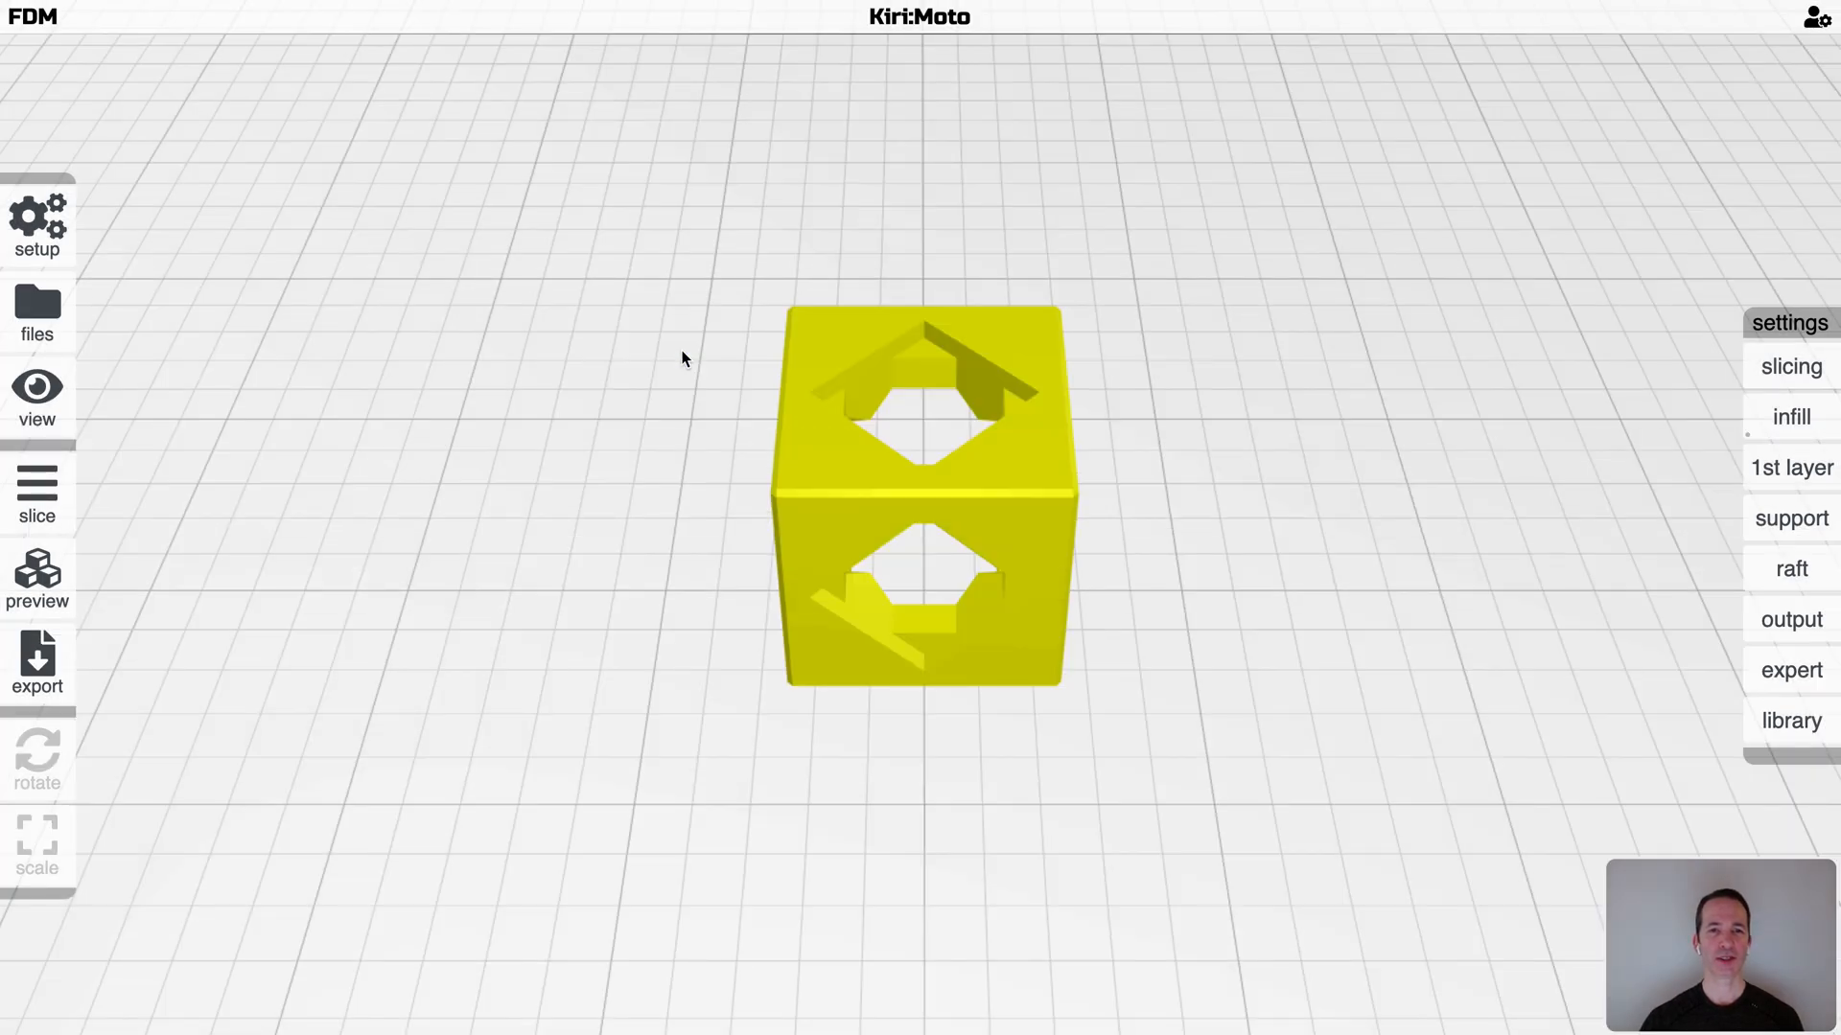
Reselect GridBot.Two.030 in device setup, showing its 0.3 nozzle and two extruders
click(37, 223)
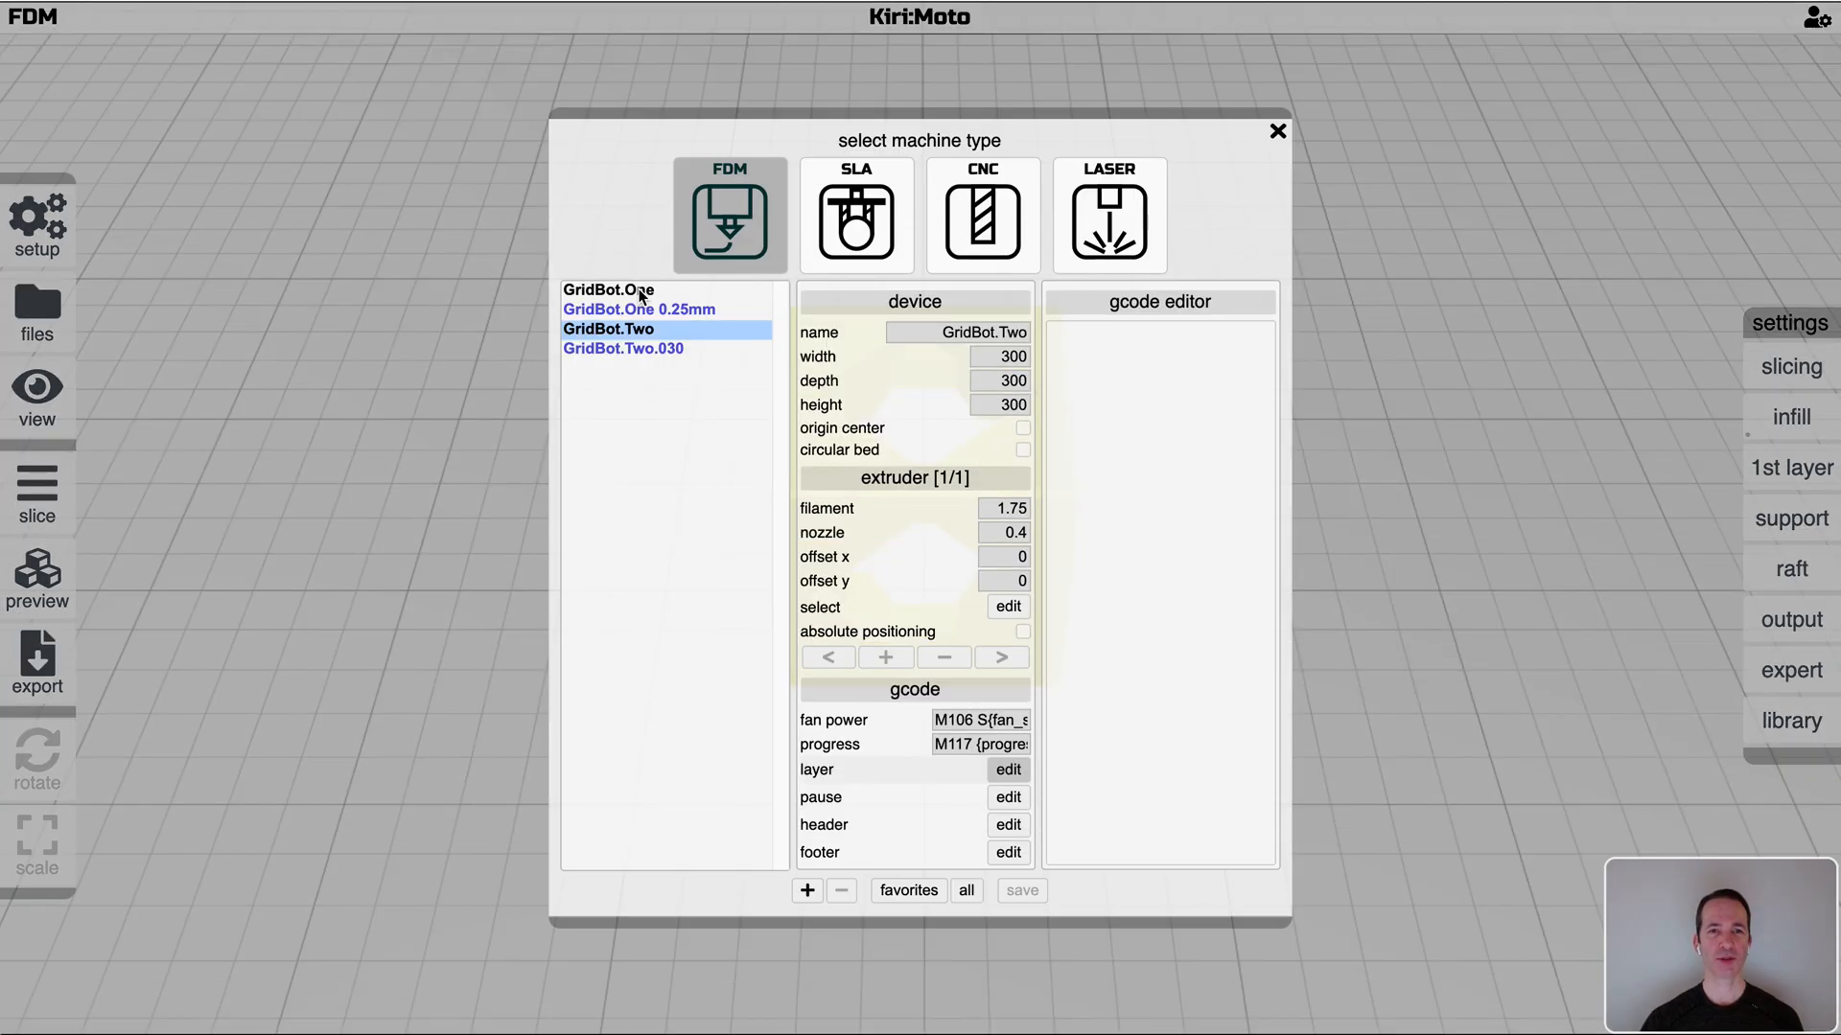
click(1277, 130)
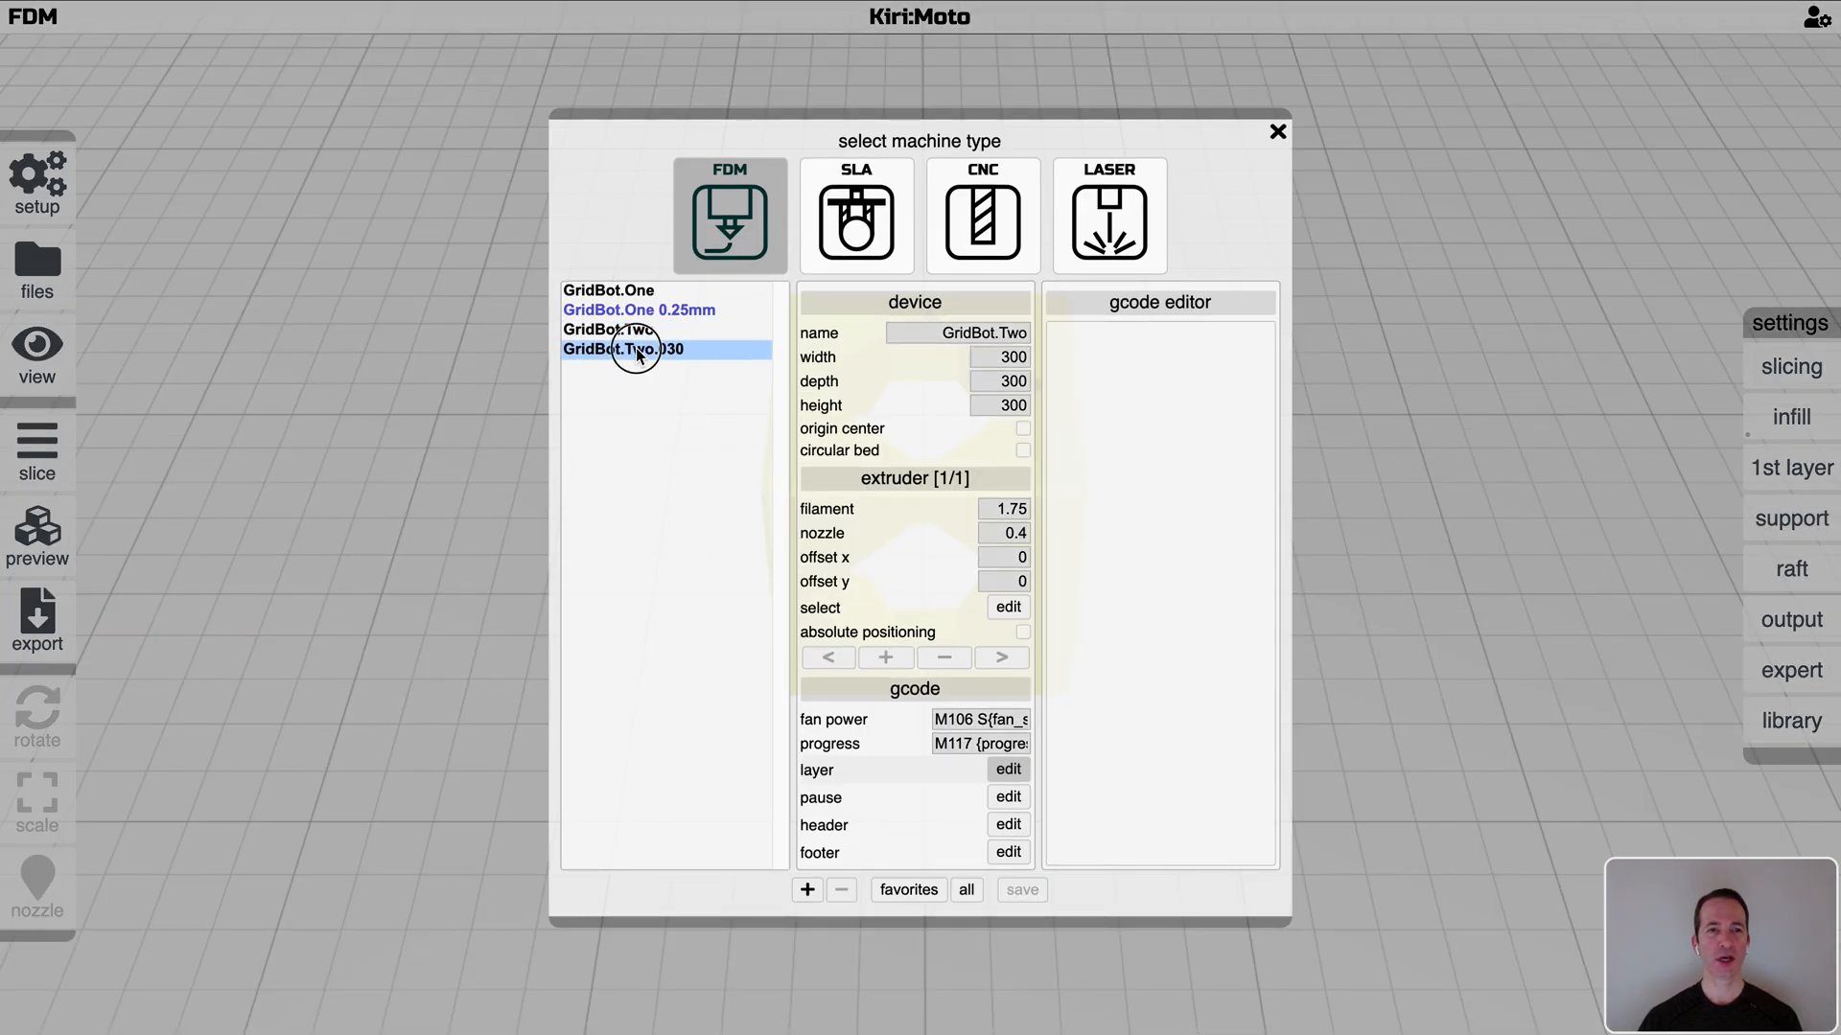
click(623, 349)
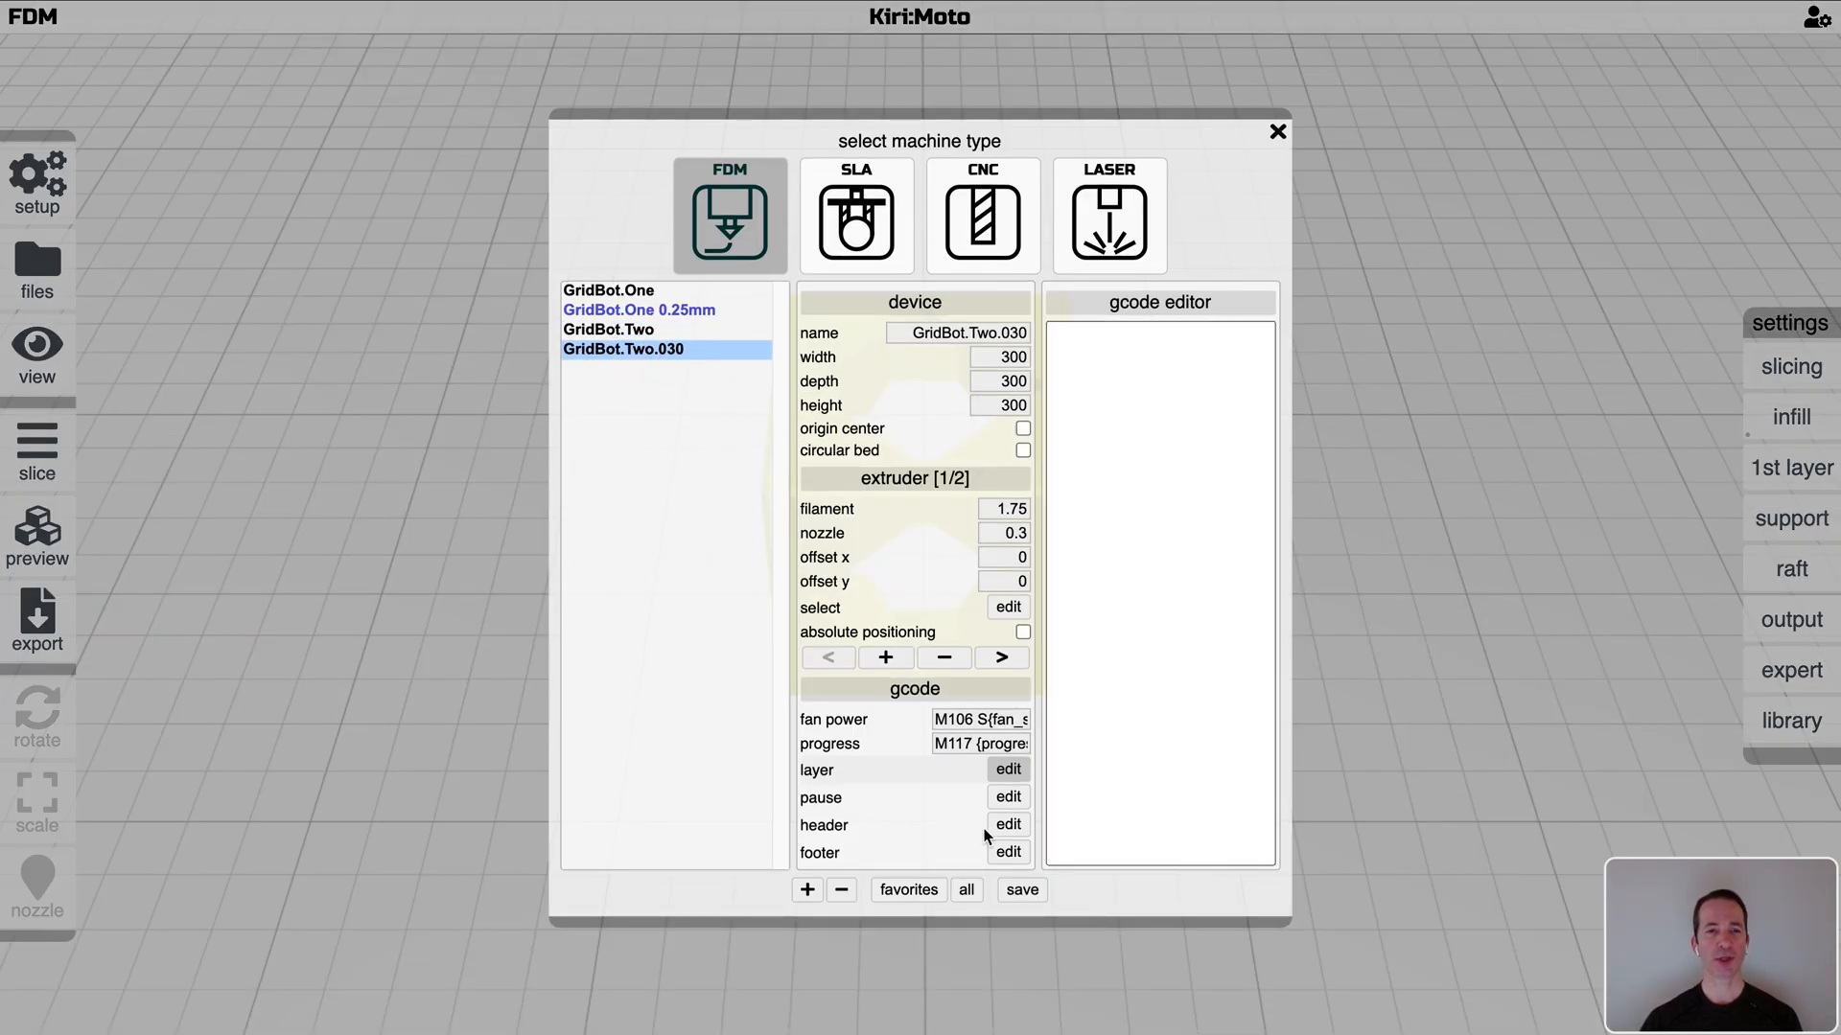
mouse_move(970, 773)
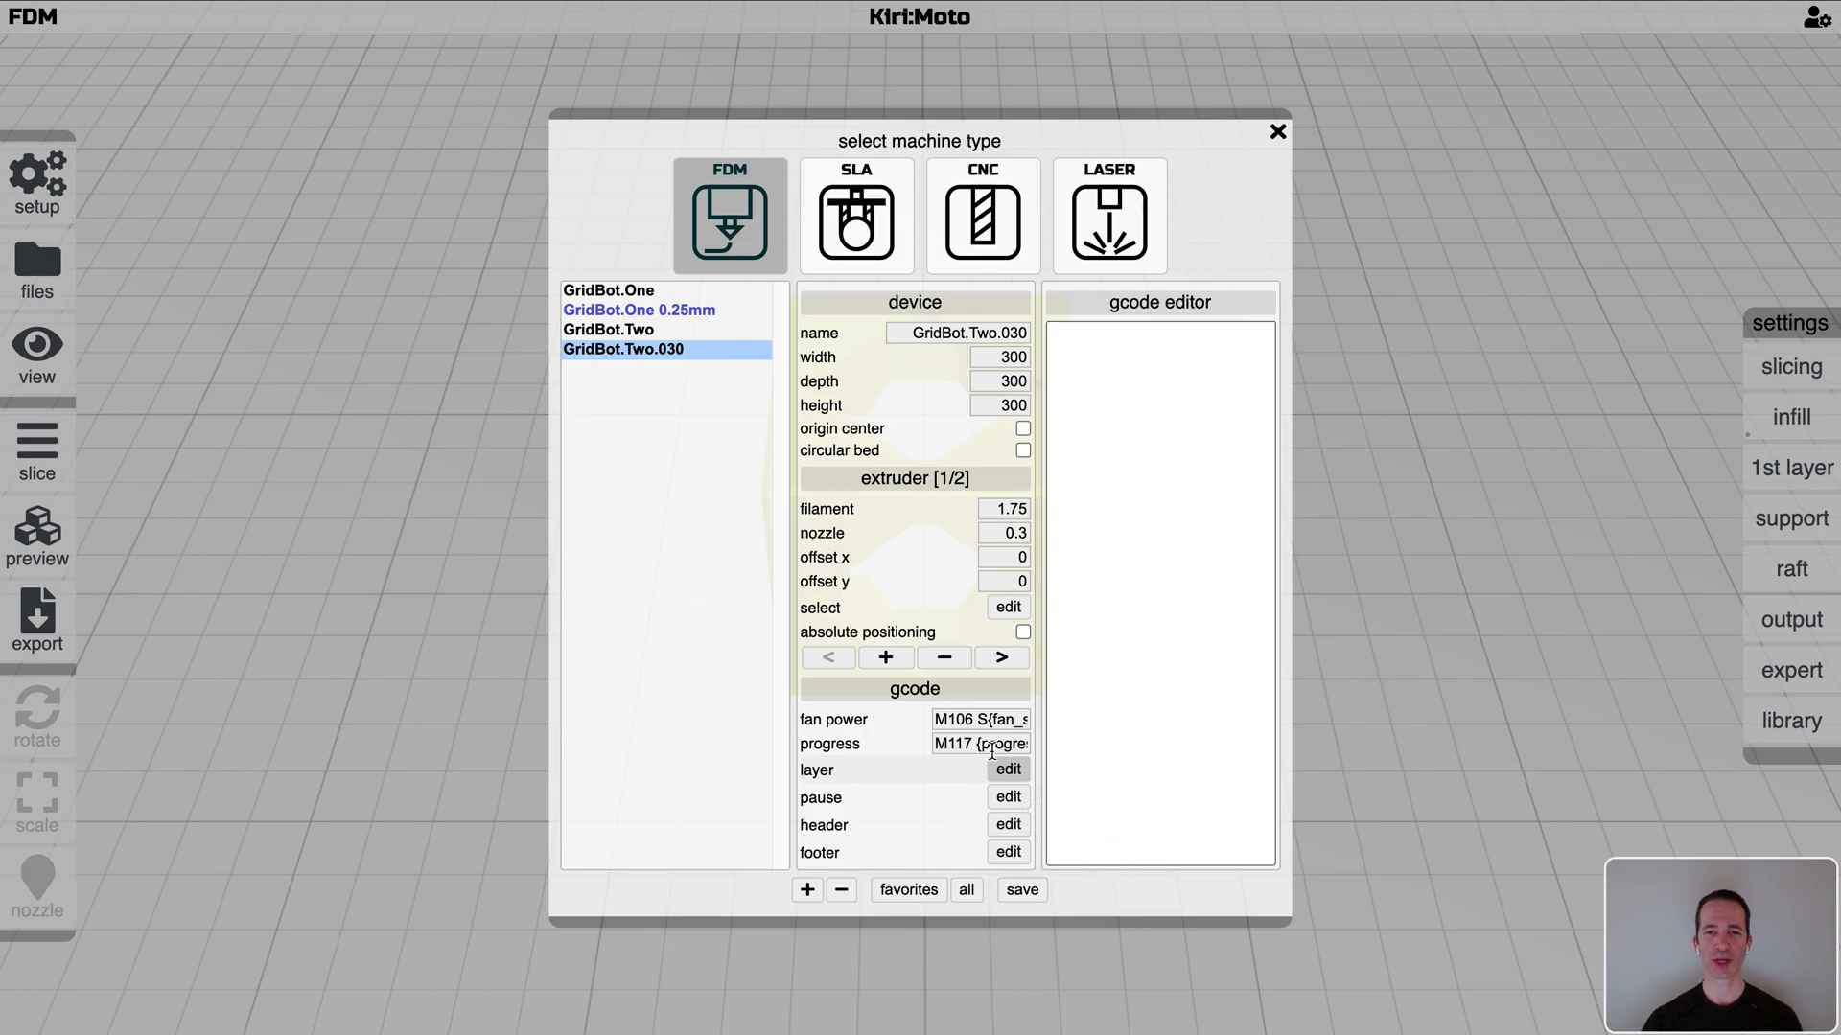
mouse_move(1003, 769)
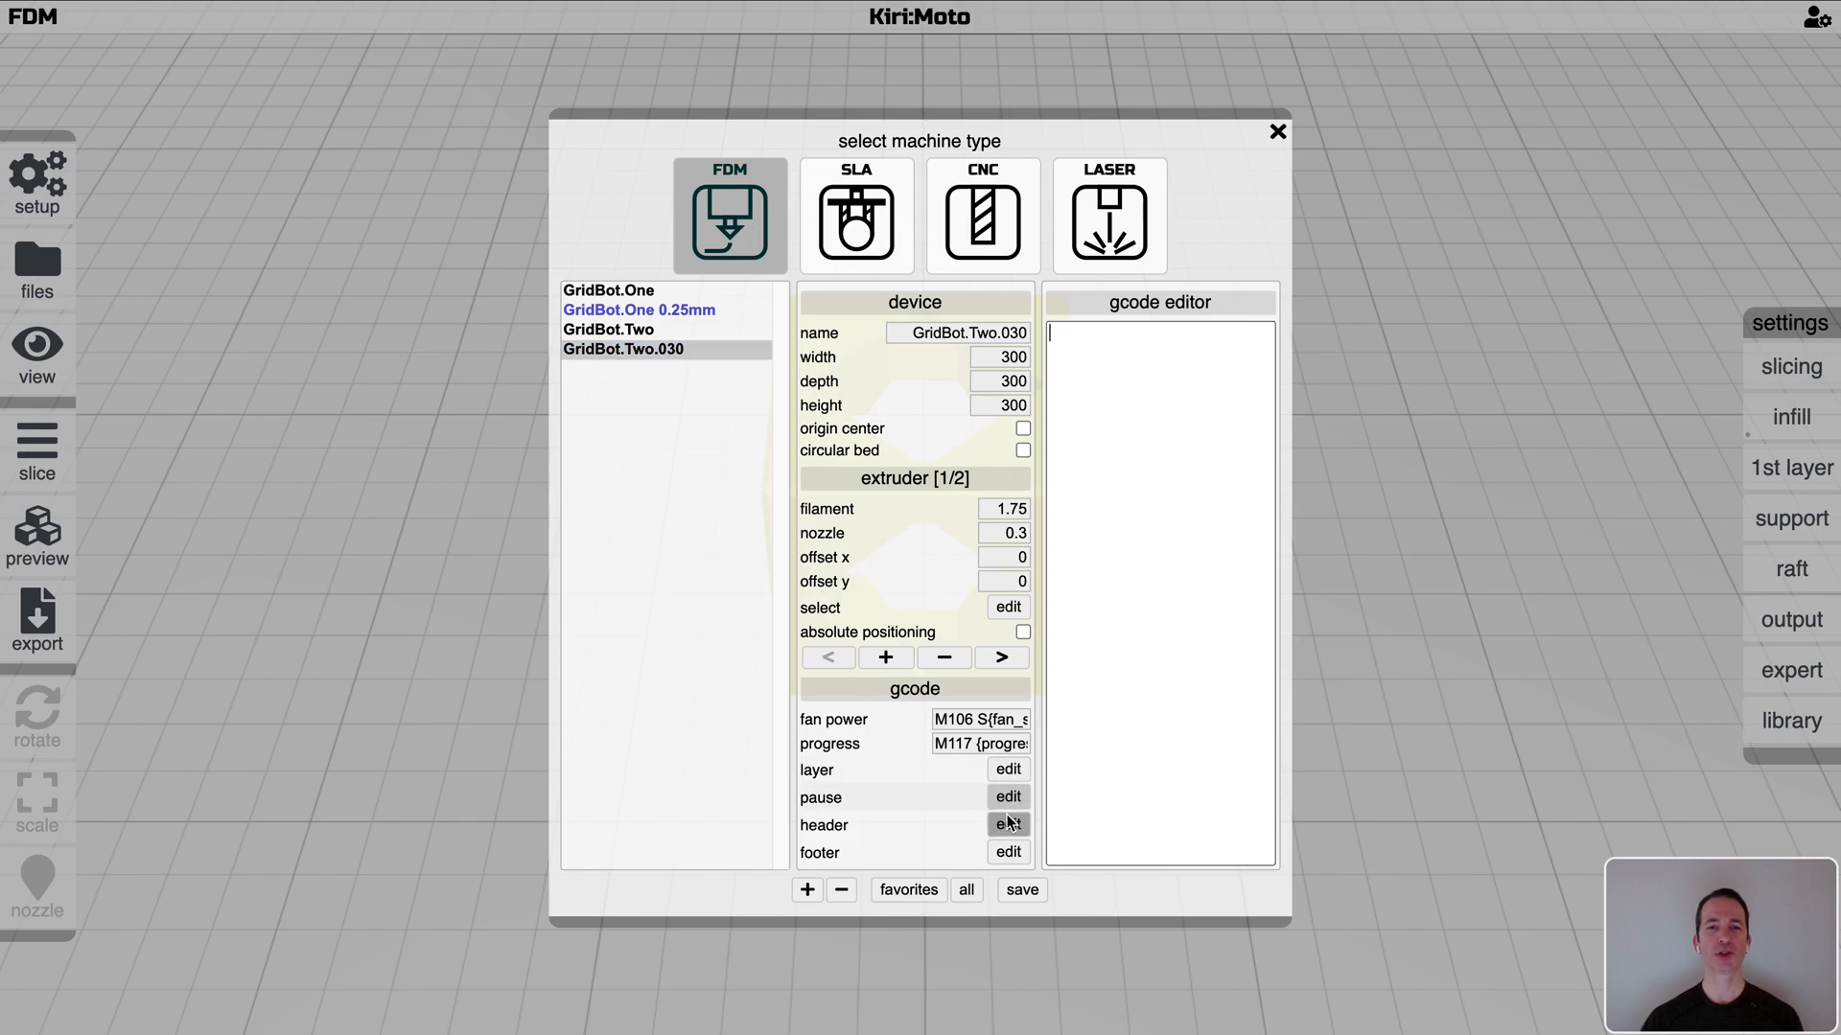
Load the footer gcode, then the header gcode with heating, homing and purge commands
click(1006, 851)
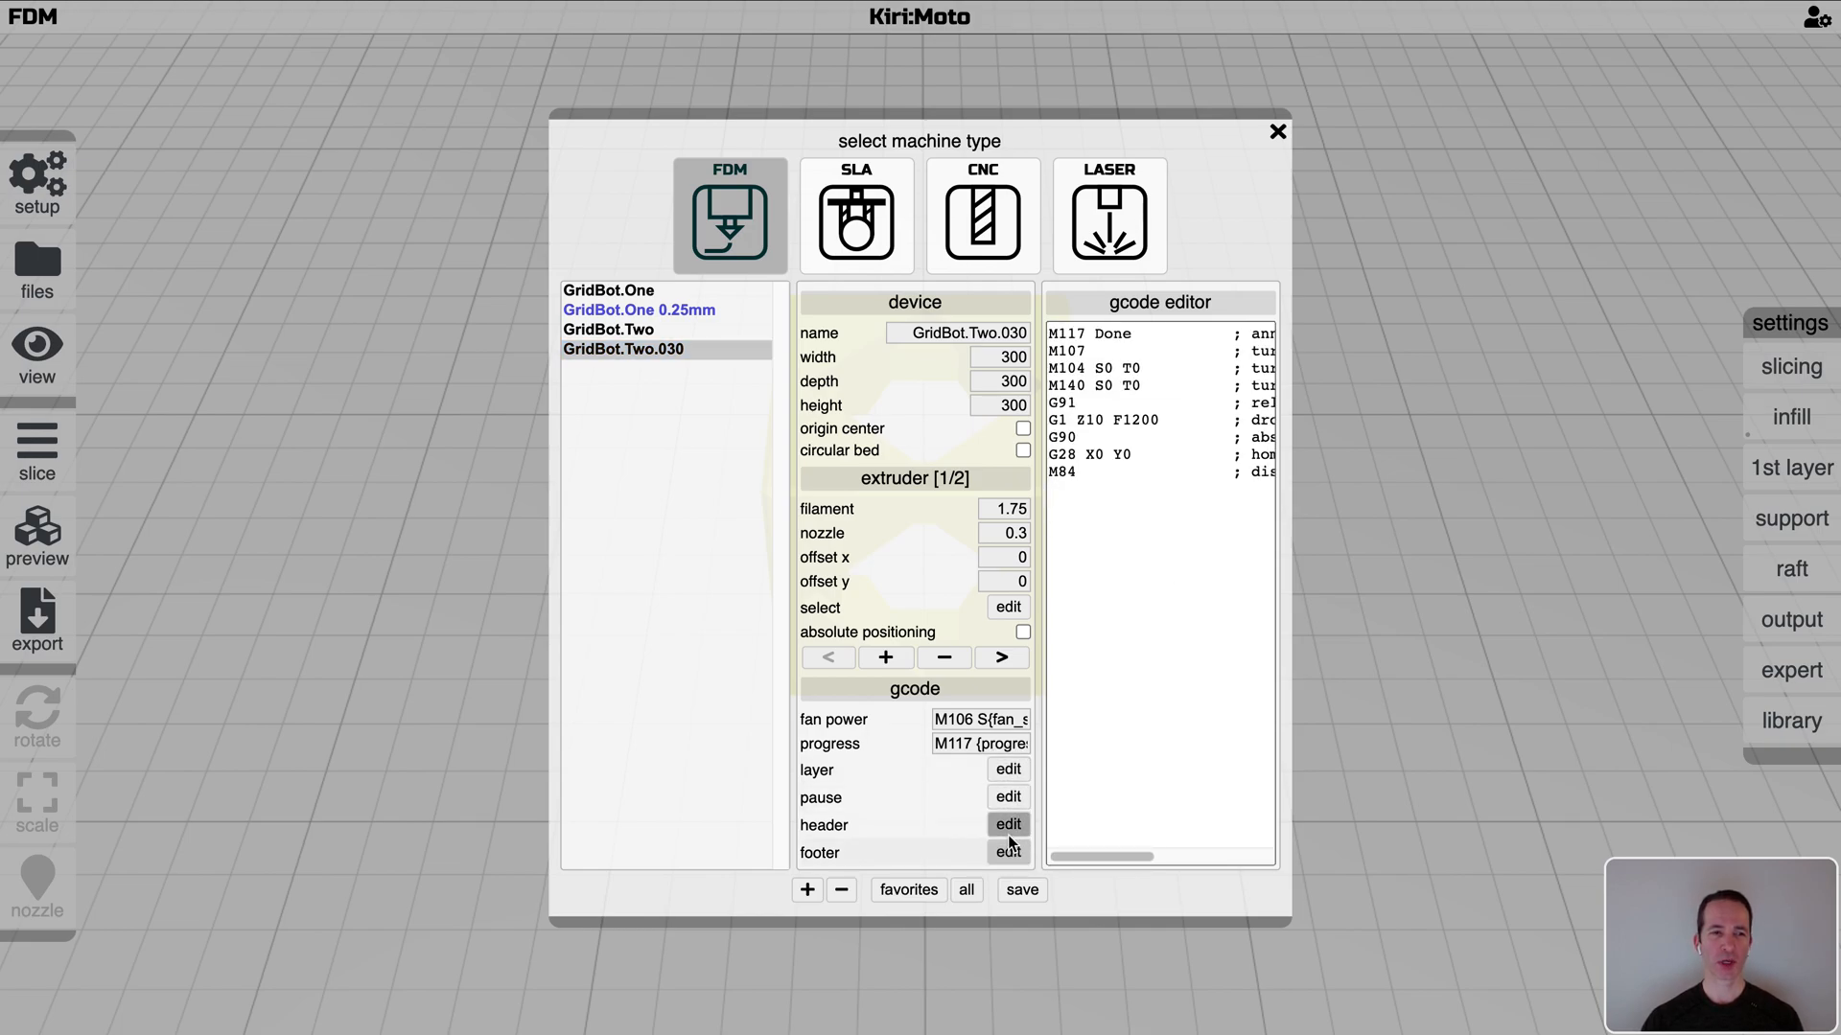
click(1007, 824)
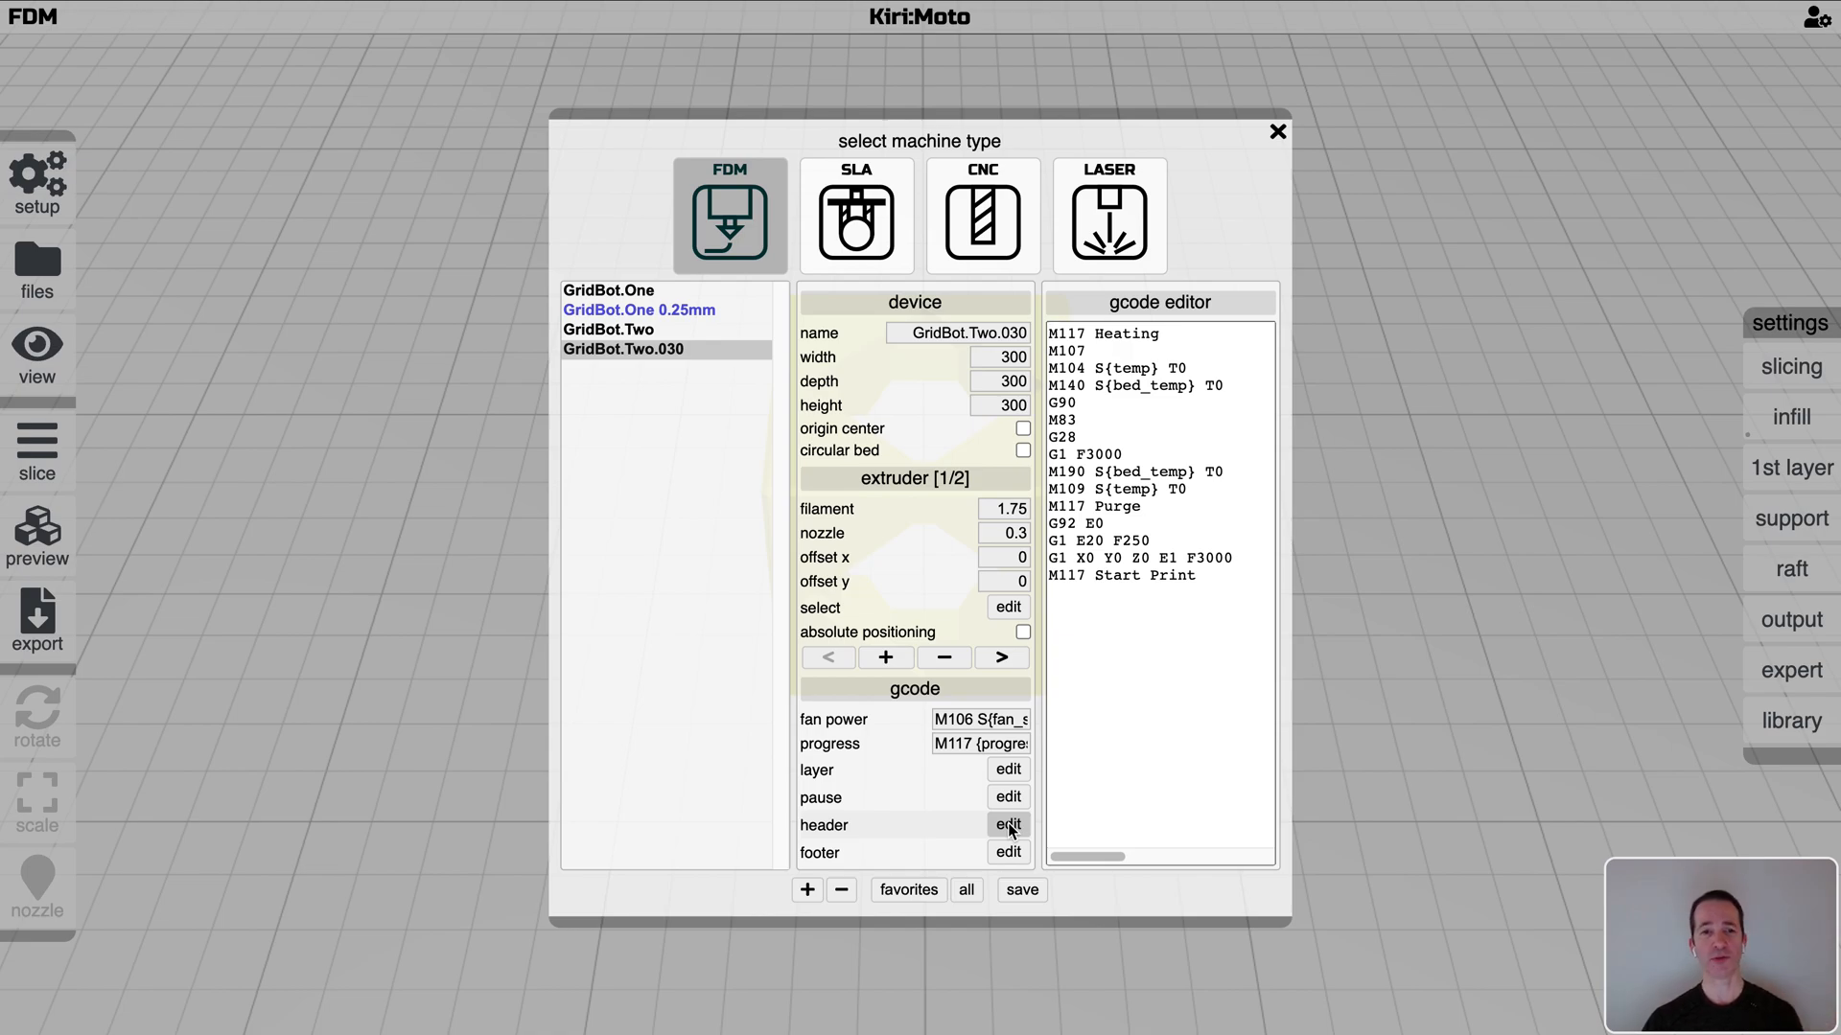
mouse_move(1043, 729)
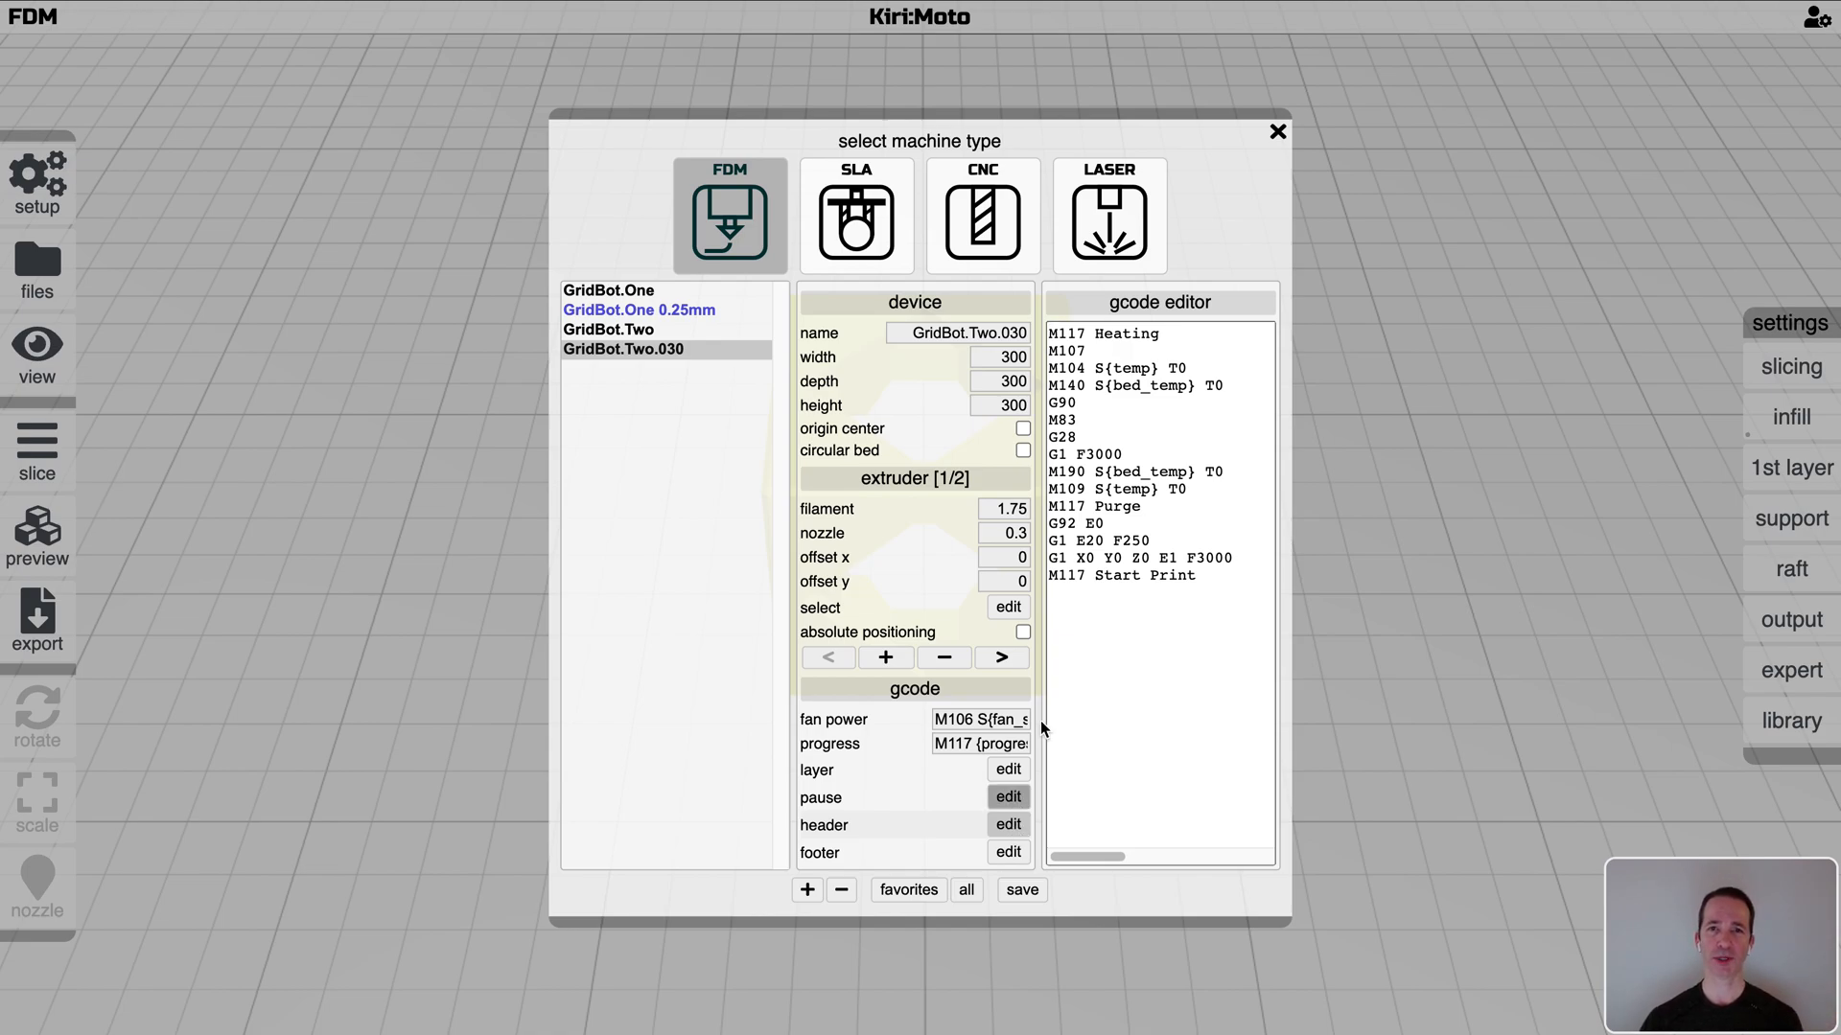